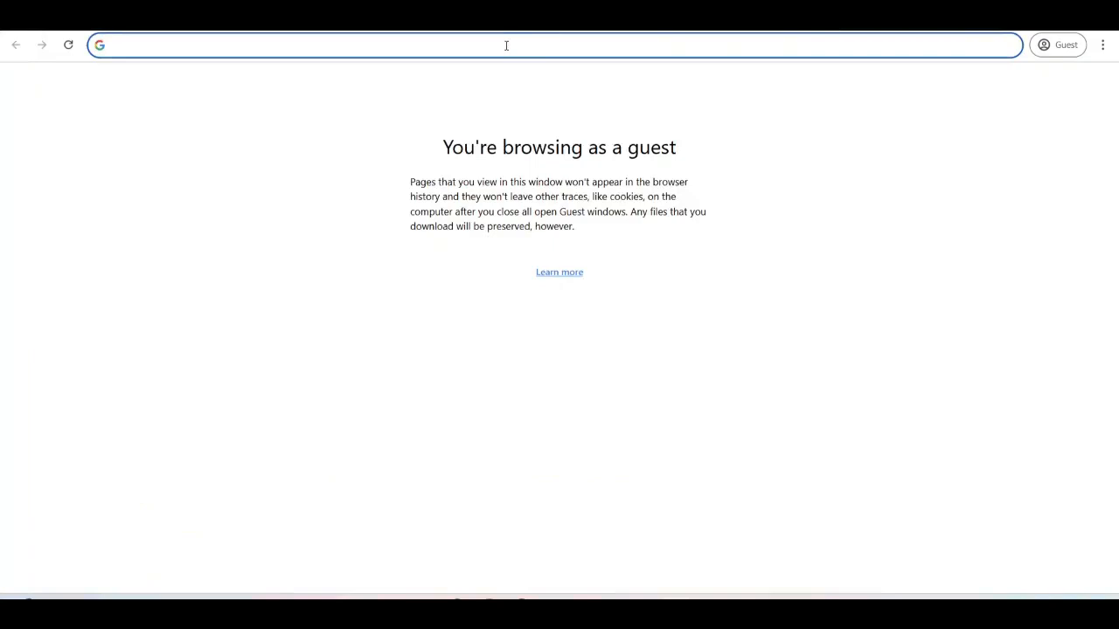
Search Google for Salesforce Data Cloud Agentforce developer org and follow the Developers blog post to the sign-up form
text(Salesforce + Data cloud)
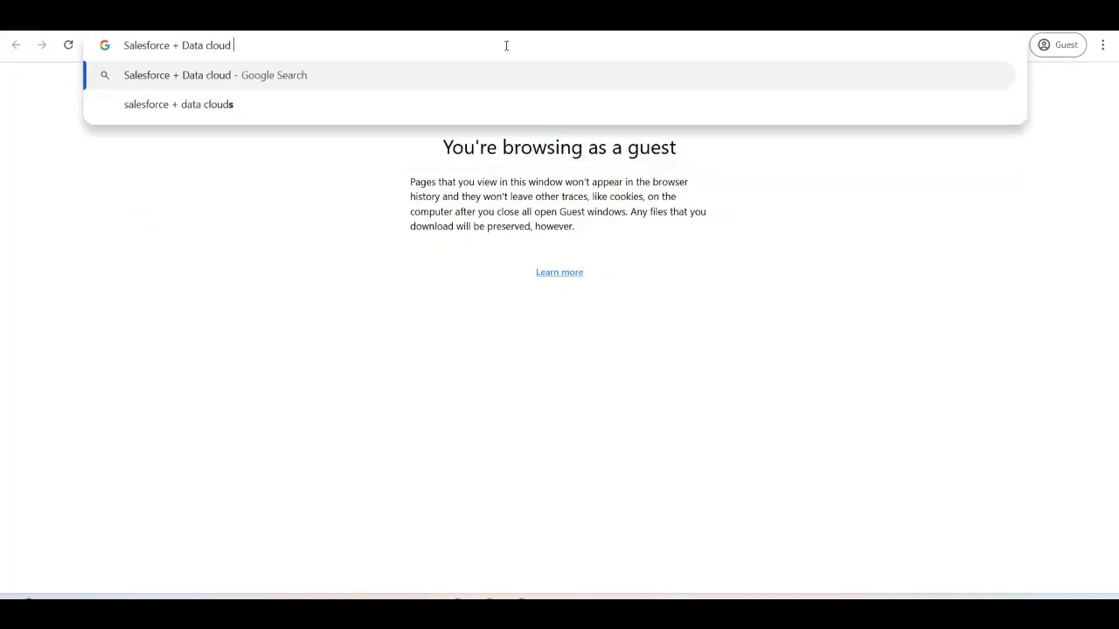
text(+ Agentforce + developer org)
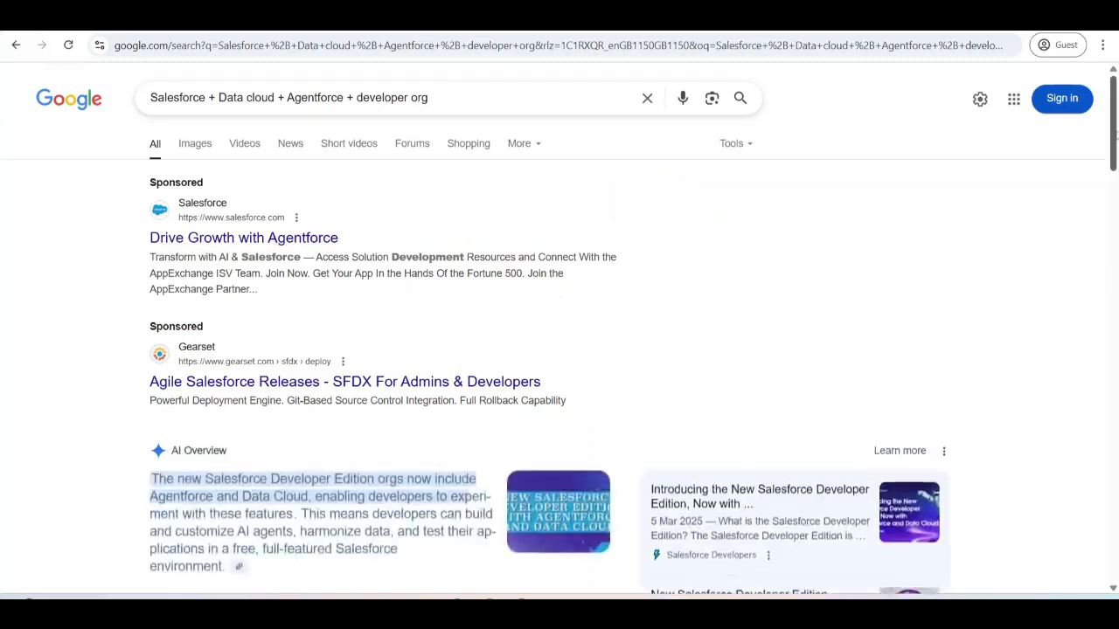
scroll(down, 3)
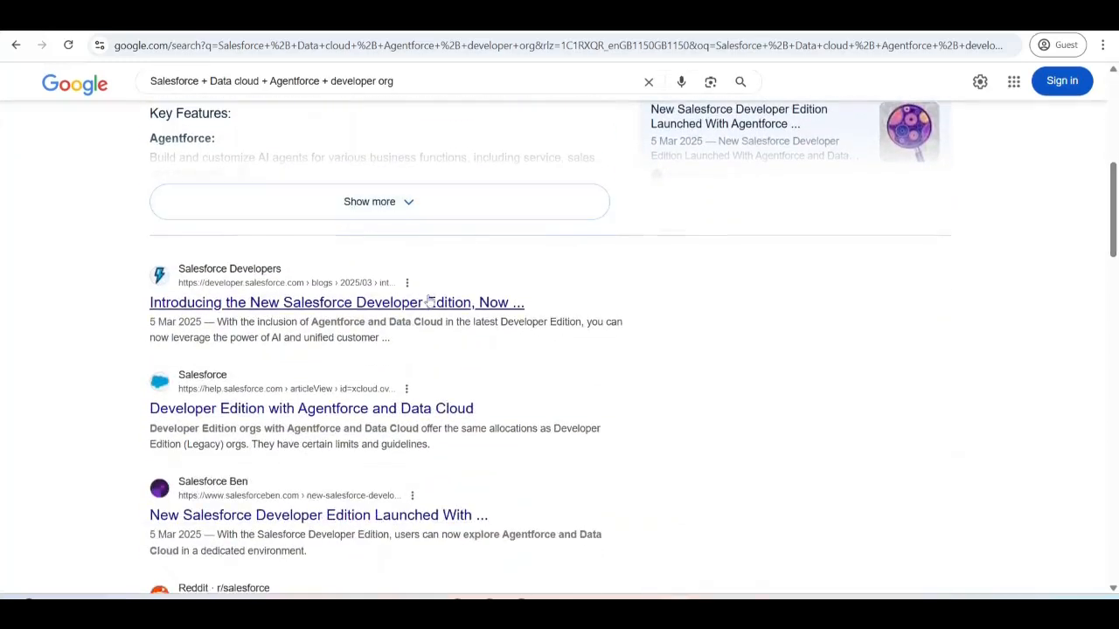
click(337, 302)
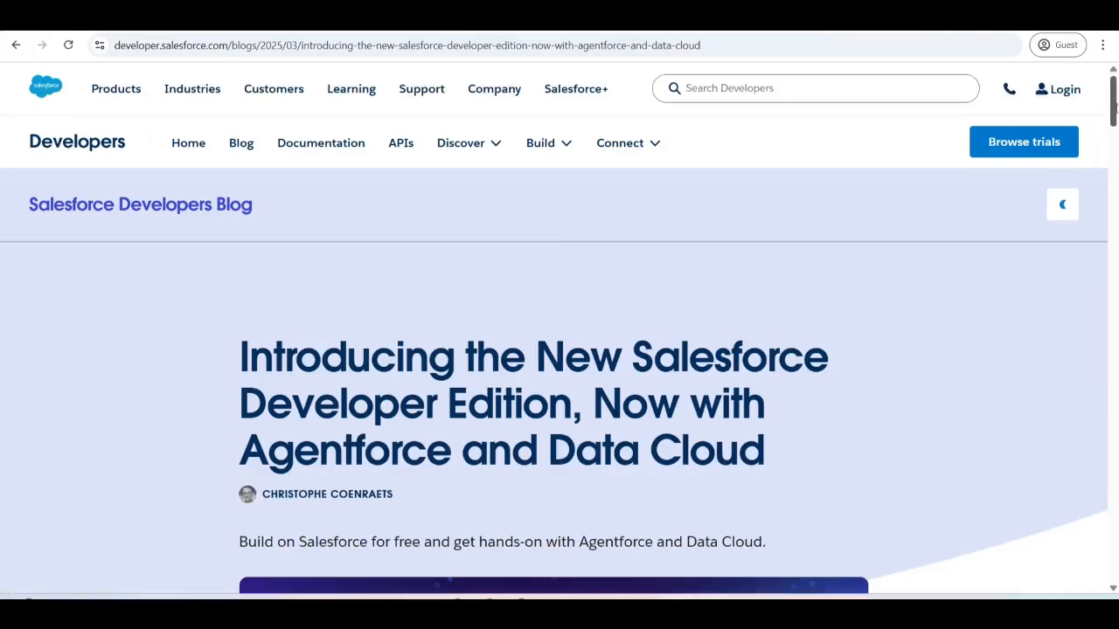
scroll(down, 3)
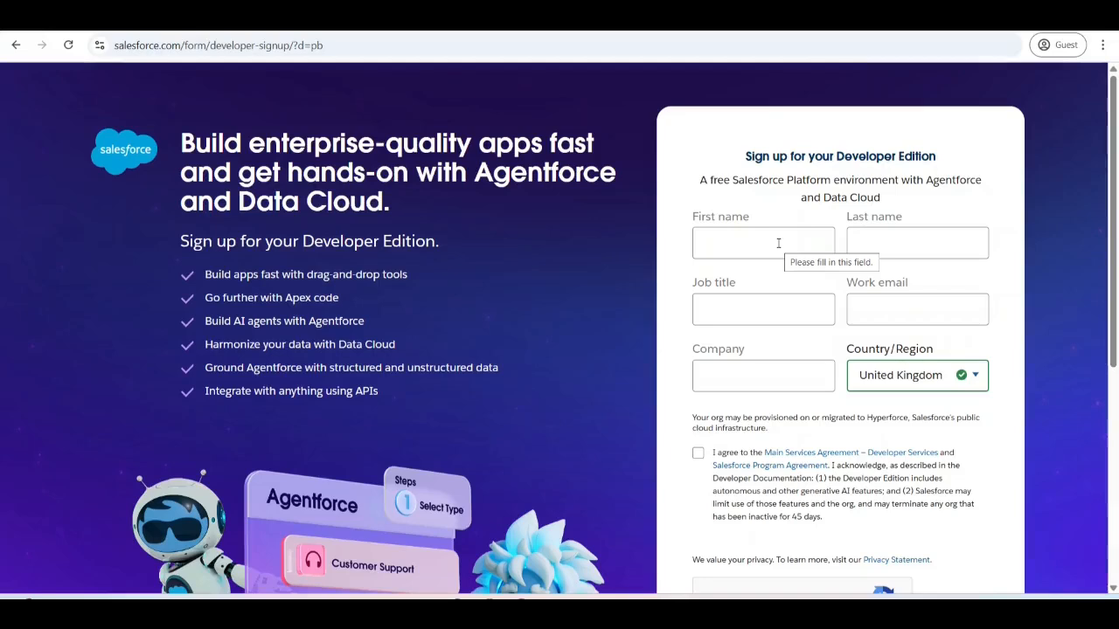
mouse_move(926, 38)
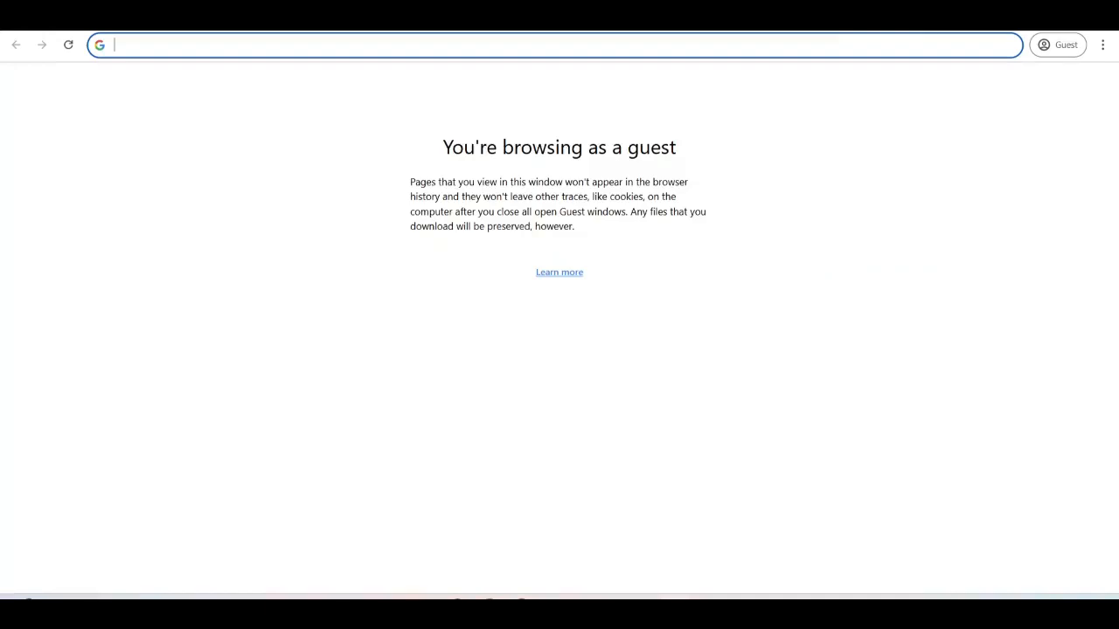
mouse_move(869, 44)
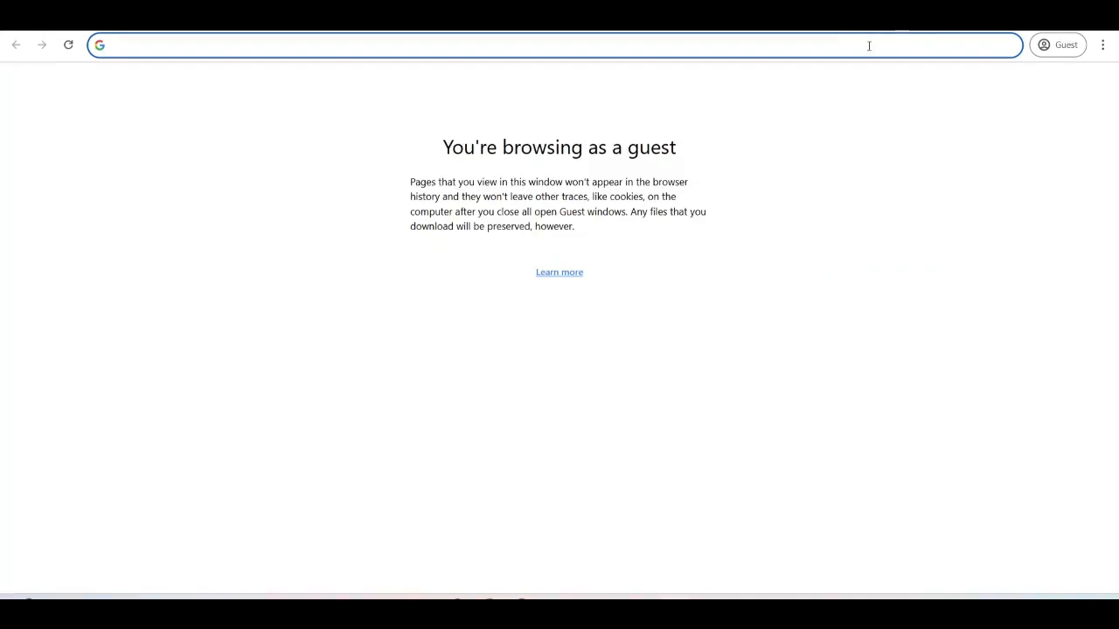
Search Google for 'Snowflake developer trial org', reach Snowflake for Developers and start the free trial sign-up
text(Snowflake)
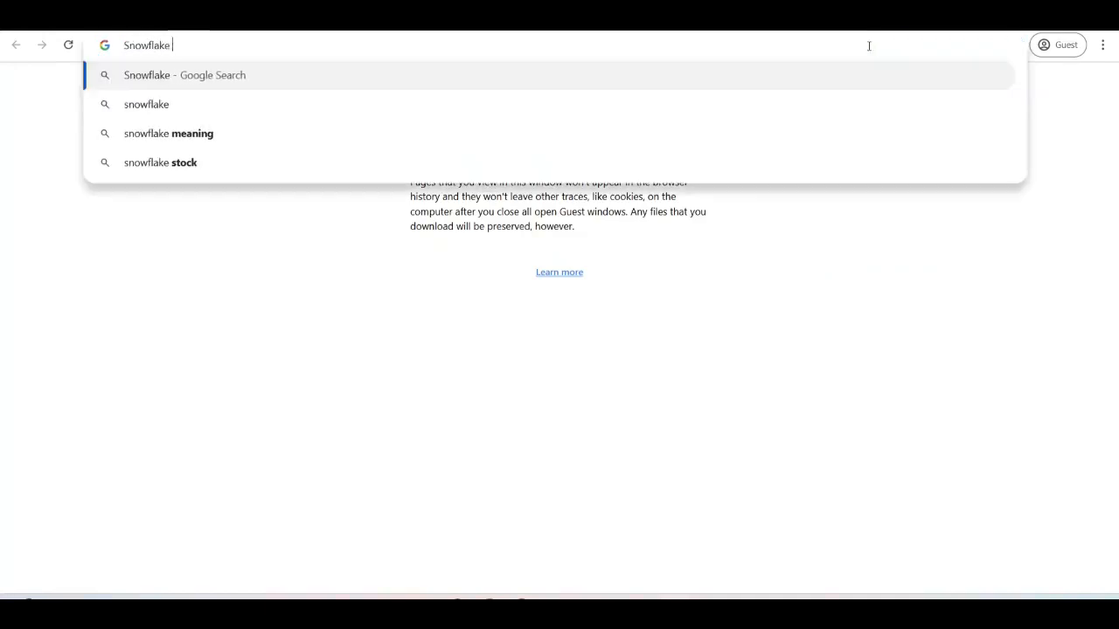
text(developer tra)
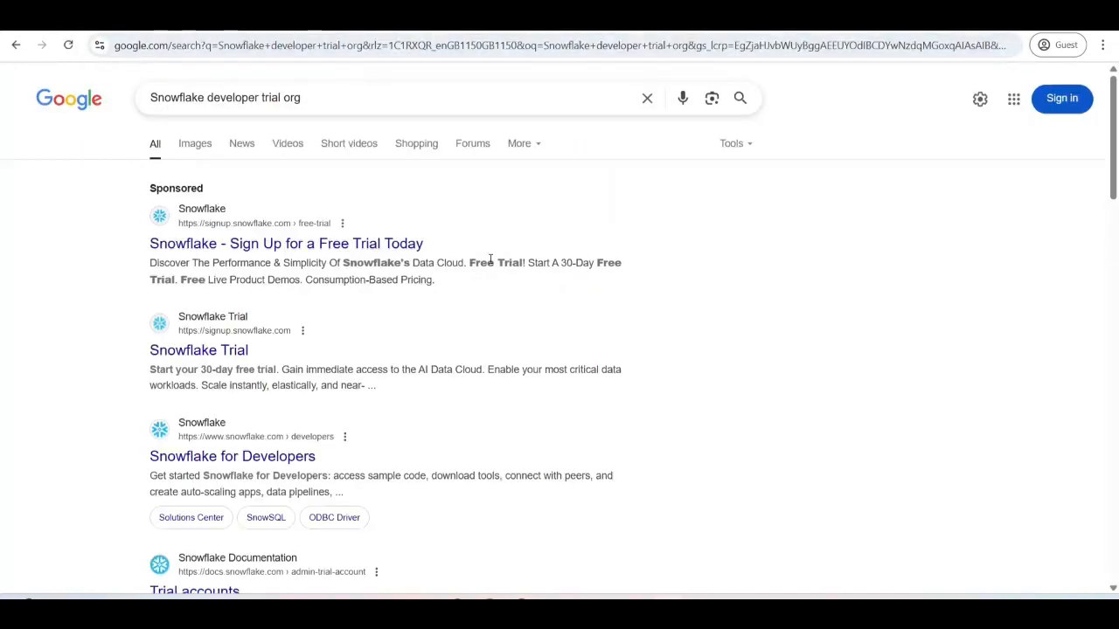
mouse_move(350, 304)
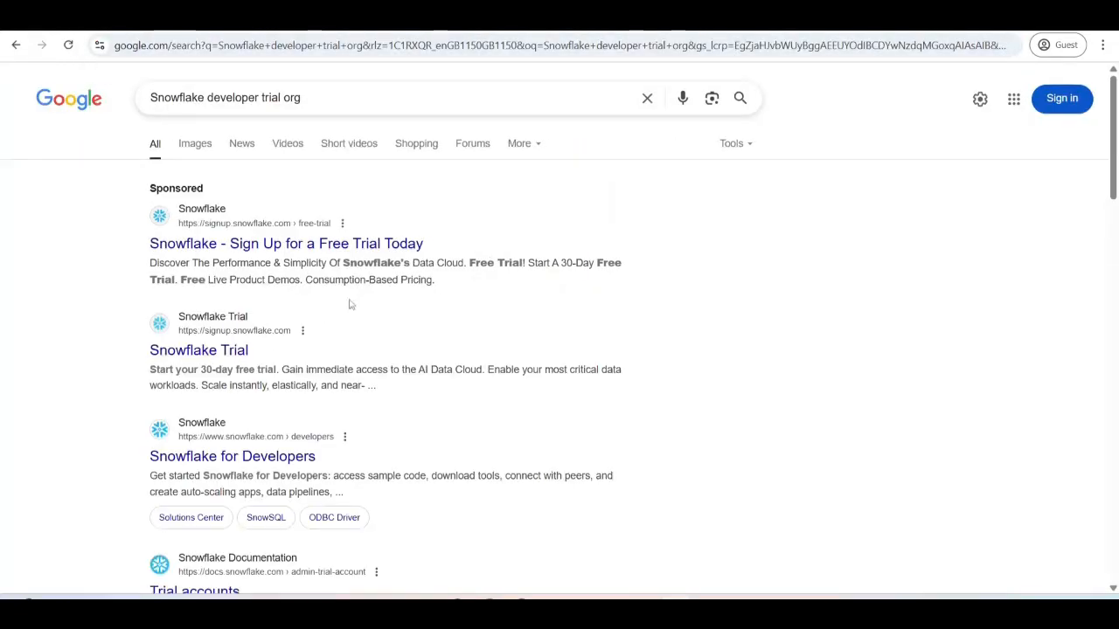
click(233, 455)
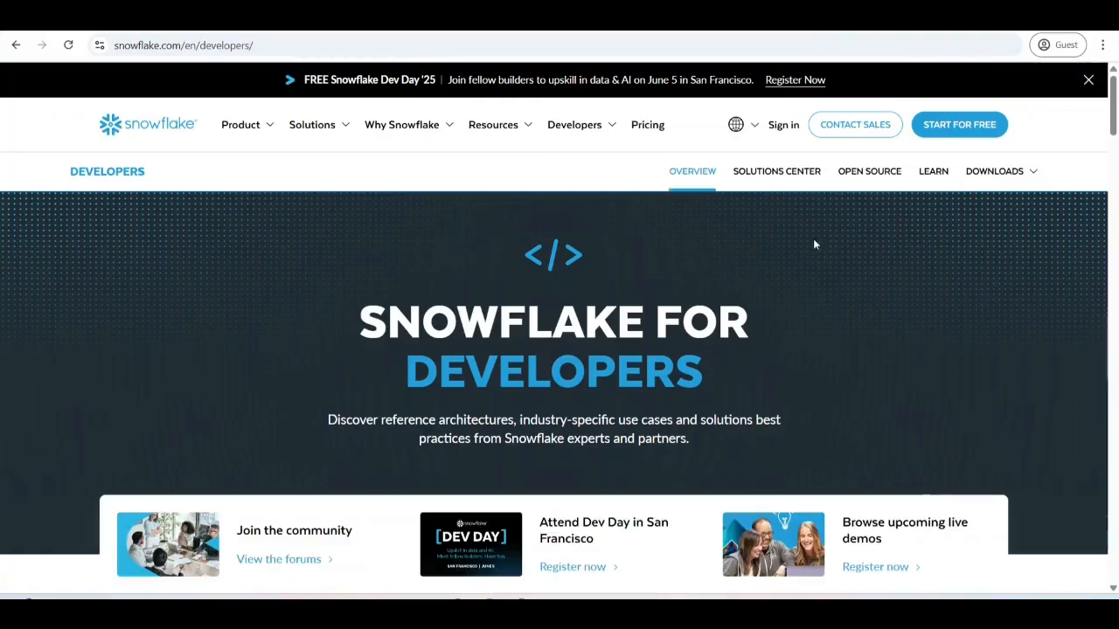
click(959, 124)
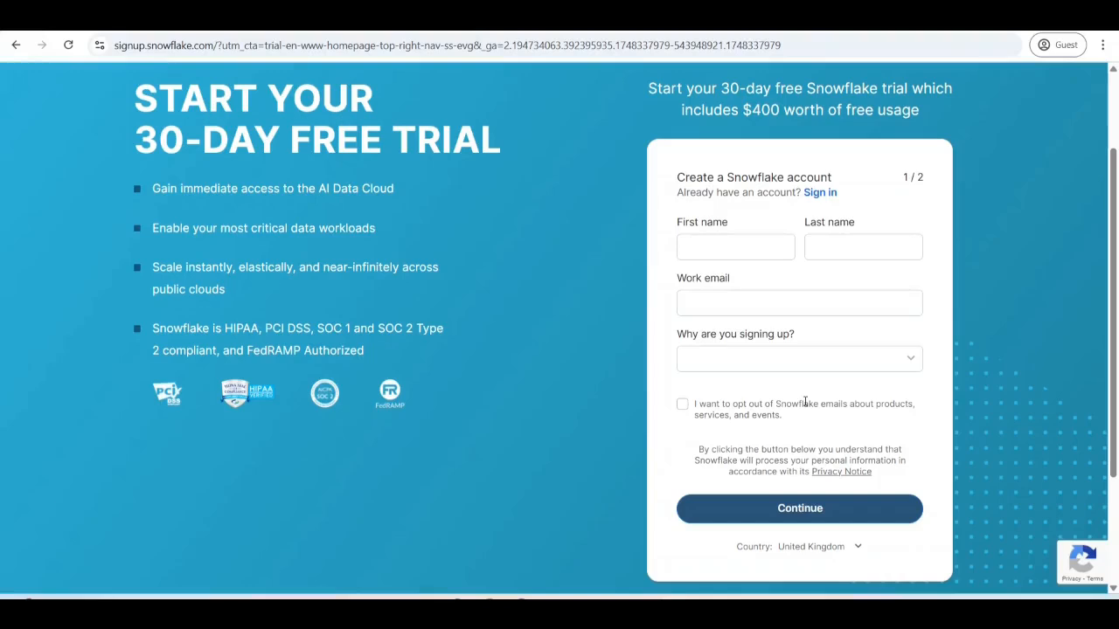
mouse_move(803, 538)
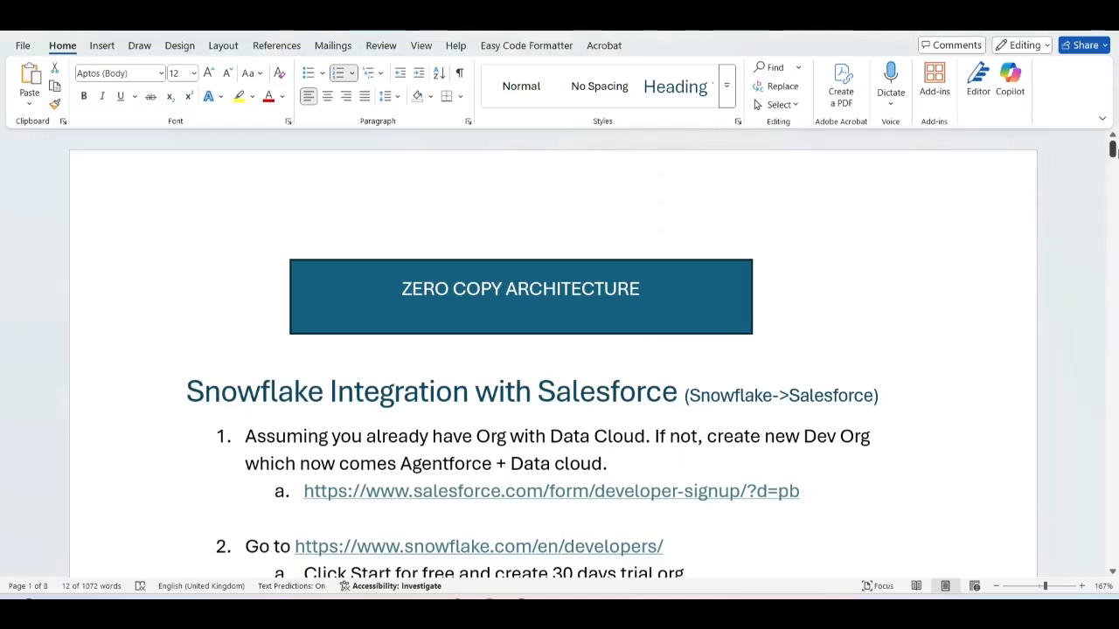
Scroll the slproweb Win32OpenSSL page down to the Win32/Win64 OpenSSL v3.5.0 download table
scroll(down, 3)
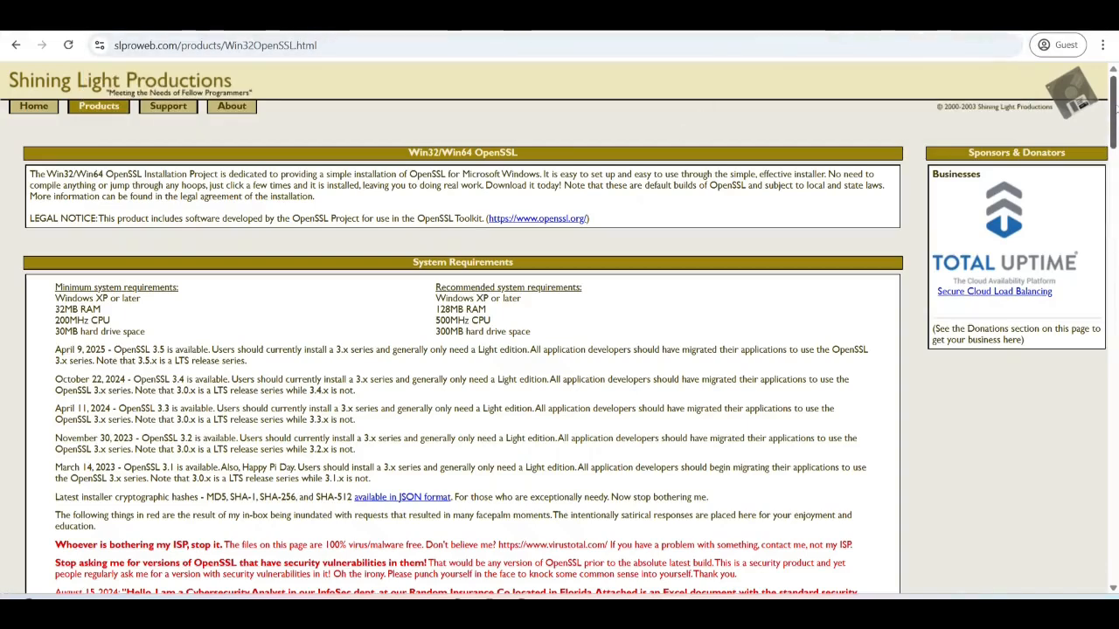
scroll(down, 3)
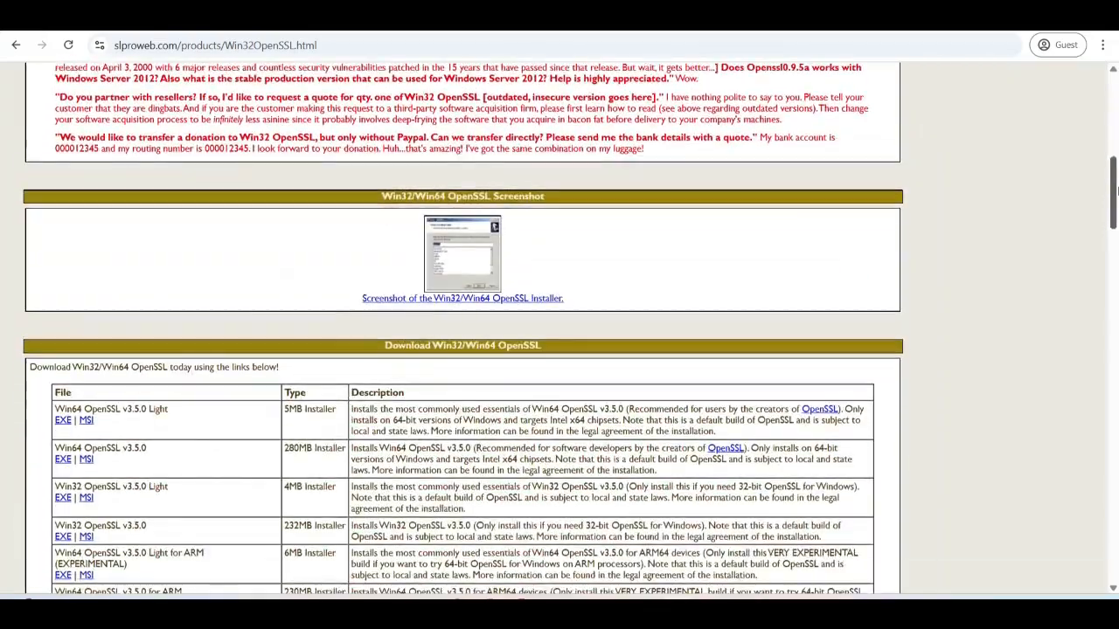
scroll(down, 3)
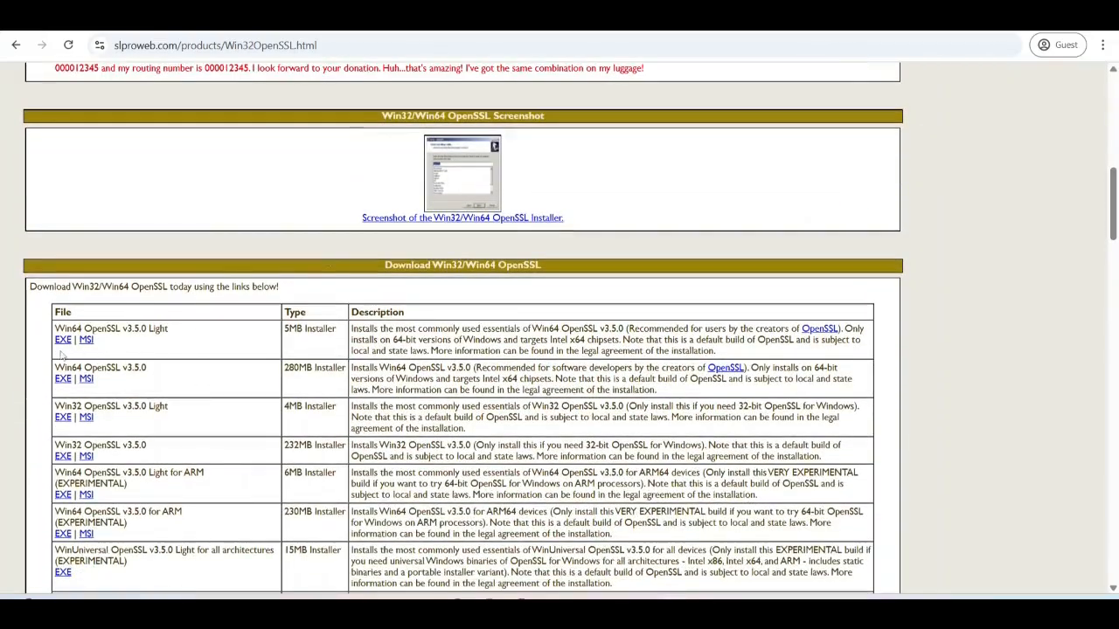
mouse_move(99, 350)
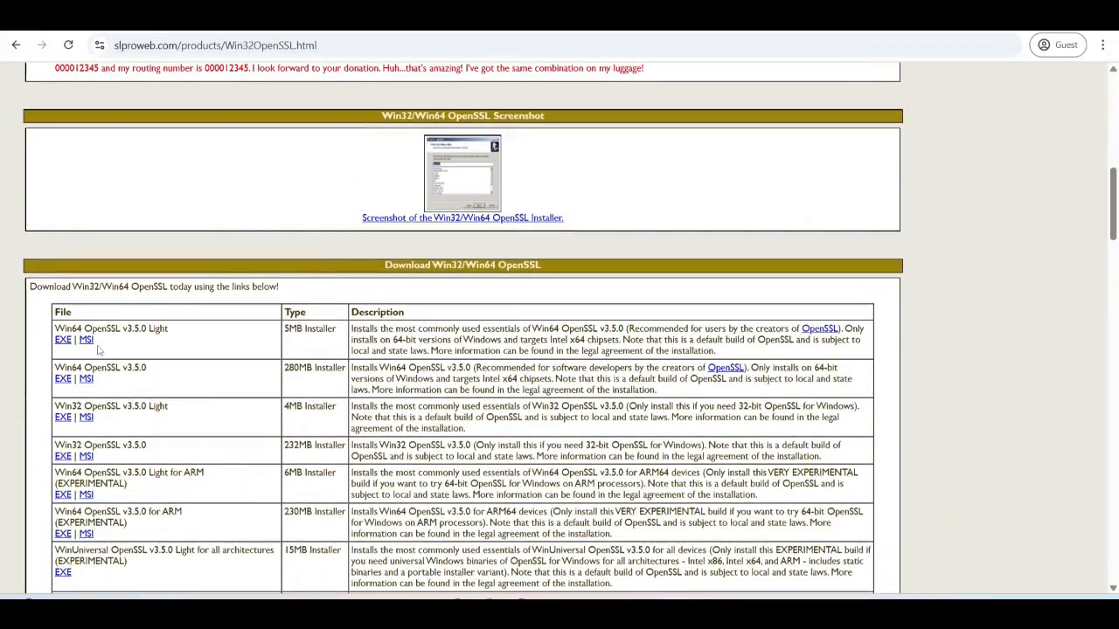
mouse_move(536, 223)
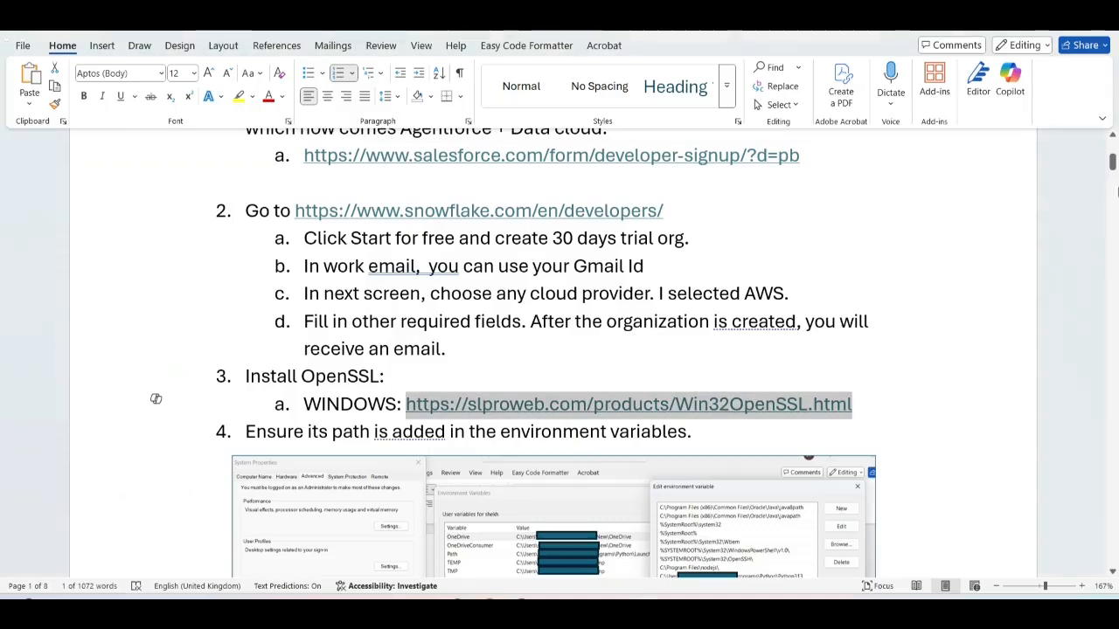
Scroll the Word guide past the environment-variables screenshot to step 5's OpenSSL key generation commands
scroll(down, 3)
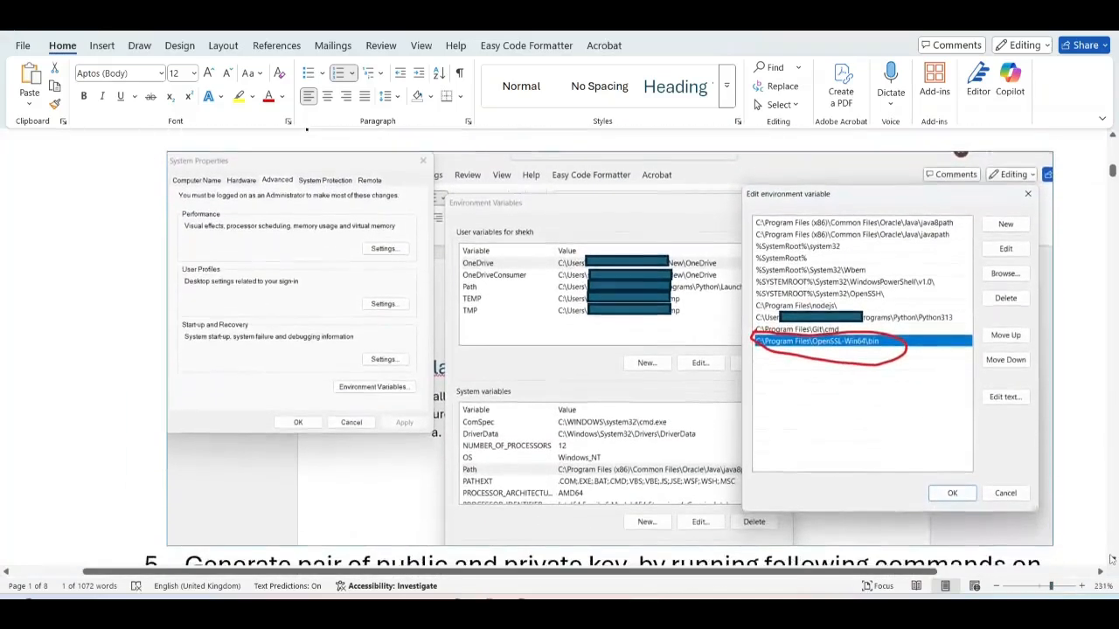
scroll(down, 3)
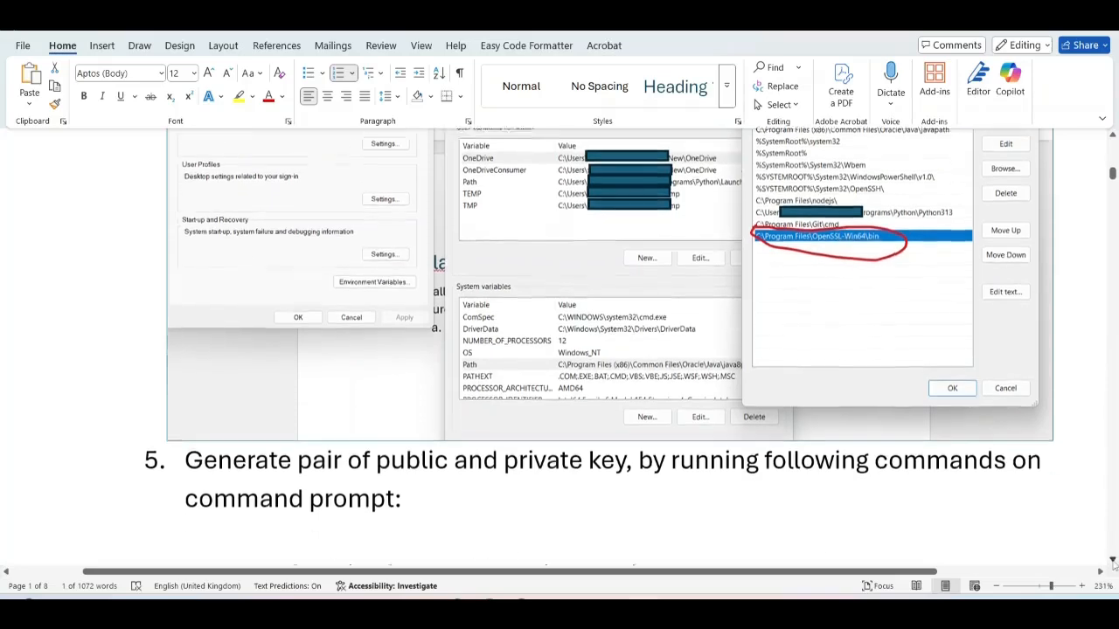
scroll(down, 3)
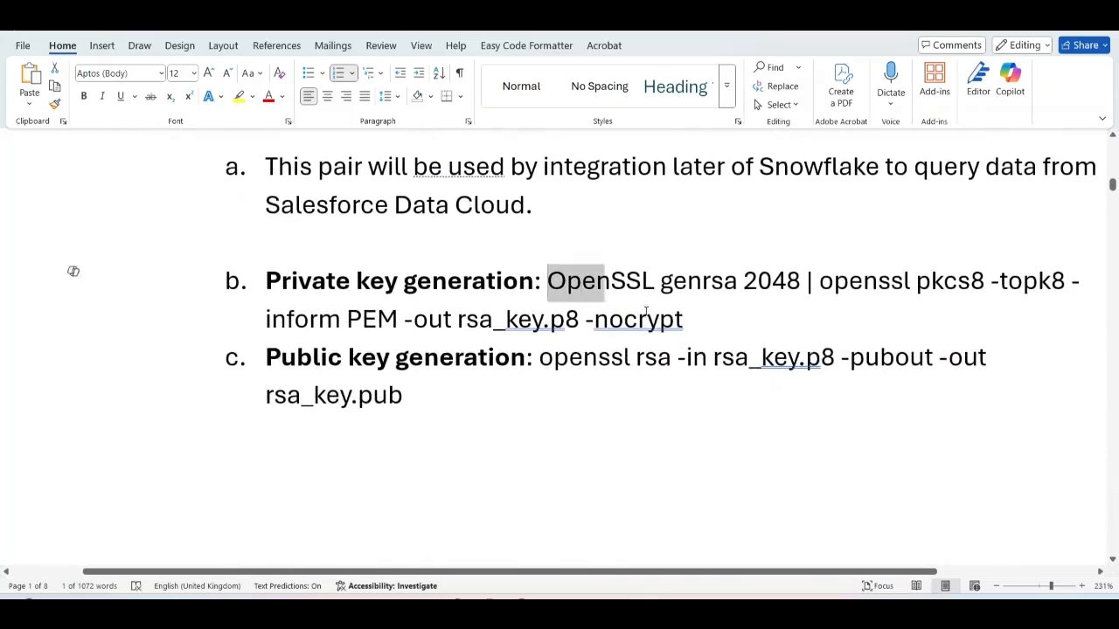
Run the genrsa/pkcs8 command for rsa_key.p8, then 'openssl rsa -in rsa_key.p8 -pubout -out rsa_key.pub'
drag(575, 281, 684, 319)
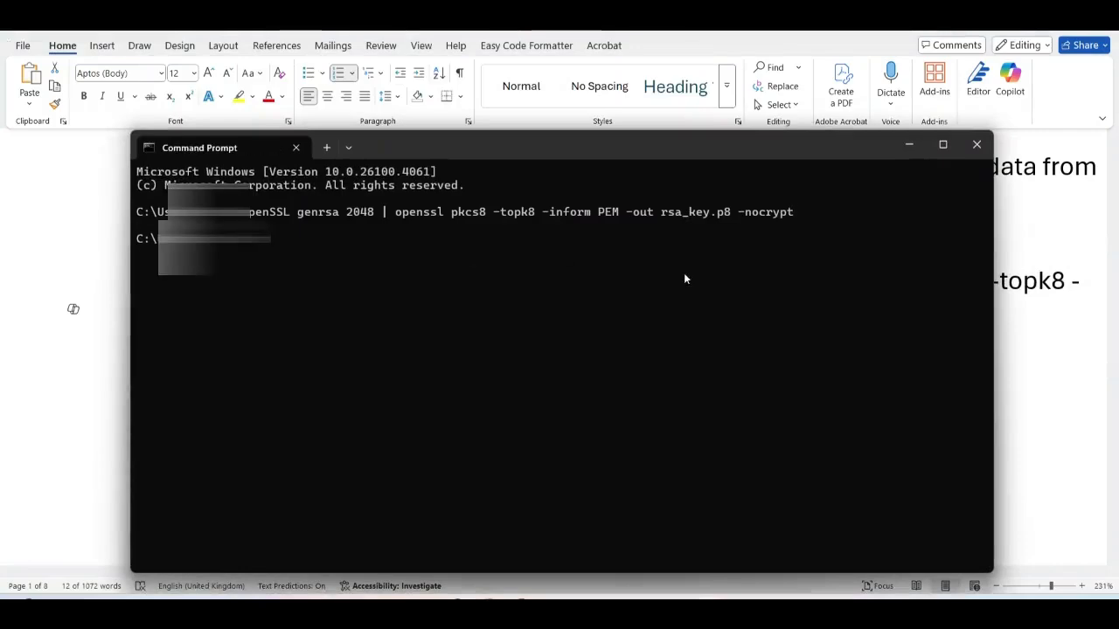
mouse_move(781, 282)
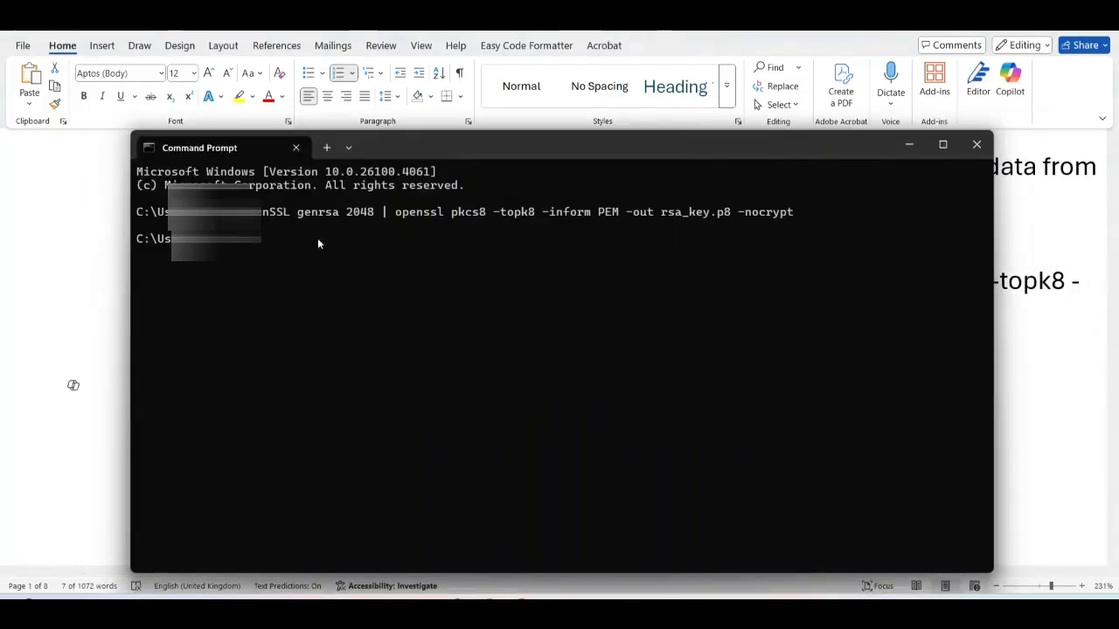
text(openssl rsa -in rsa_key.p8 -pubout -out rsa_key.pub)
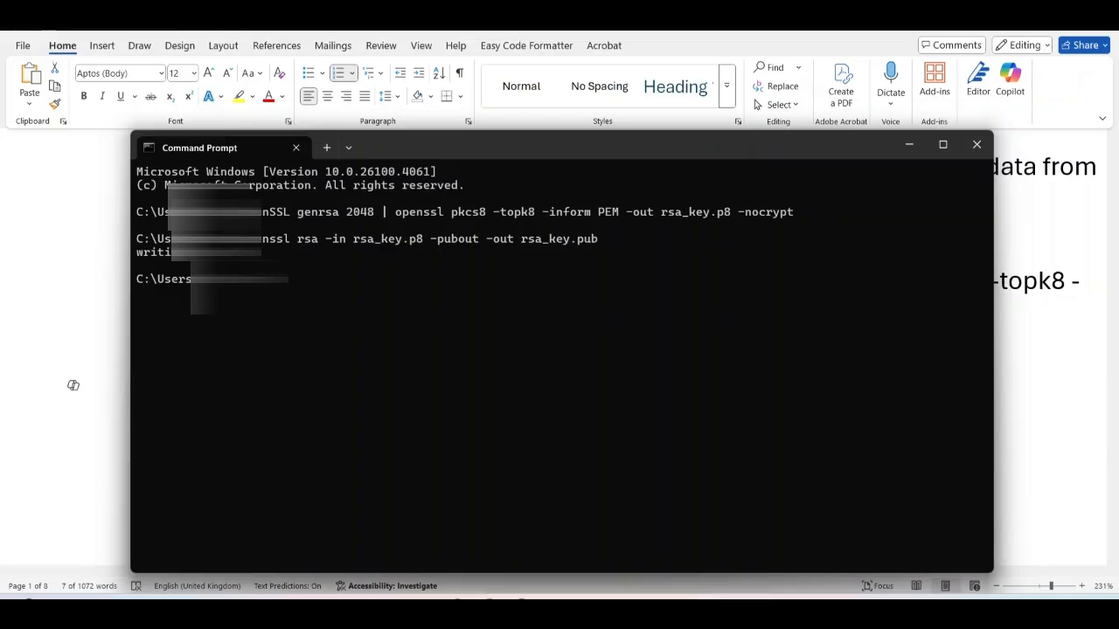
mouse_move(565, 481)
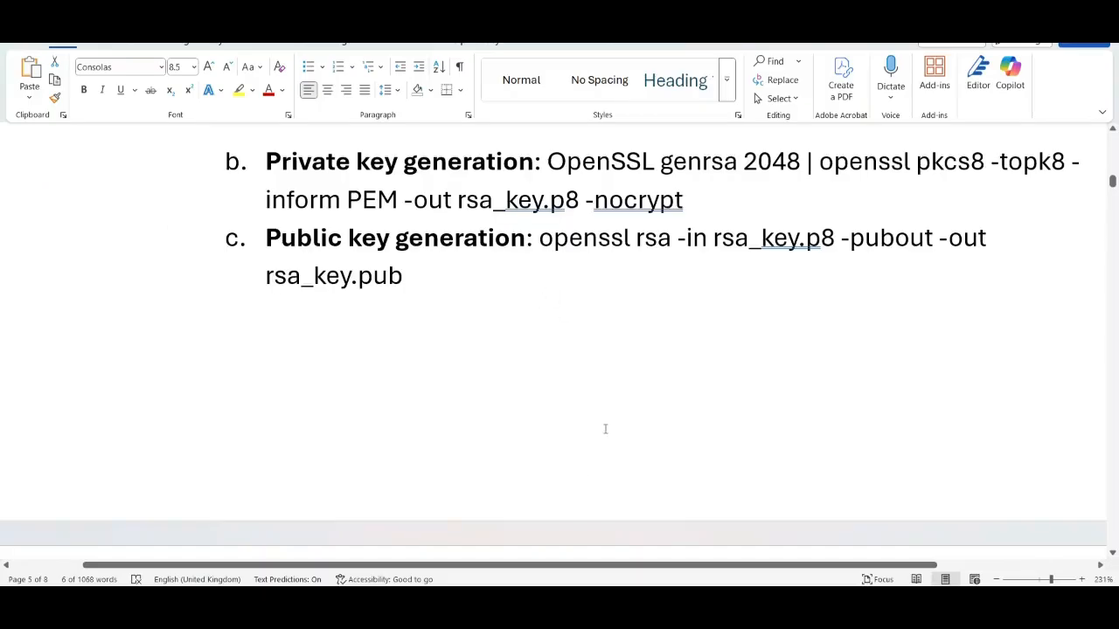
View the rsa_key.p8 private key in Notepad++ and return to the Word guide
click(638, 51)
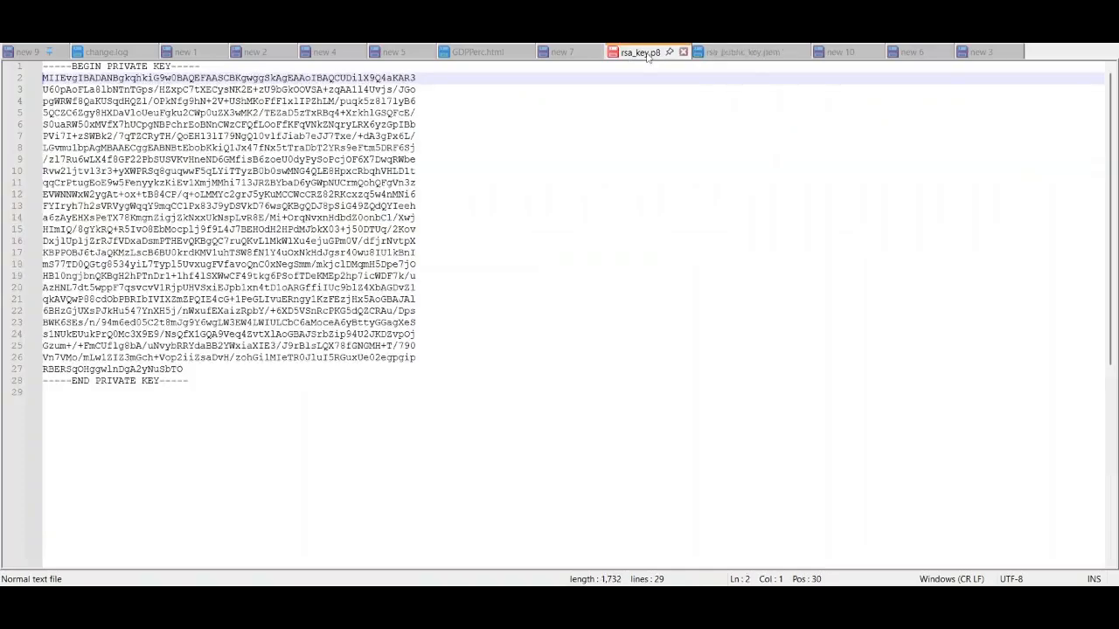
click(743, 51)
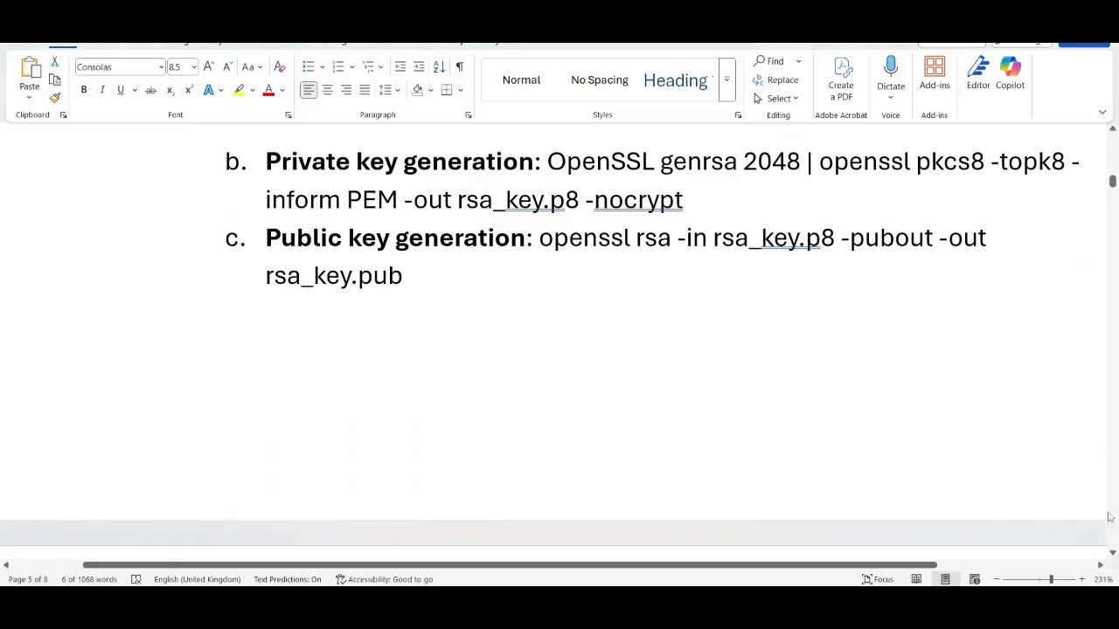
scroll(down, 3)
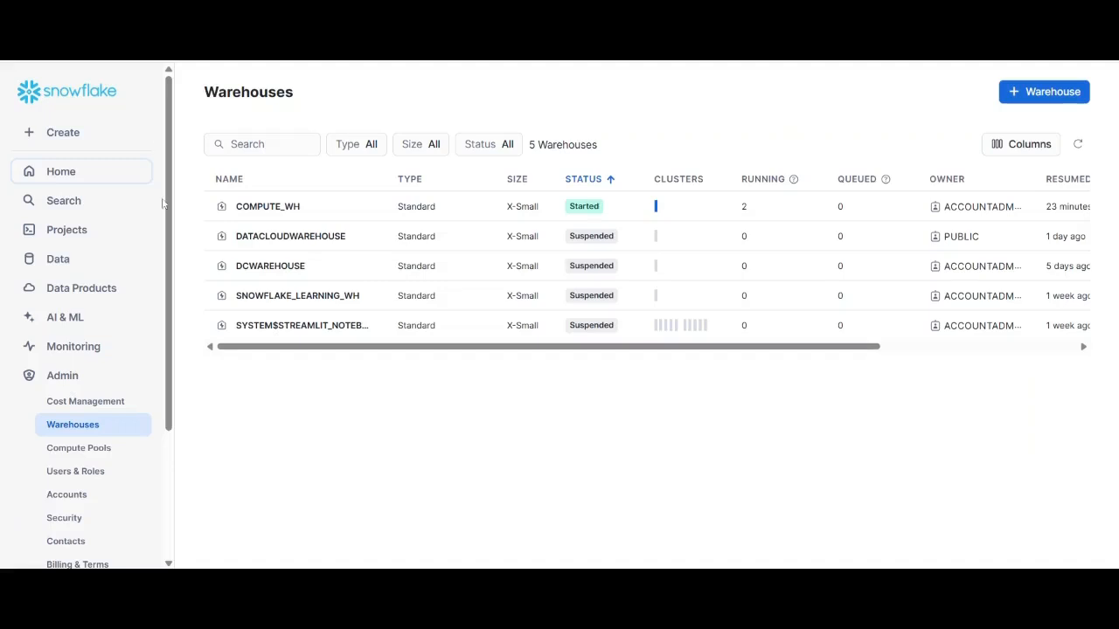
Start a New Warehouse from the Warehouses list and enter the name 'Name11'
scroll(down, 3)
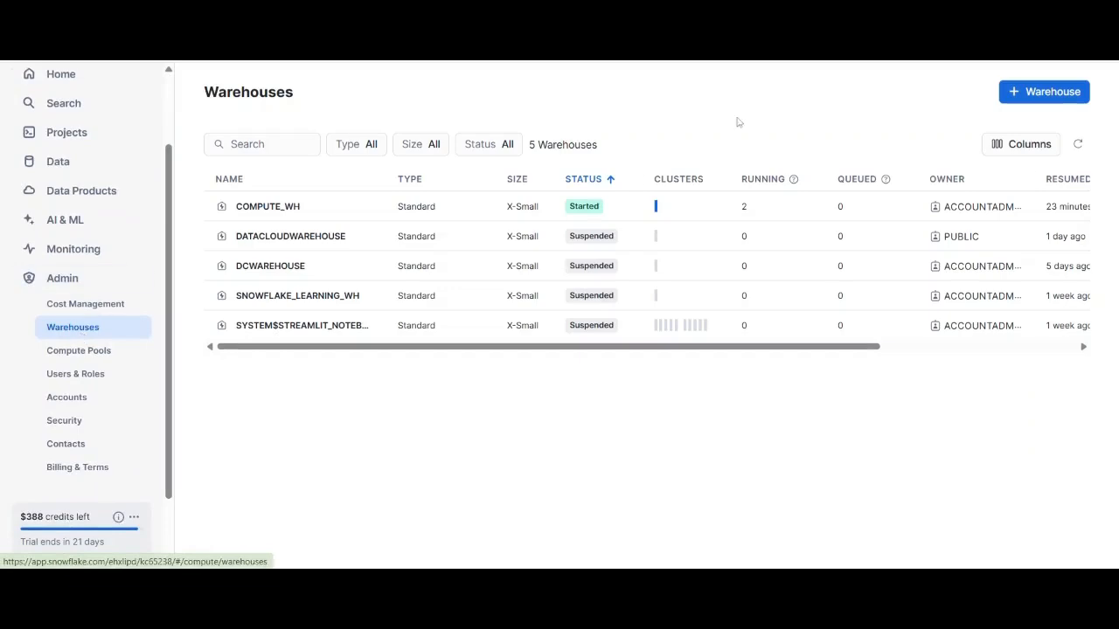
click(1043, 91)
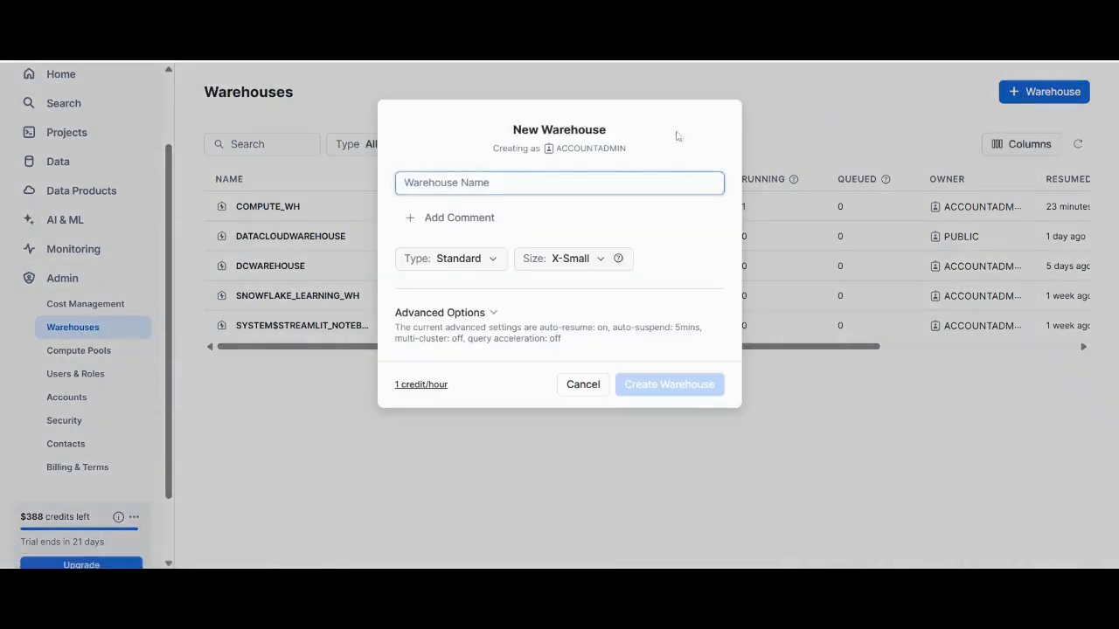
mouse_move(513, 182)
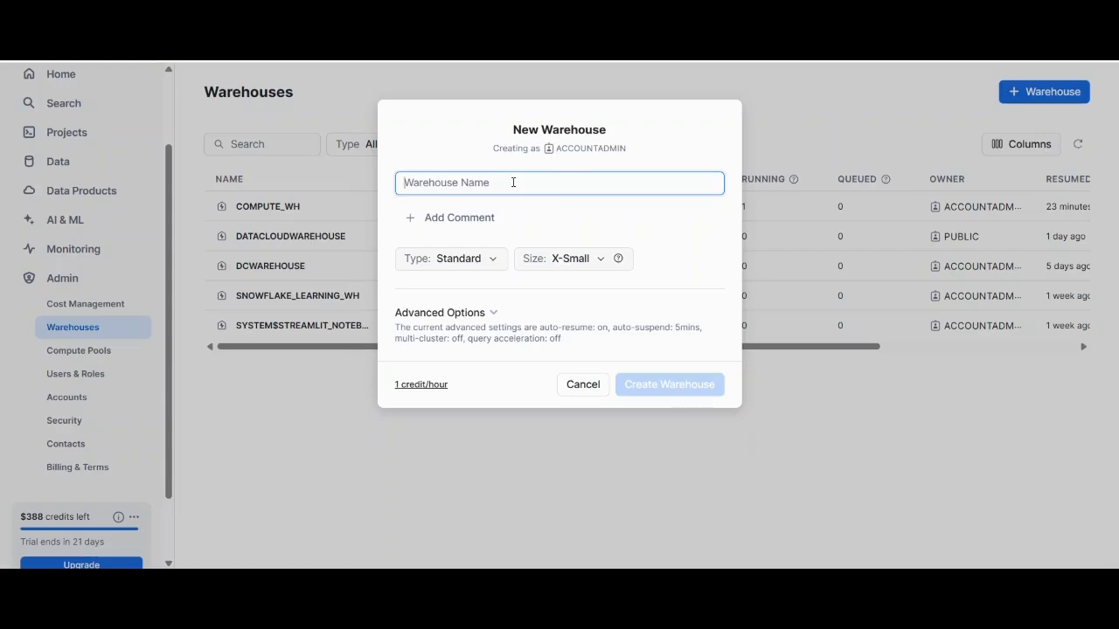
text(Name11)
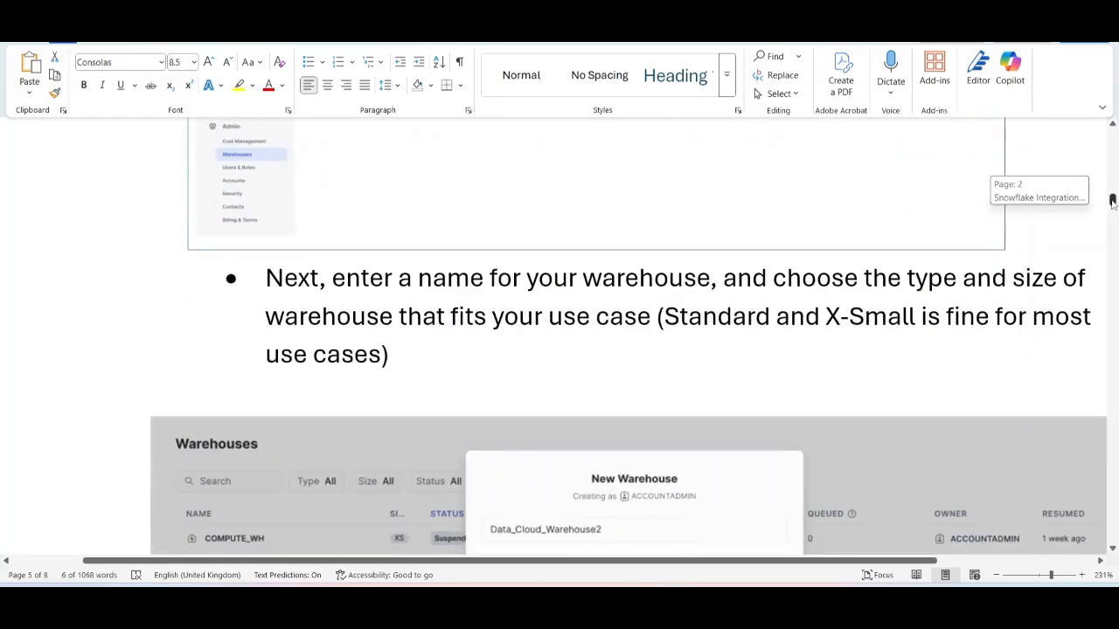
Create a new SQL worksheet and copy the CREATE OR REPLACE USER DataCloudUser statement from step 7 of the guide
scroll(down, 3)
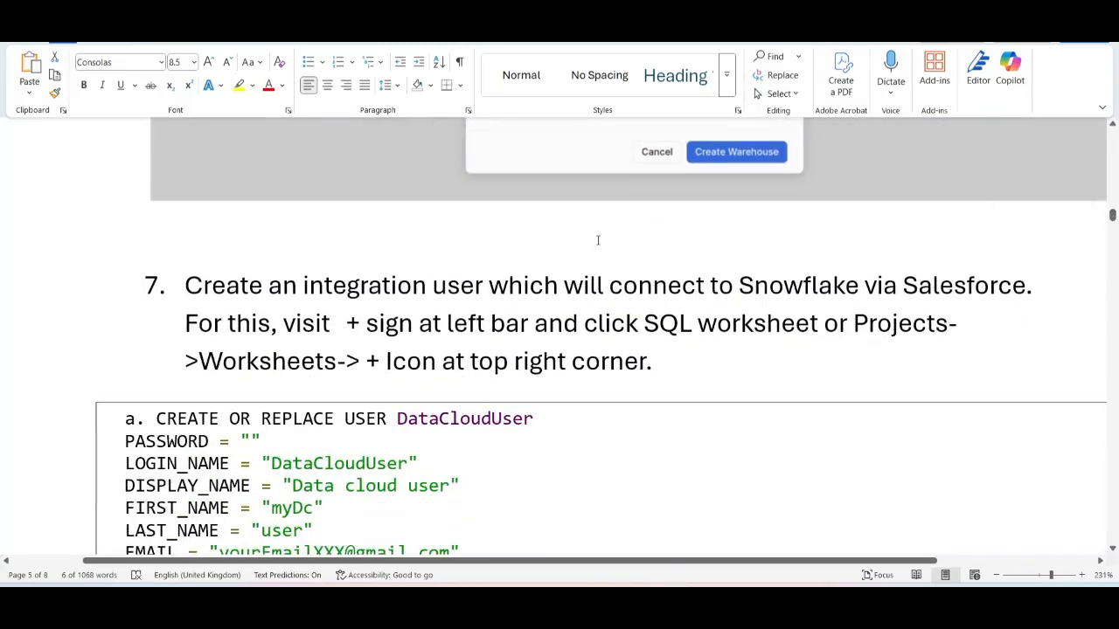
mouse_move(738, 278)
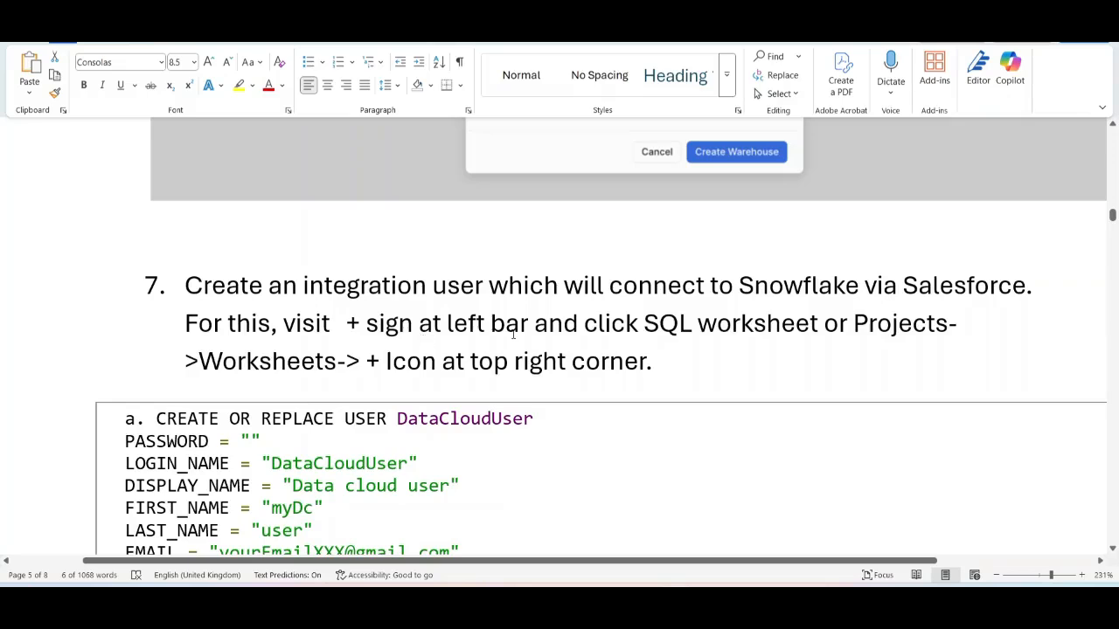
mouse_move(734, 333)
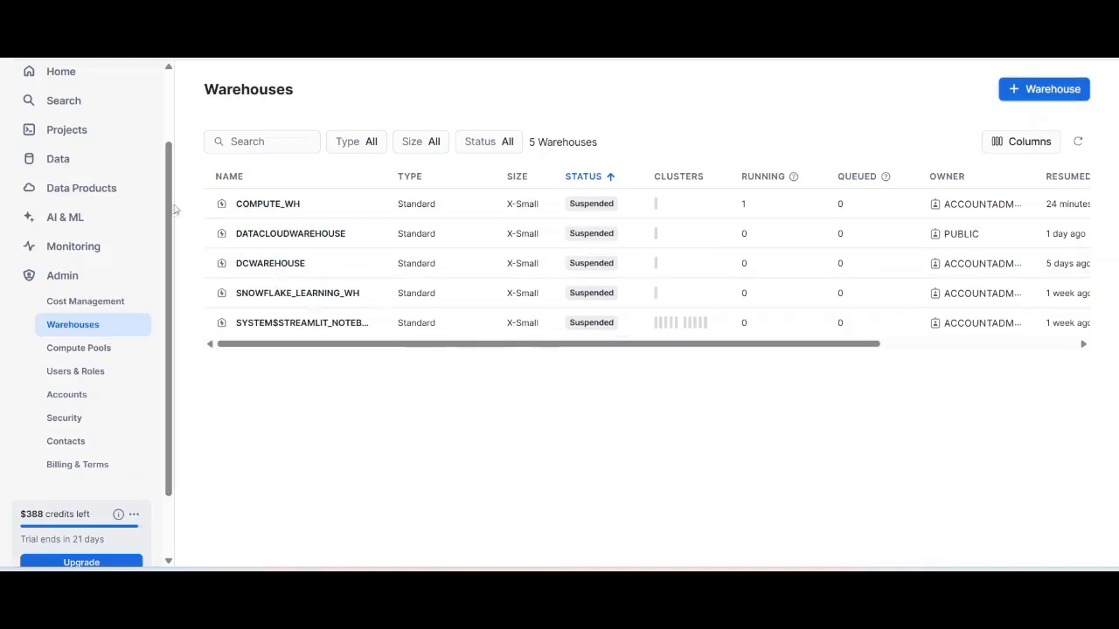
click(62, 118)
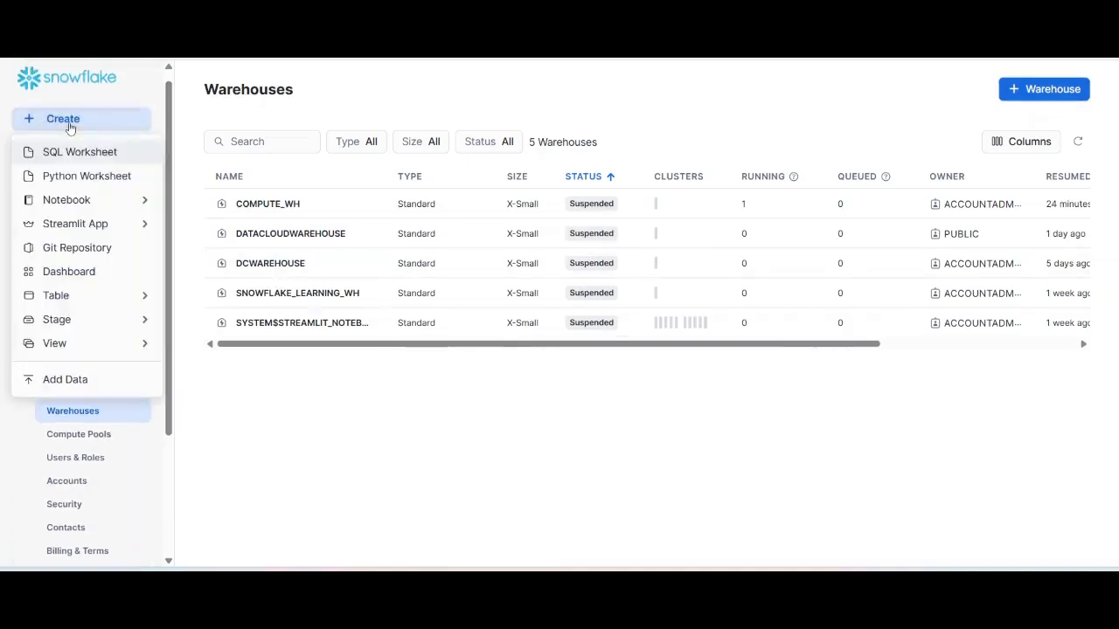
click(79, 152)
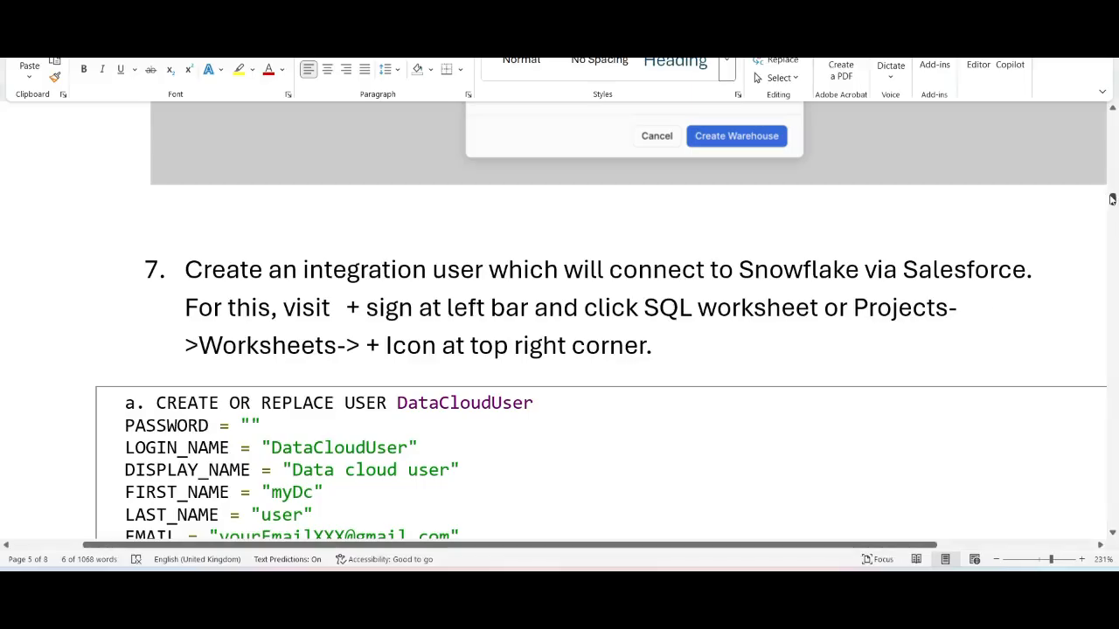
scroll(down, 3)
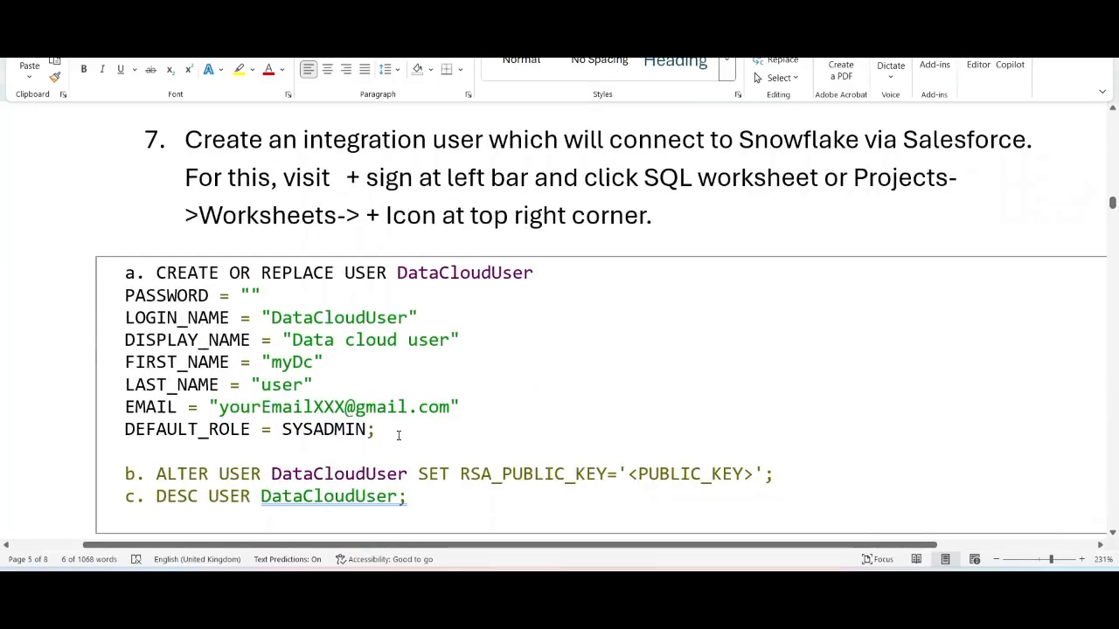
drag(156, 271, 373, 429)
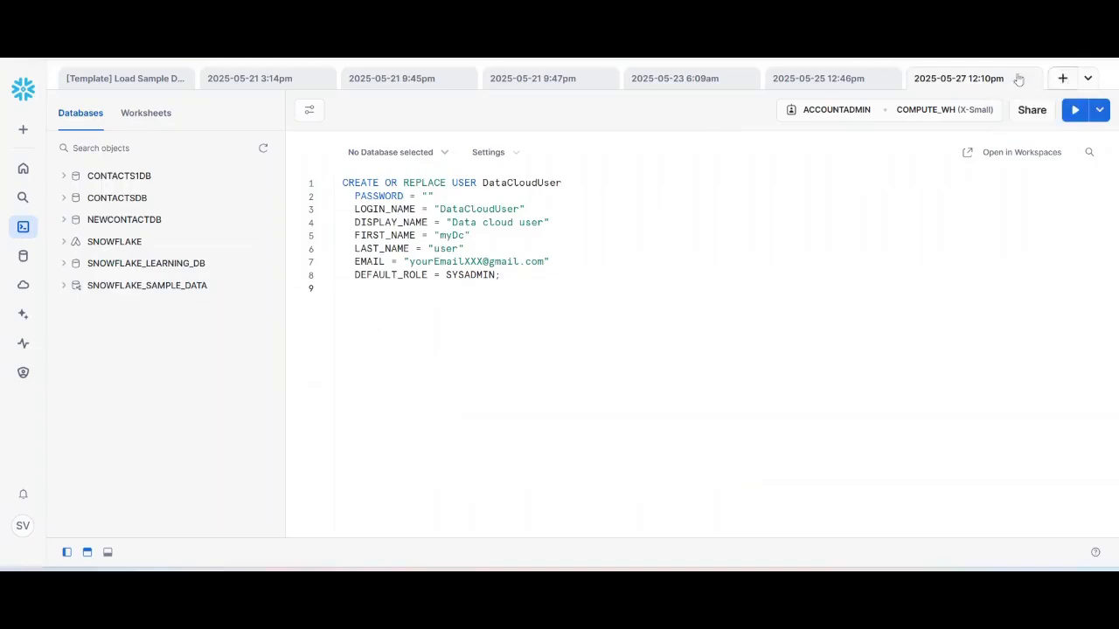
Run the CREATE OR REPLACE USER DataCloudUser statement in the SQL worksheet
click(1062, 79)
text(DESC USER DataCloudUser)
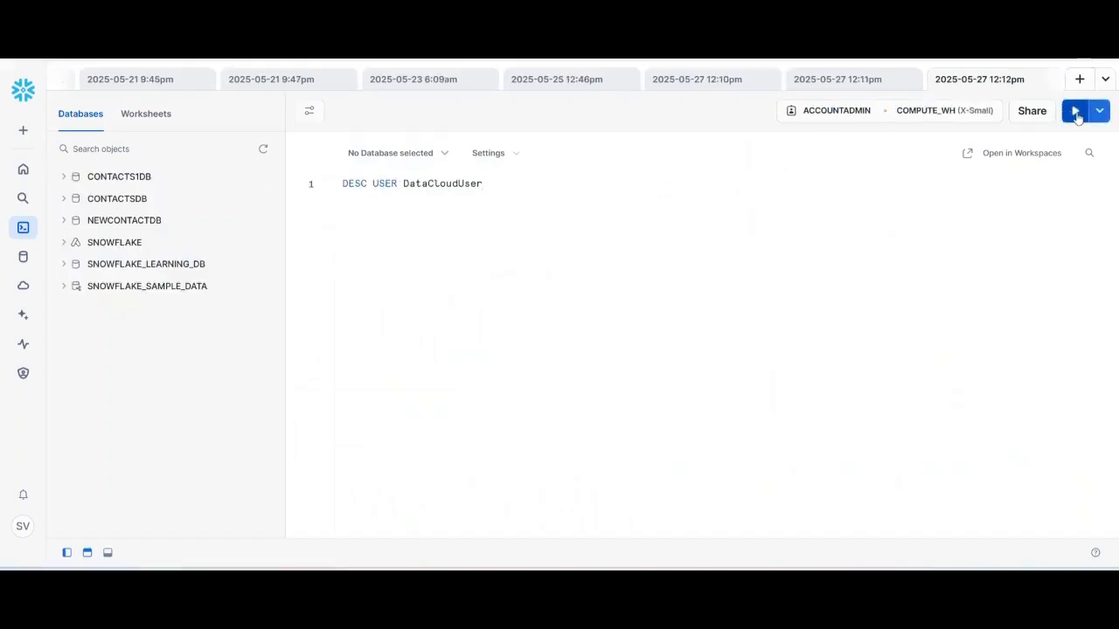
Run DESC USER DataCloudUser and scroll through its 35 returned properties
click(1075, 111)
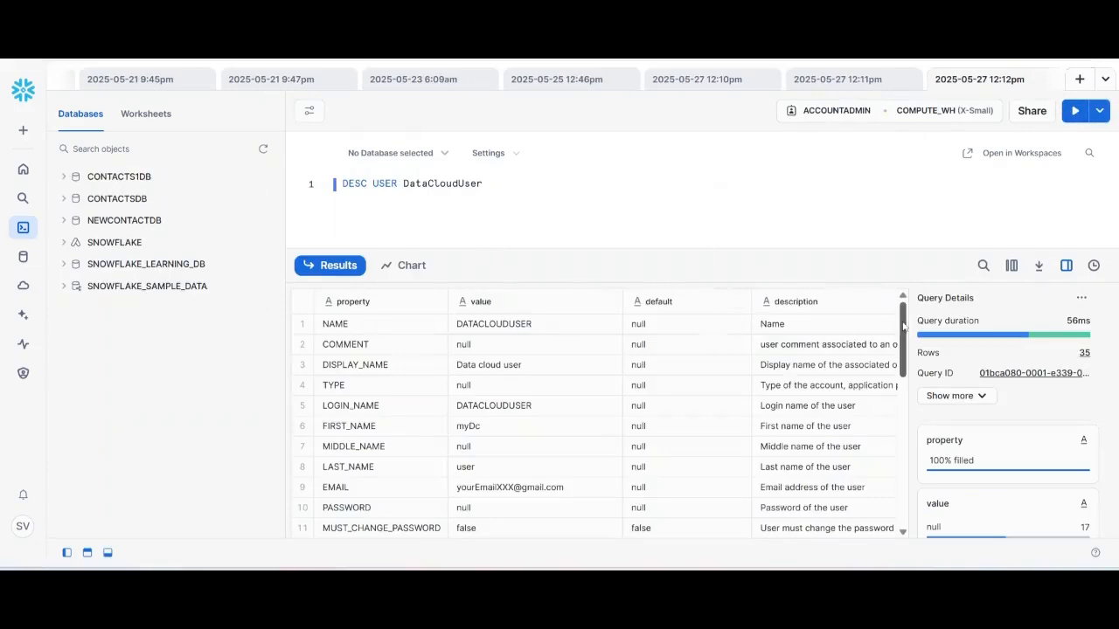
scroll(down, 3)
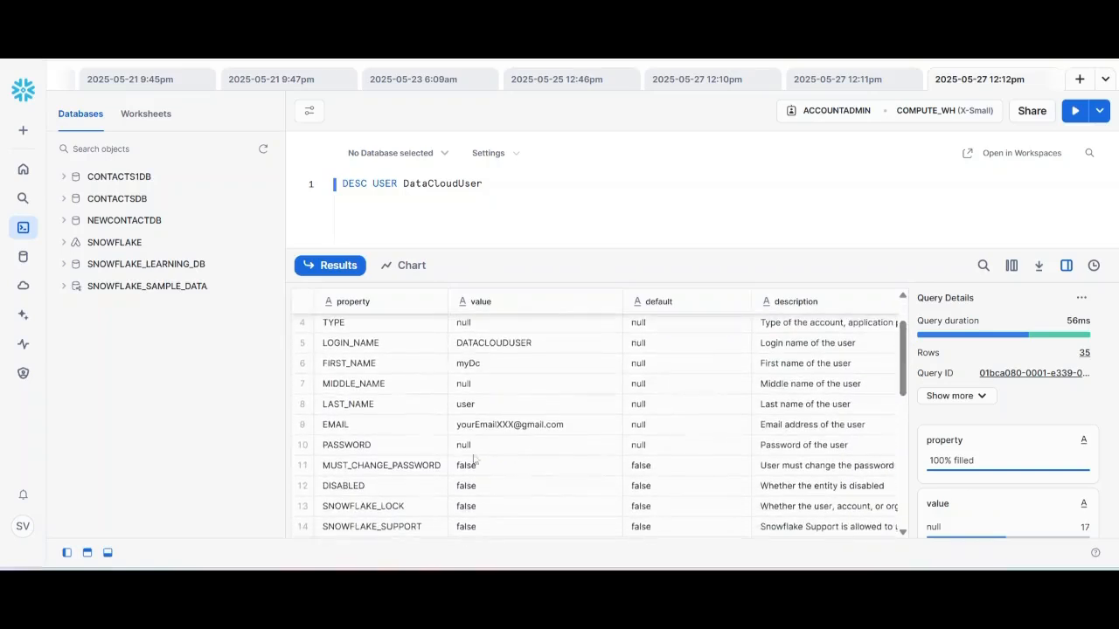
mouse_move(512, 348)
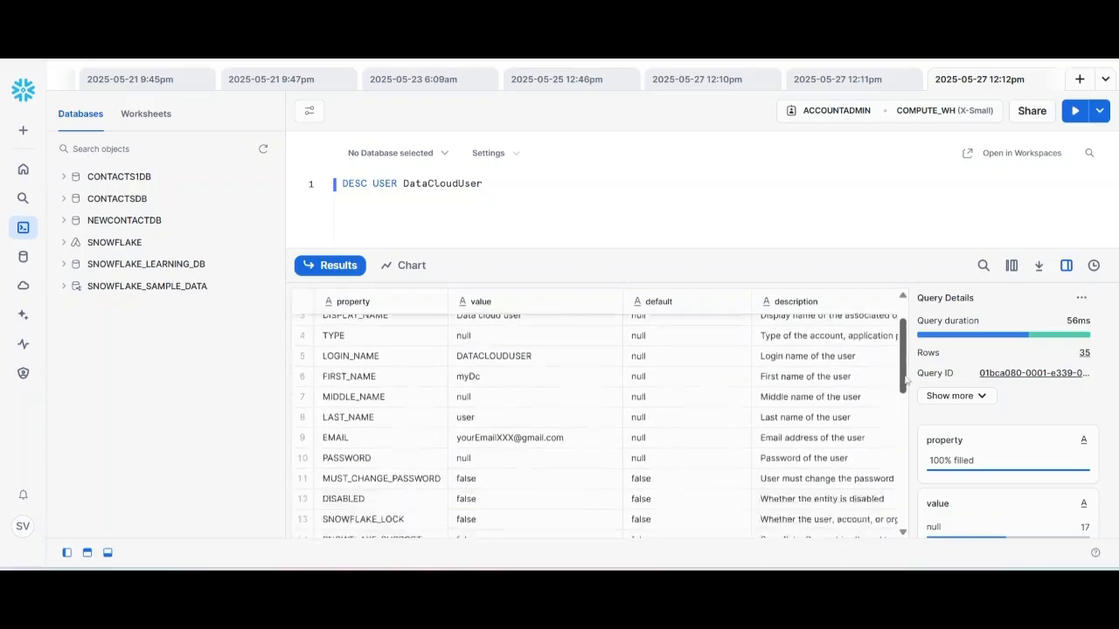
scroll(down, 3)
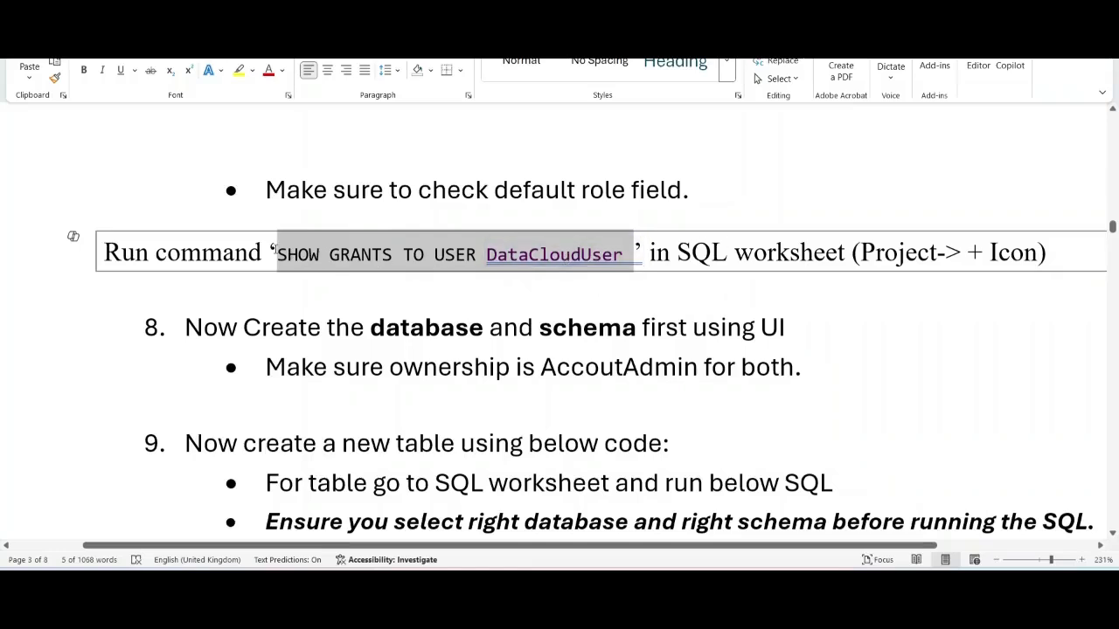
Run SHOW GRANTS TO USER DataCloudUser in a new worksheet, returning USAGE of ACCOUNTADMIN
double_click(554, 254)
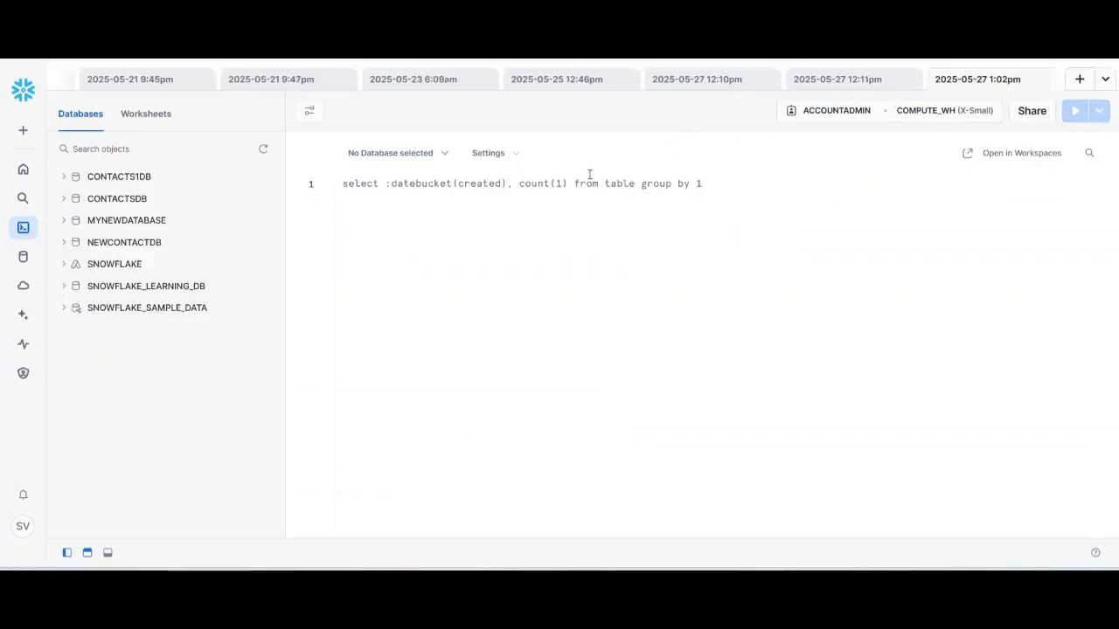
text(SHOW GRANTS TO USER DataCloudUser)
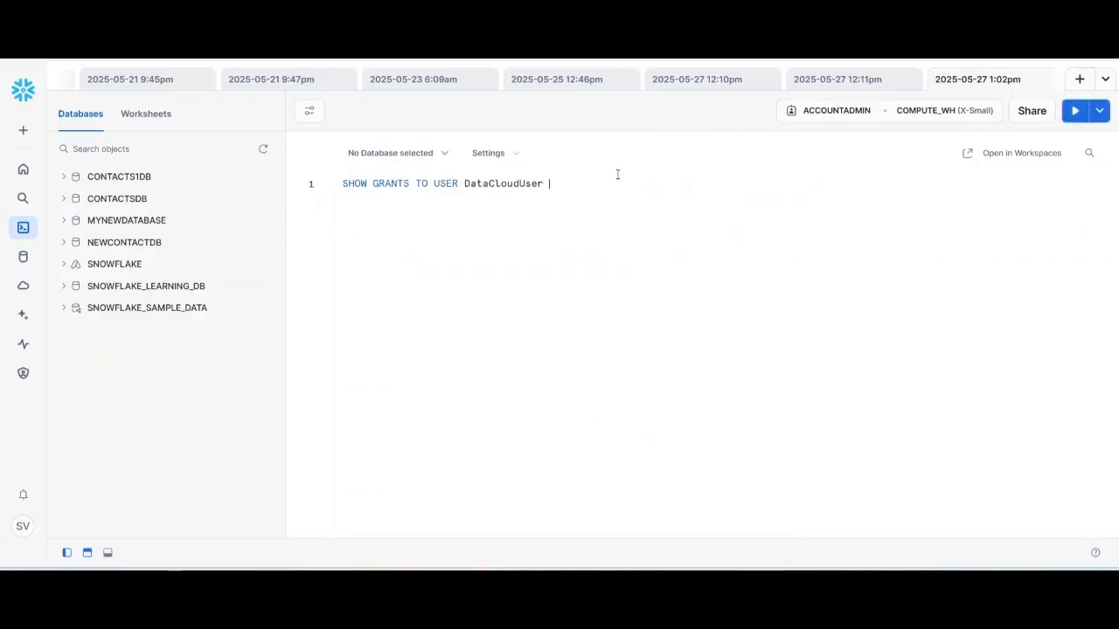
click(1074, 110)
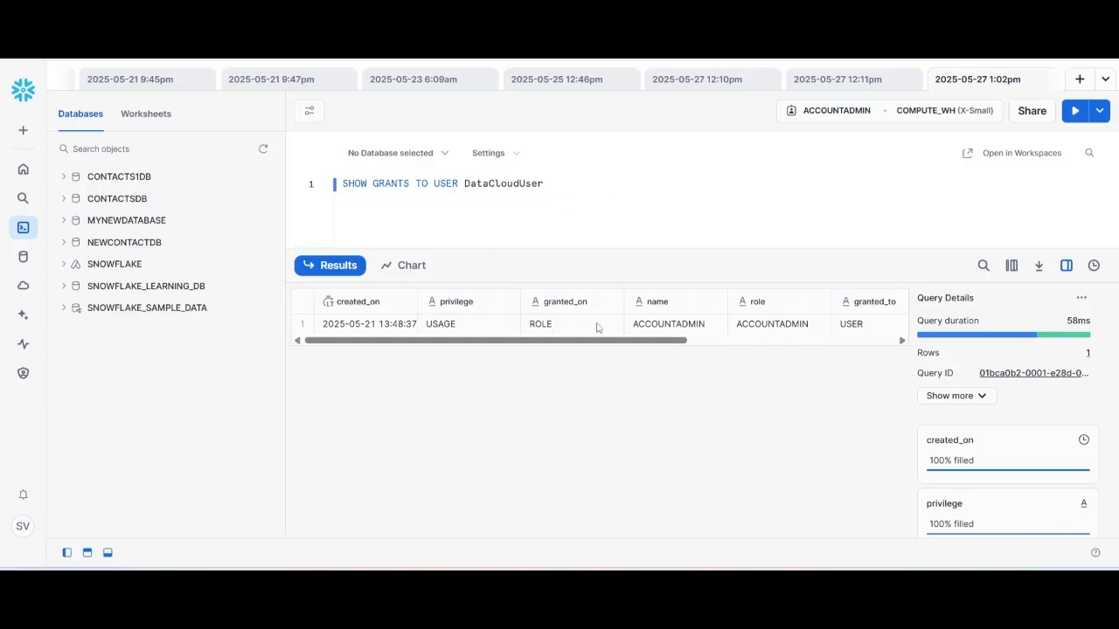
mouse_move(514, 180)
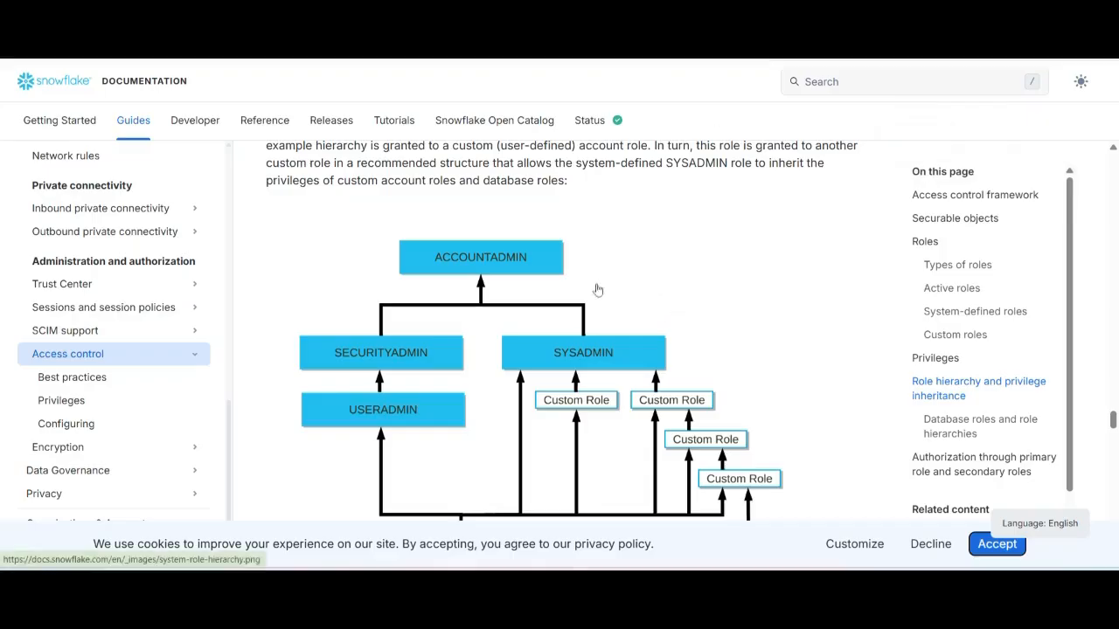
mouse_move(522, 266)
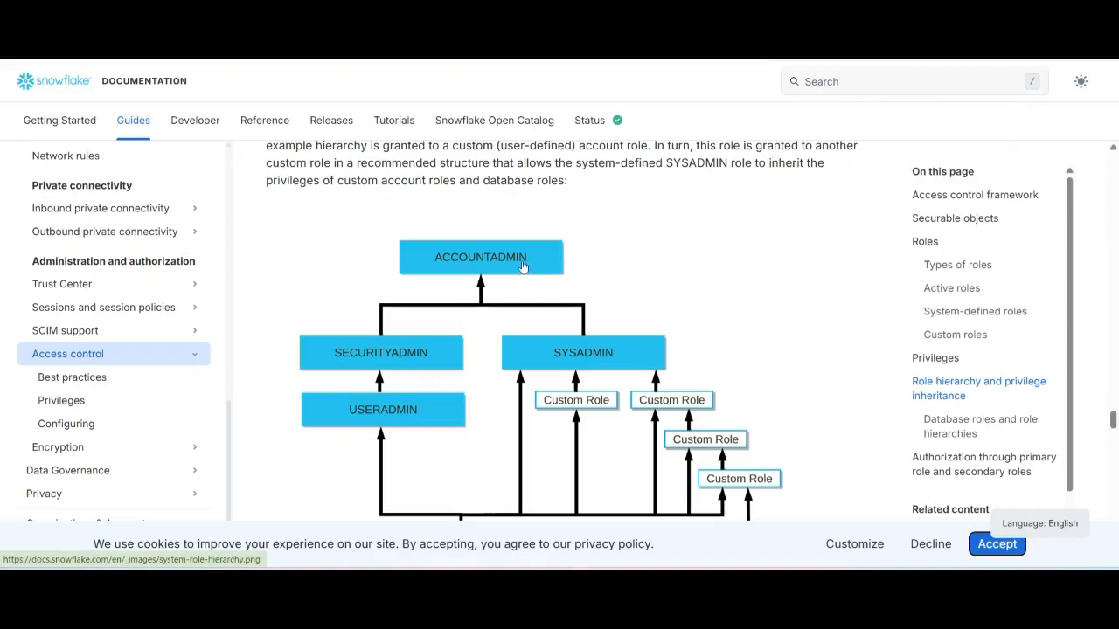
mouse_move(584, 358)
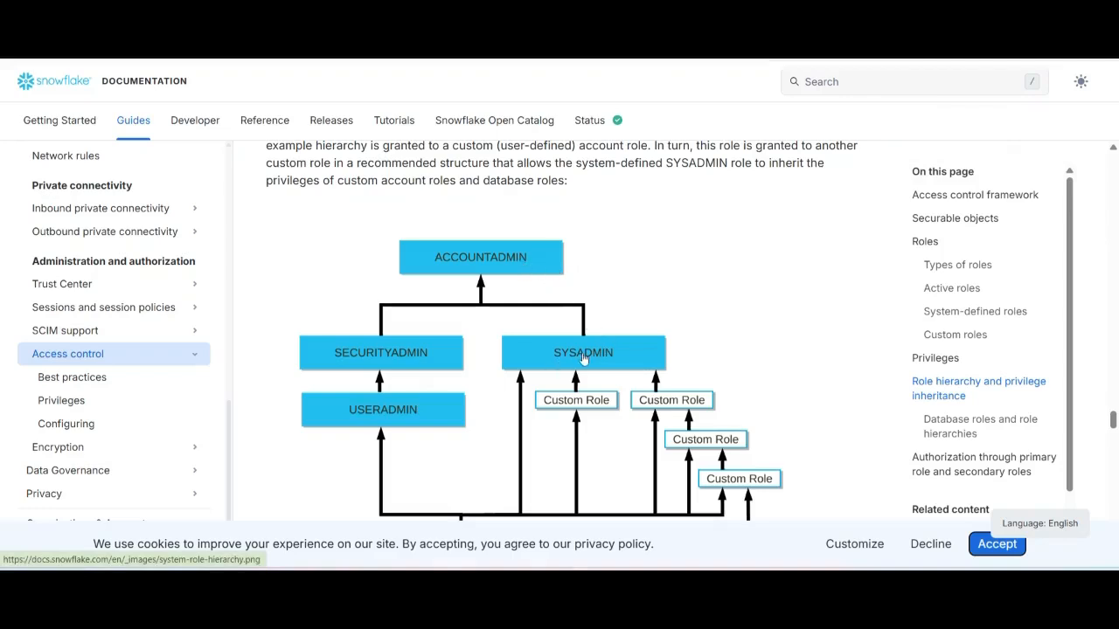
mouse_move(602, 411)
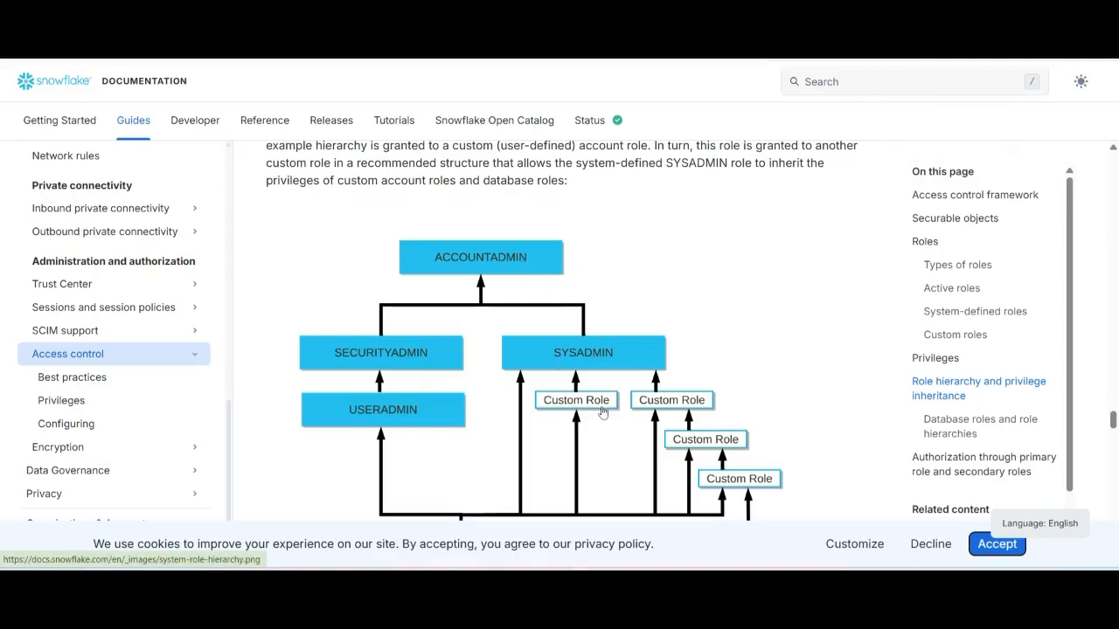
mouse_move(598, 364)
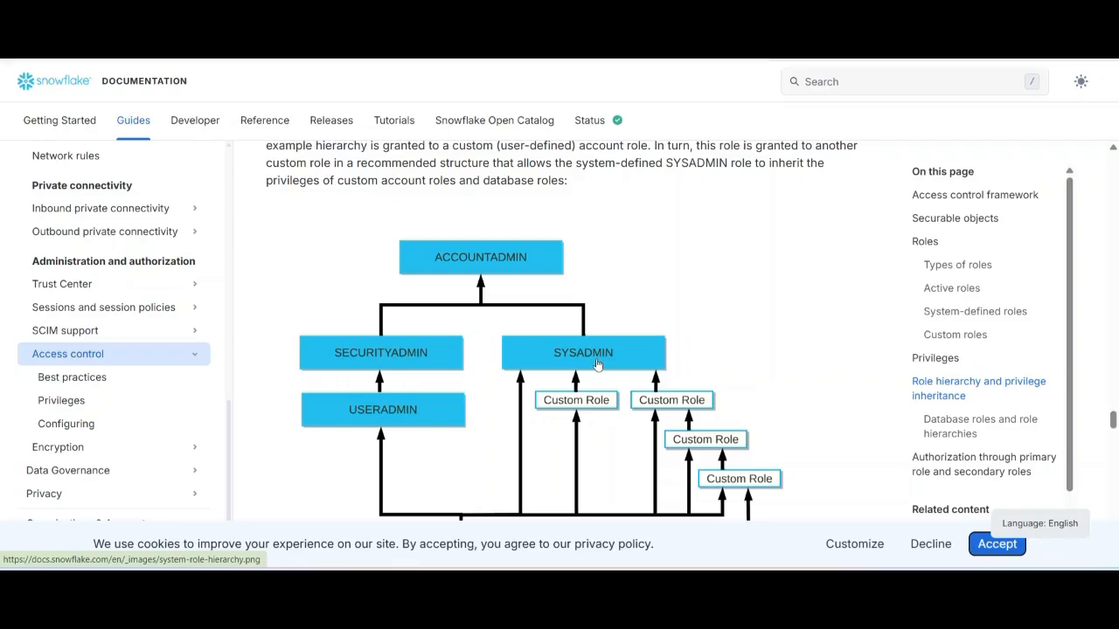
mouse_move(693, 345)
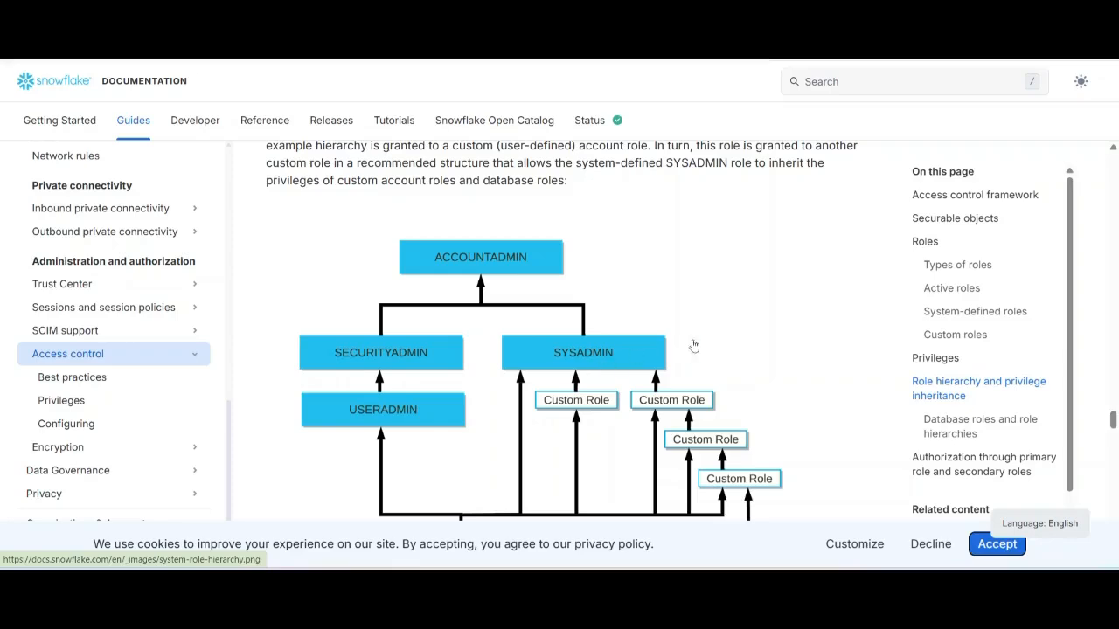
mouse_move(513, 260)
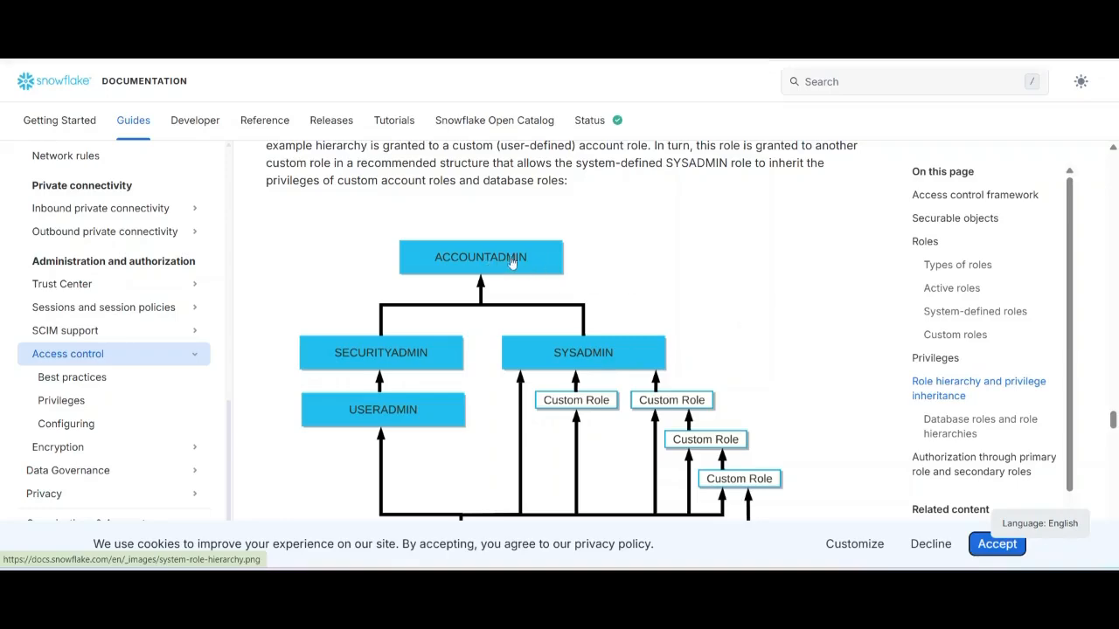
mouse_move(525, 265)
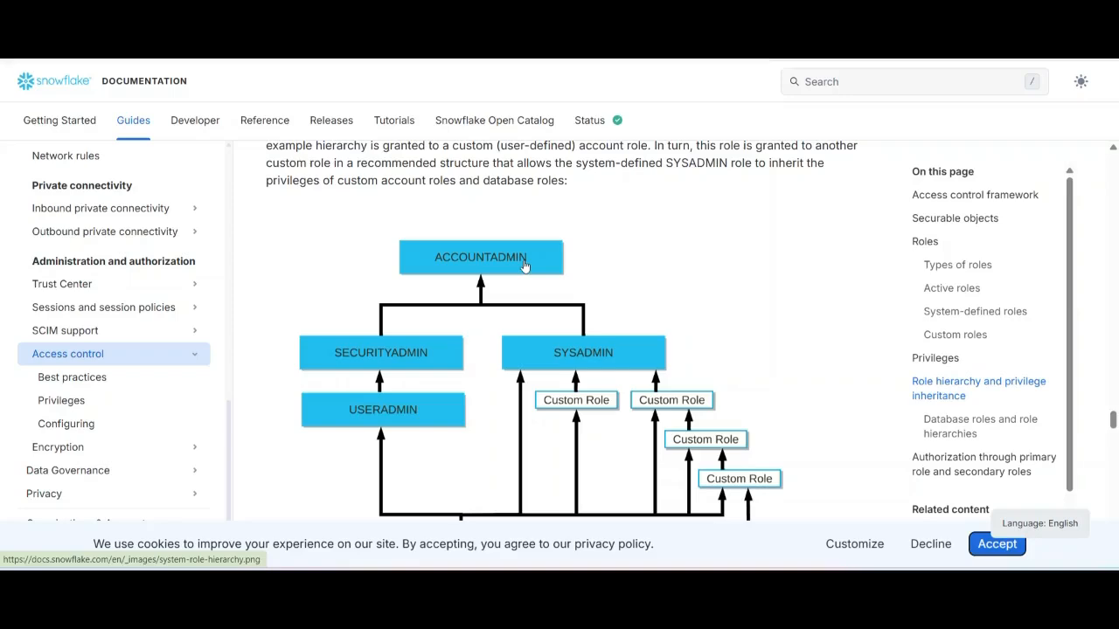
mouse_move(733, 308)
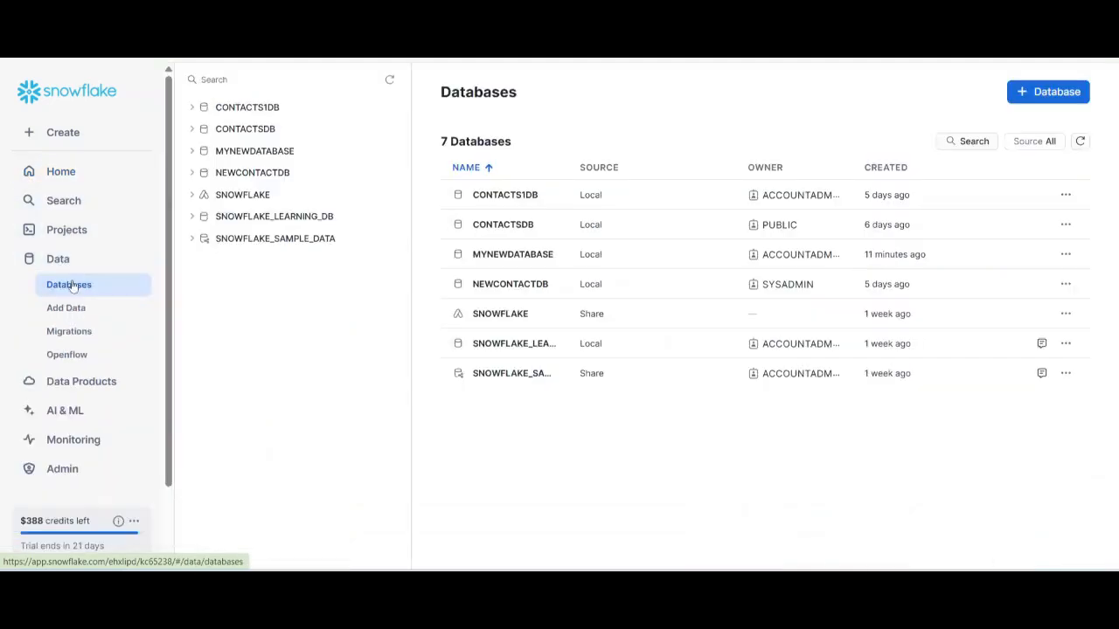
mouse_move(74, 288)
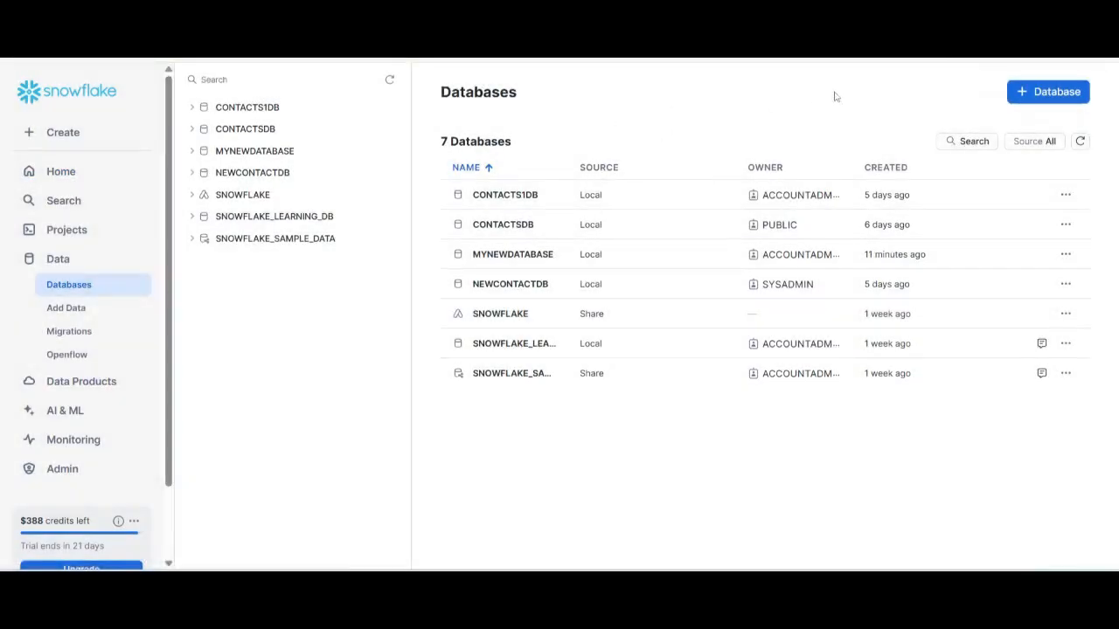
Create the database AnewDatabase from Data > Databases, owned by ACCOUNTADMIN
click(1048, 92)
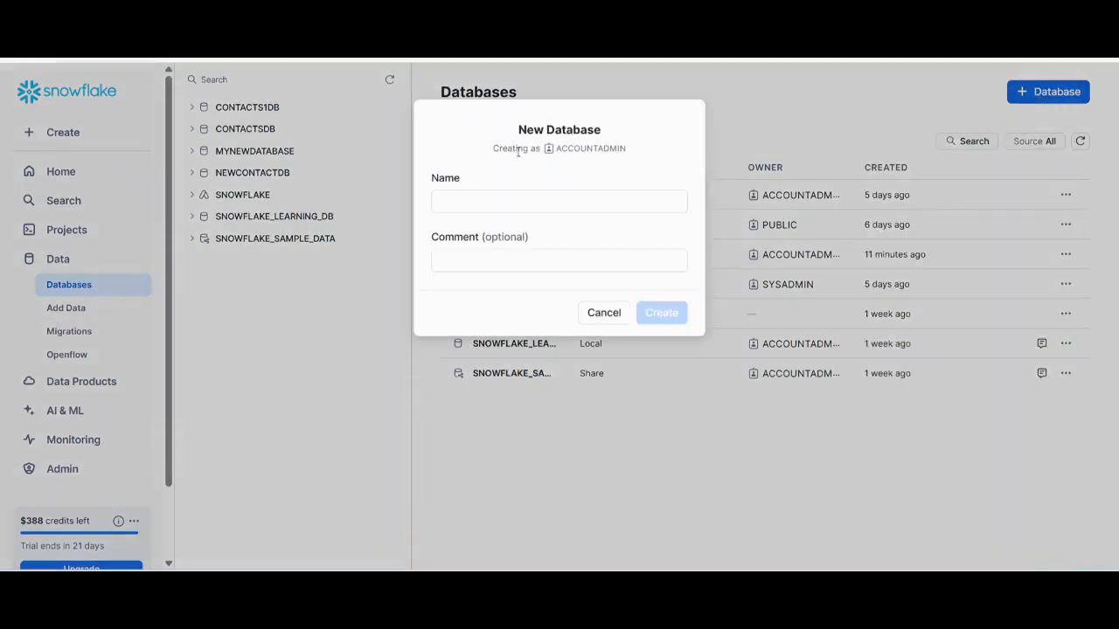
click(558, 200)
text(AnewDataba)
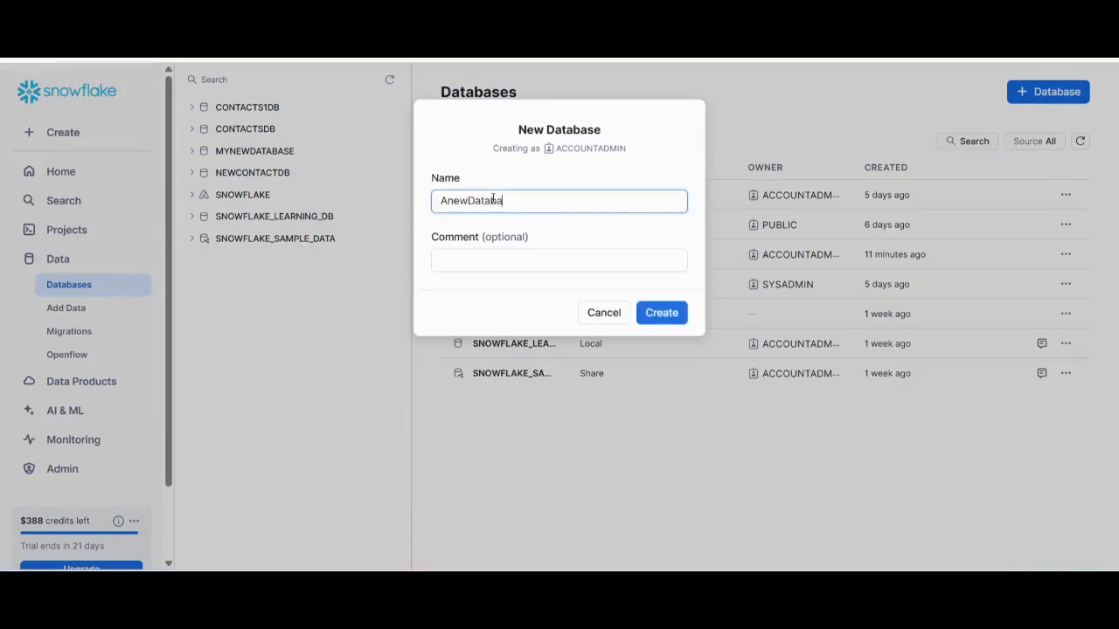
click(662, 312)
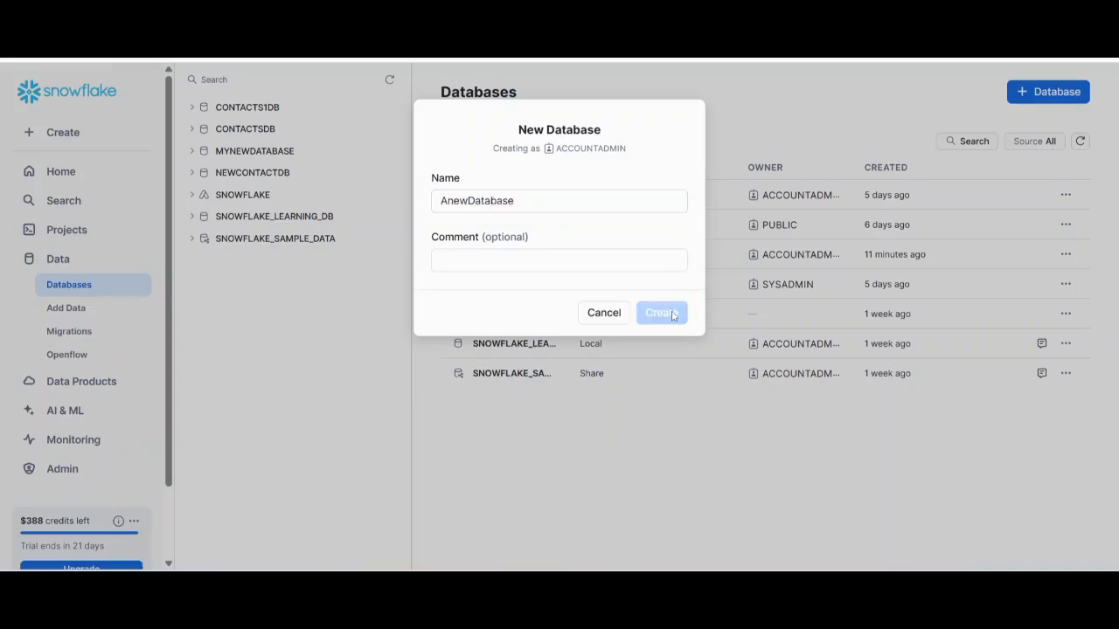
click(662, 313)
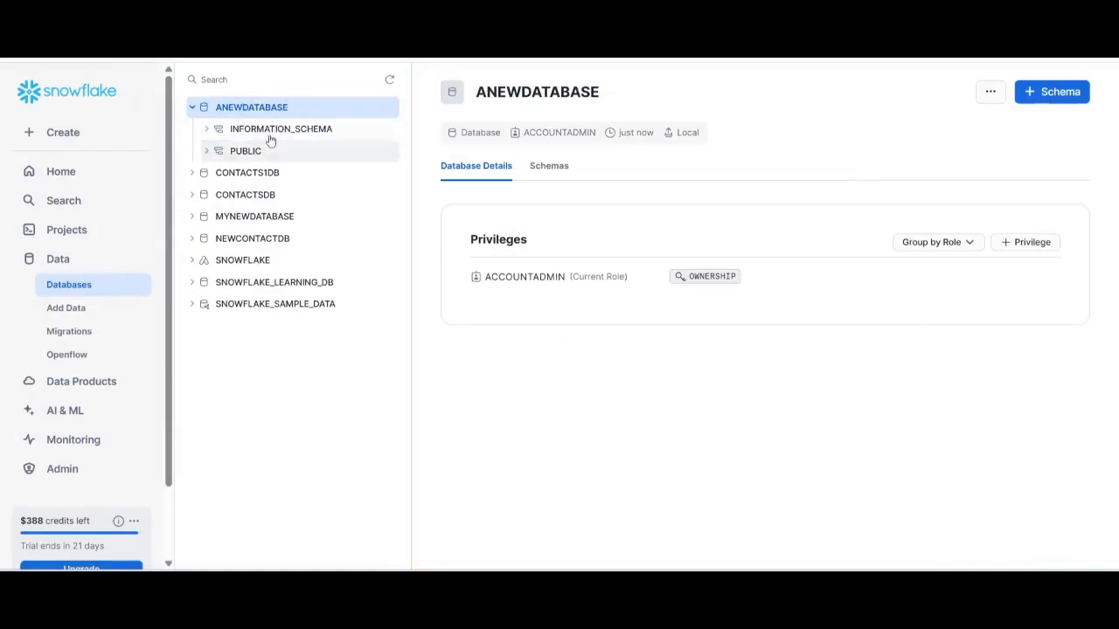
mouse_move(267, 156)
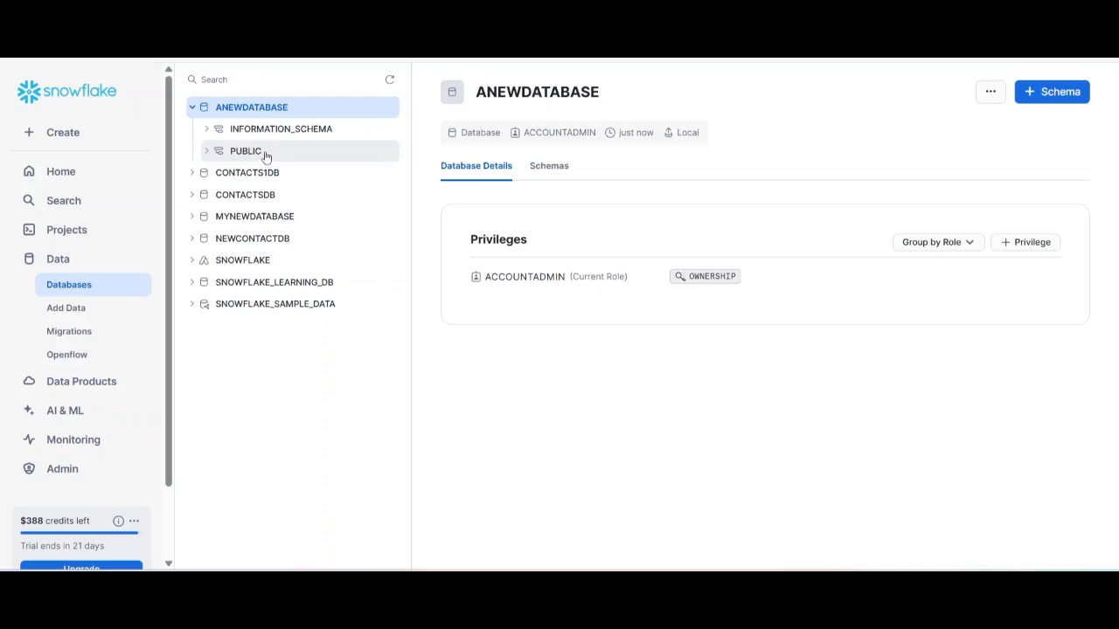
mouse_move(733, 105)
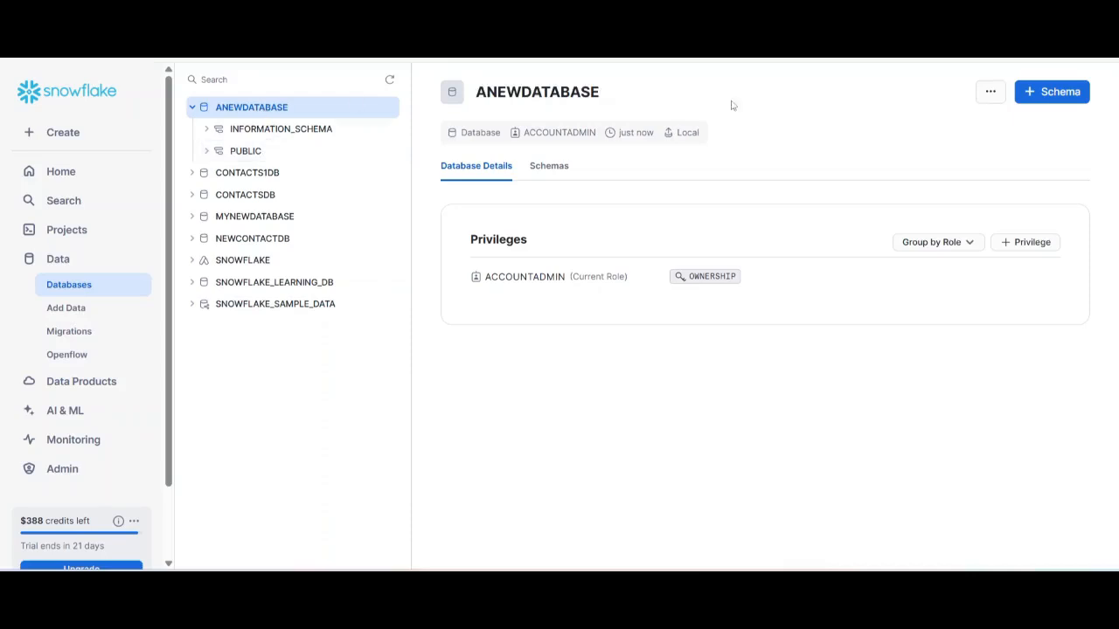
Create schema ANewSchema inside ANEWDATABASE and view its empty details
click(1051, 91)
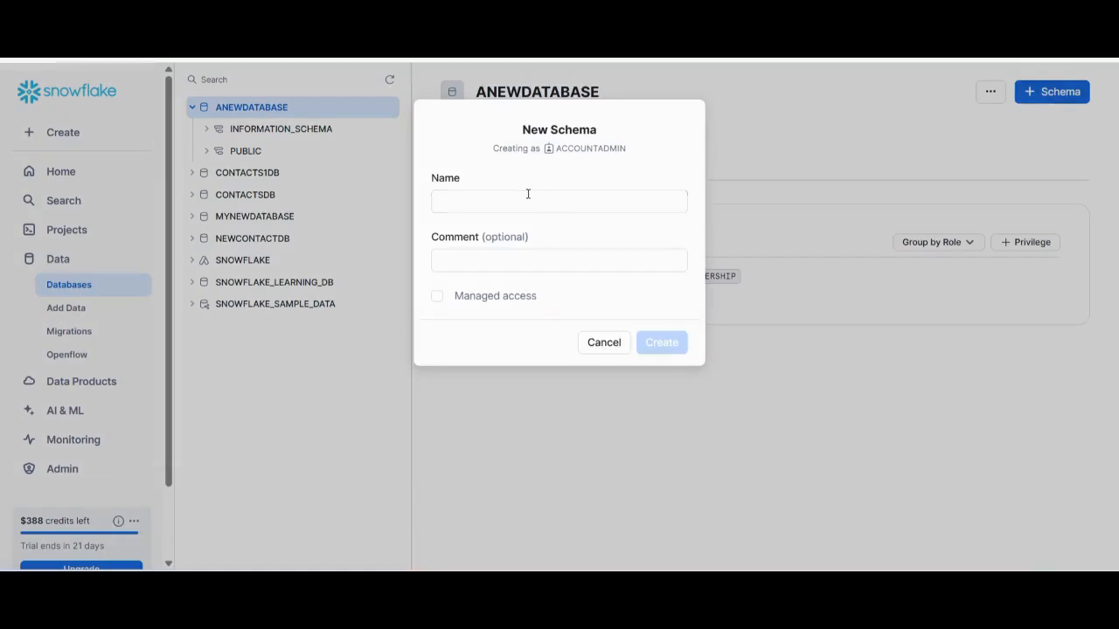
text(ANewSchema)
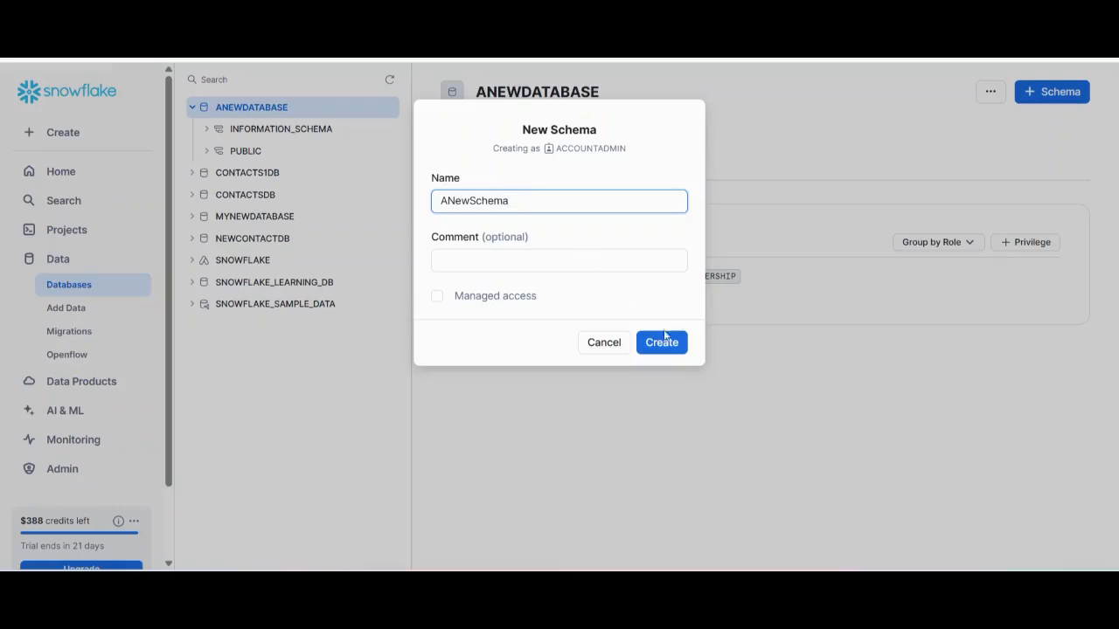
click(662, 342)
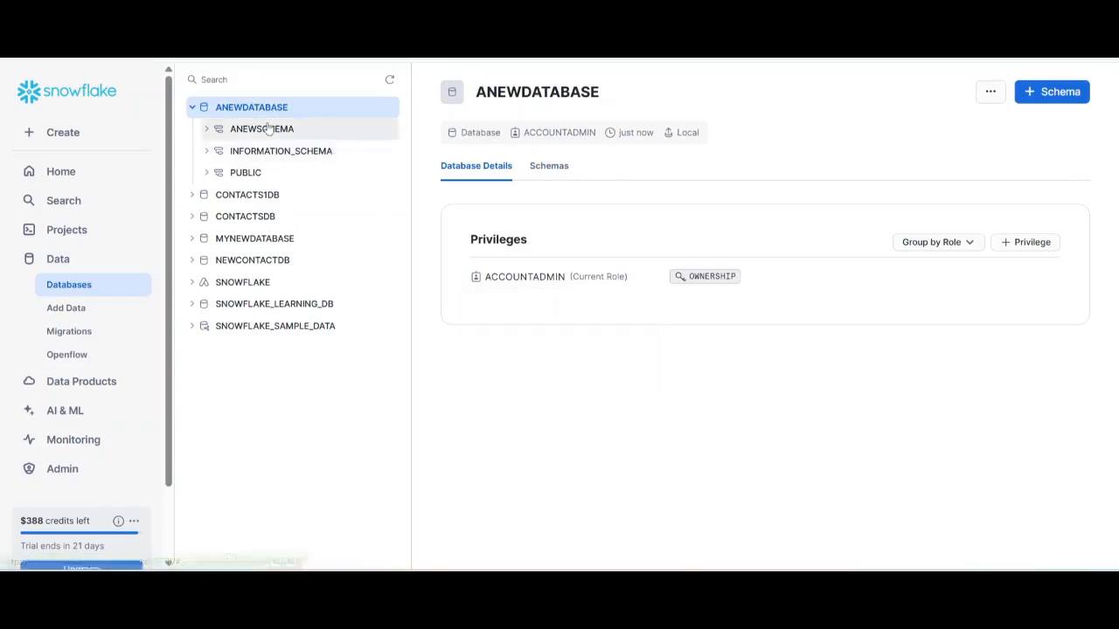
click(261, 128)
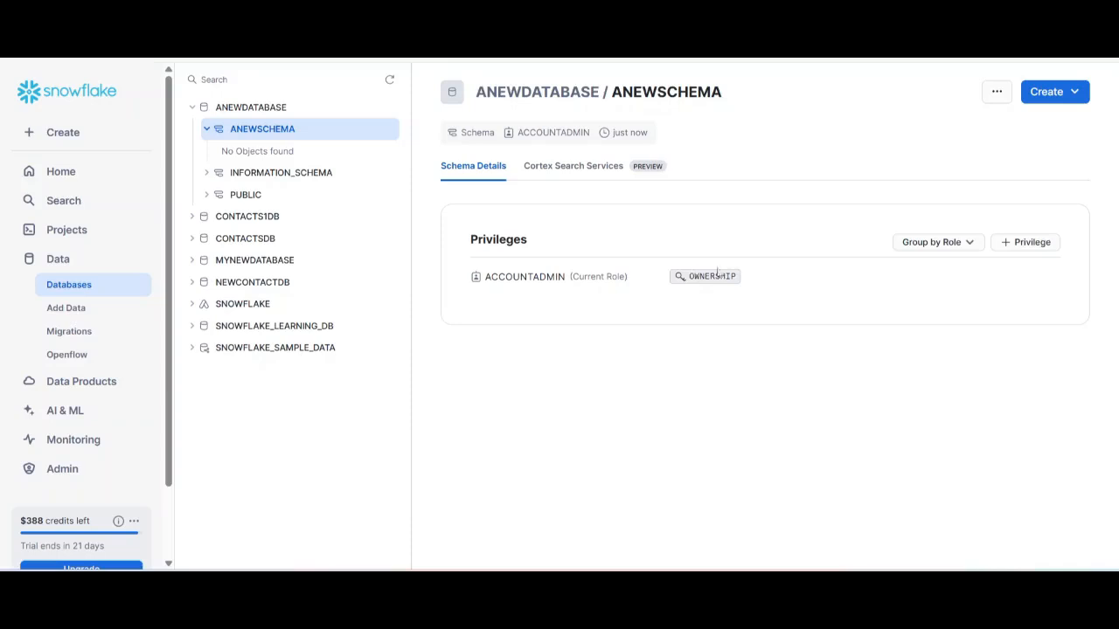
mouse_move(535, 282)
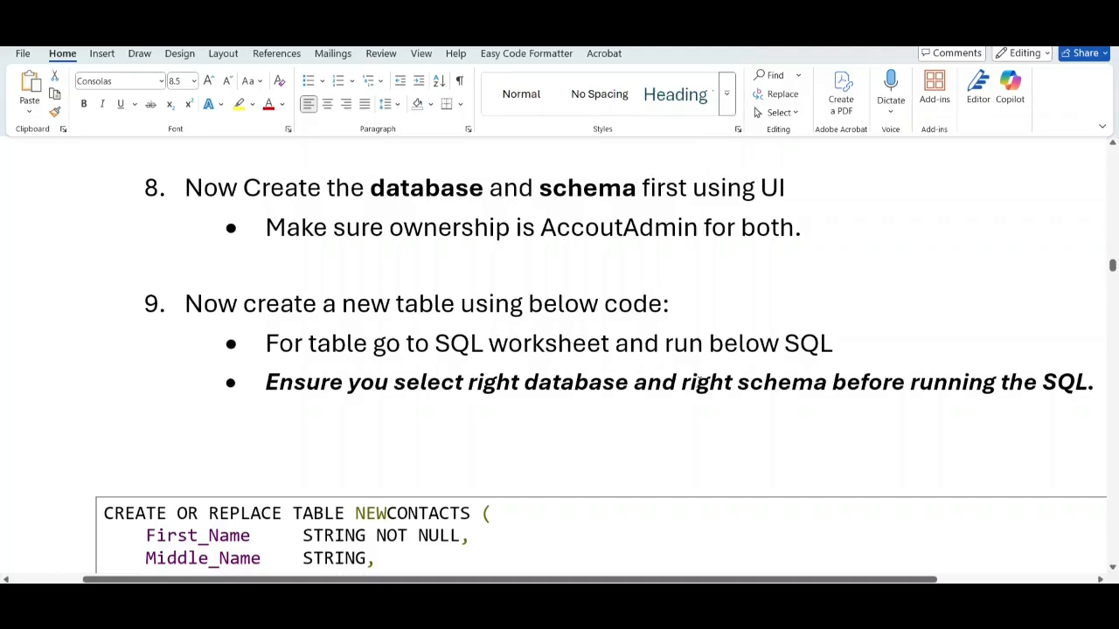
Start a worksheet scoped to ANEWDATABASE.ANEWSCHEMA holding the CREATE OR REPLACE TABLE NEWCONTACTS statement
scroll(down, 3)
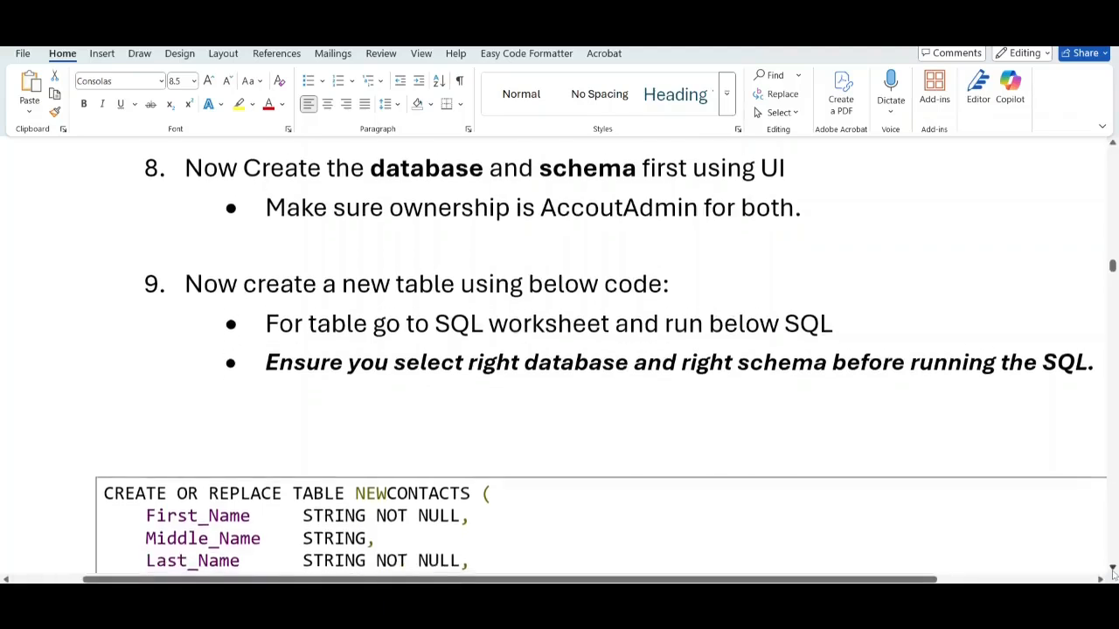
scroll(down, 3)
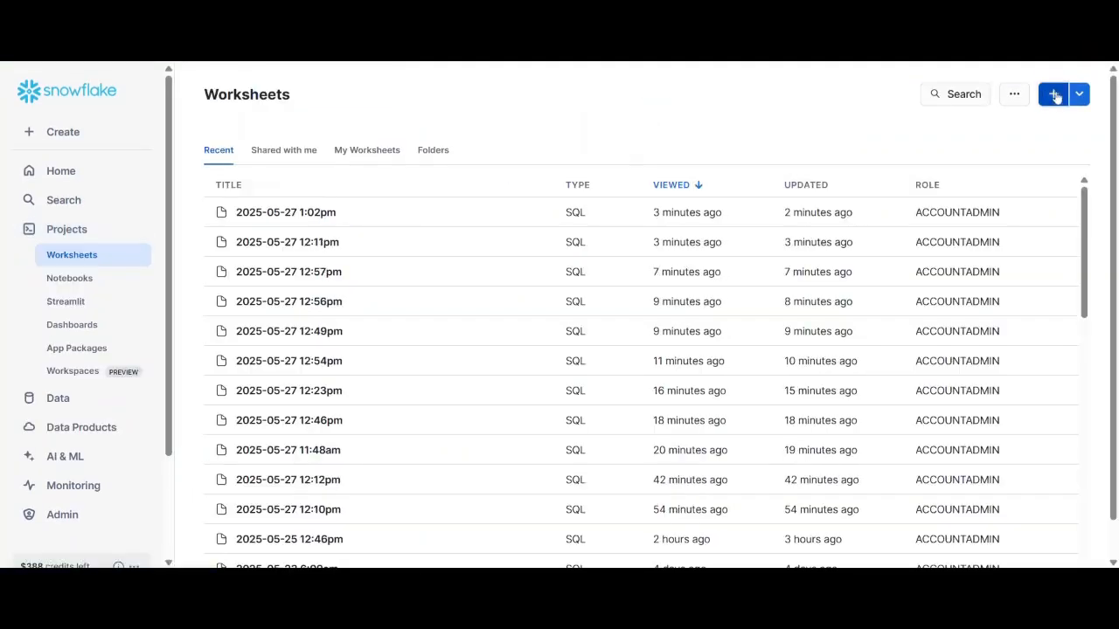
click(1052, 94)
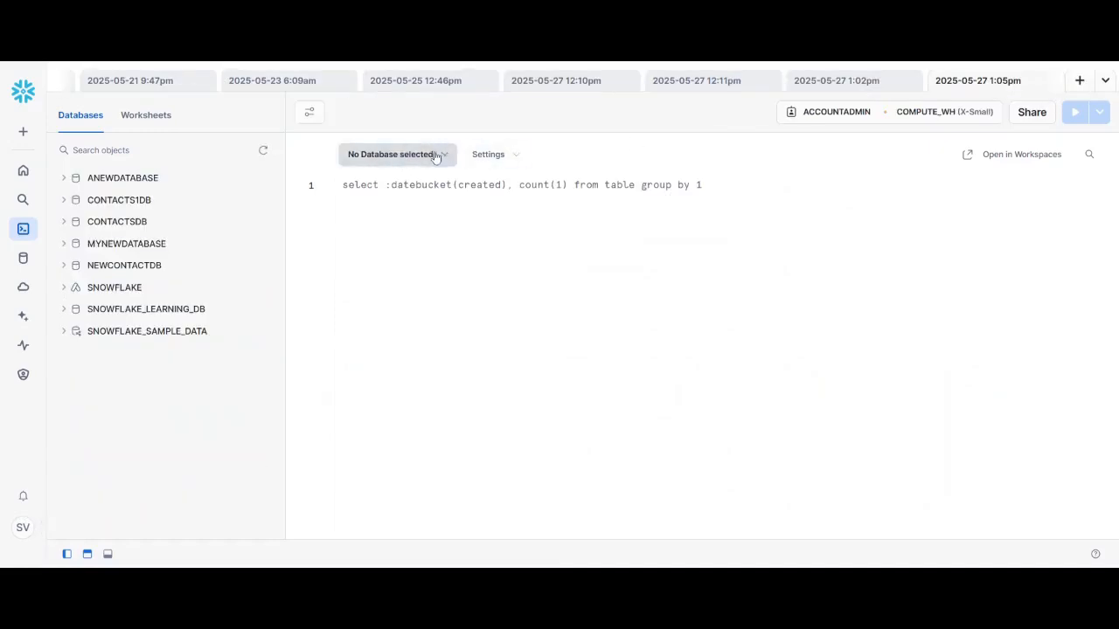
click(393, 154)
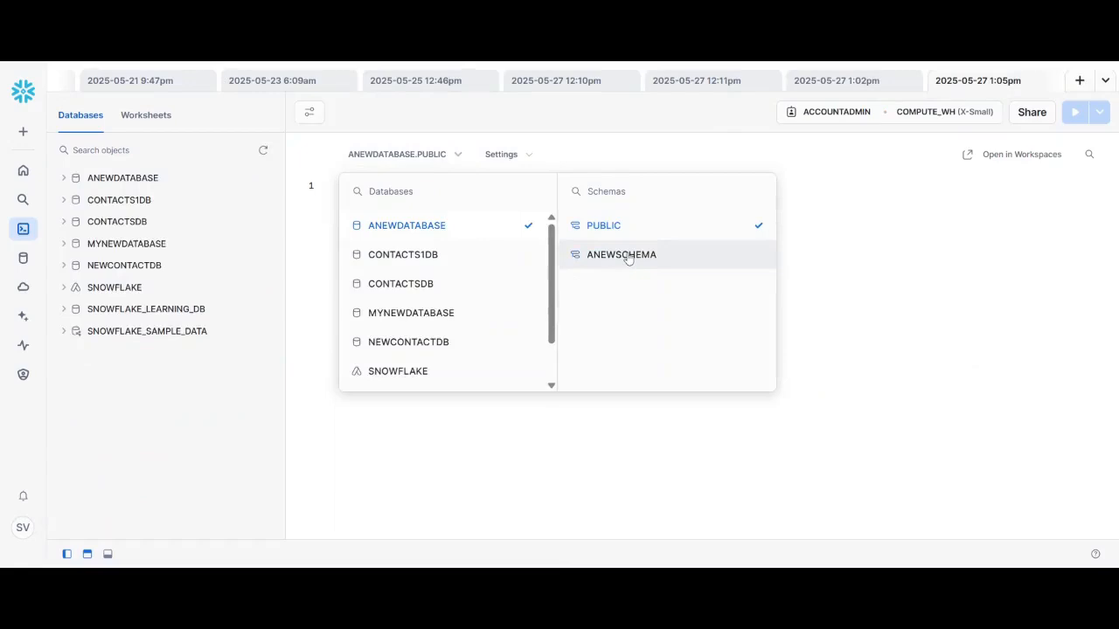
click(621, 254)
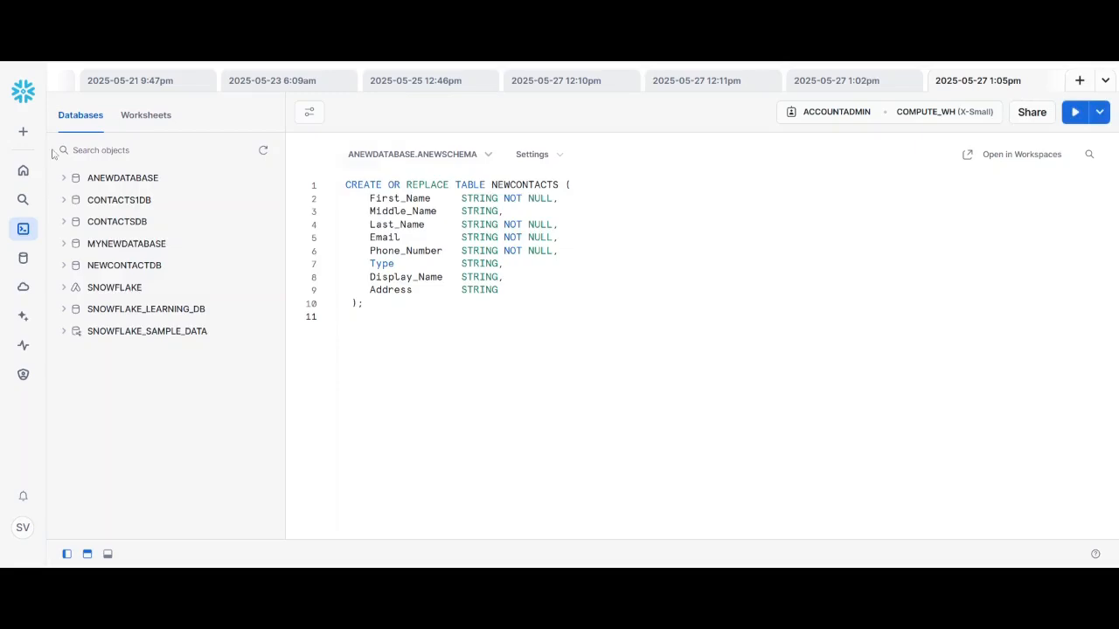
click(119, 200)
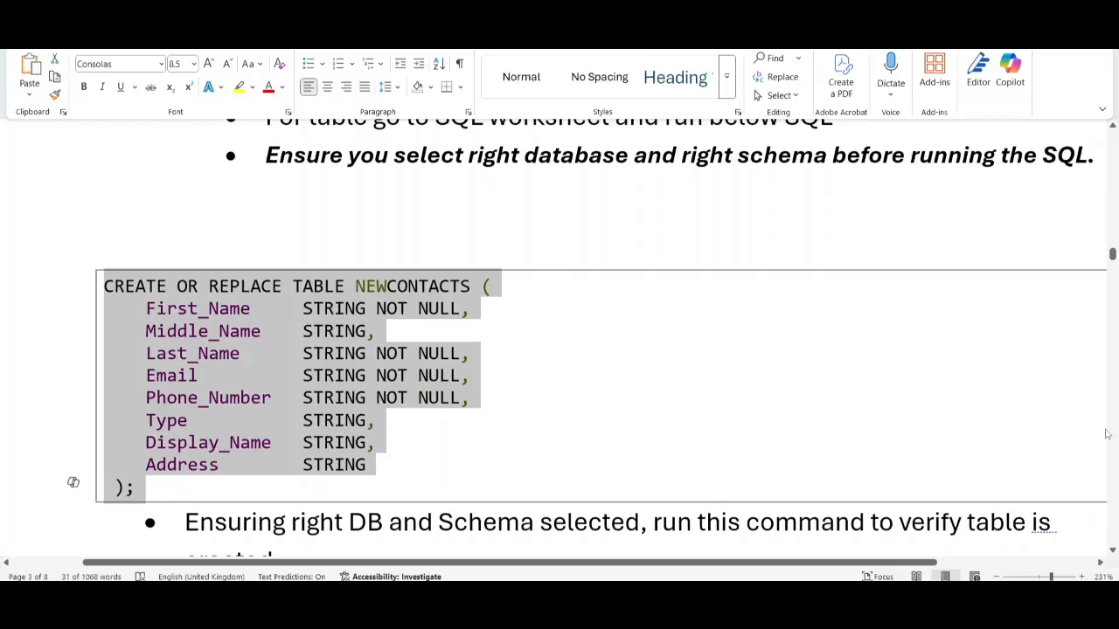
Scope the worksheet to CONTACTS1DB.CONTACTS1DBSCHEMA and run DESC TABLE, finding NEWCONTACTS missing
scroll(down, 3)
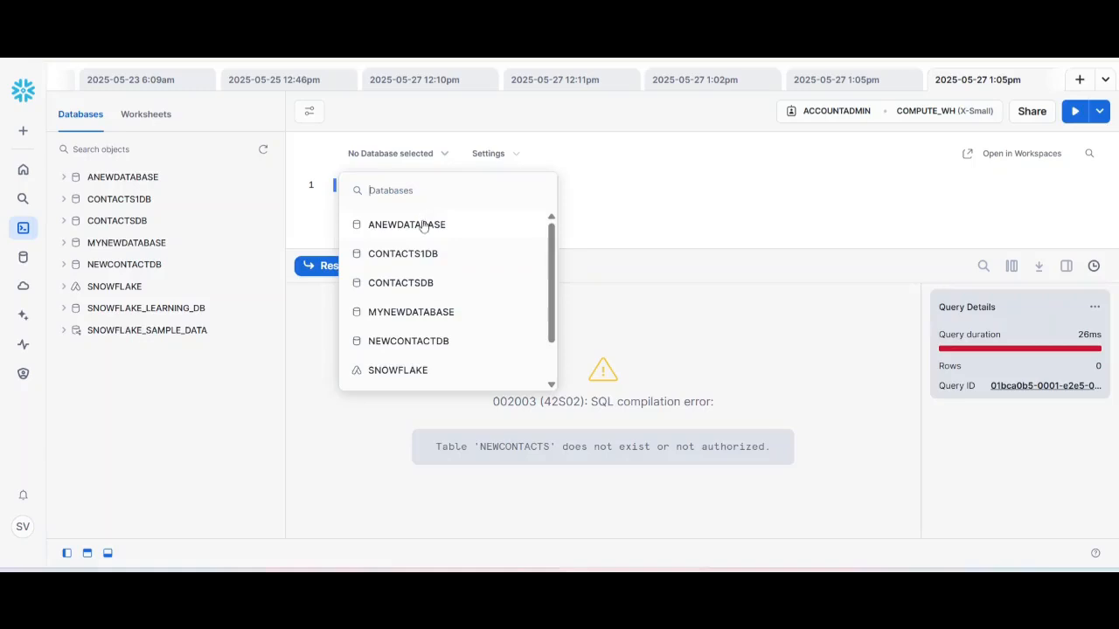
click(403, 253)
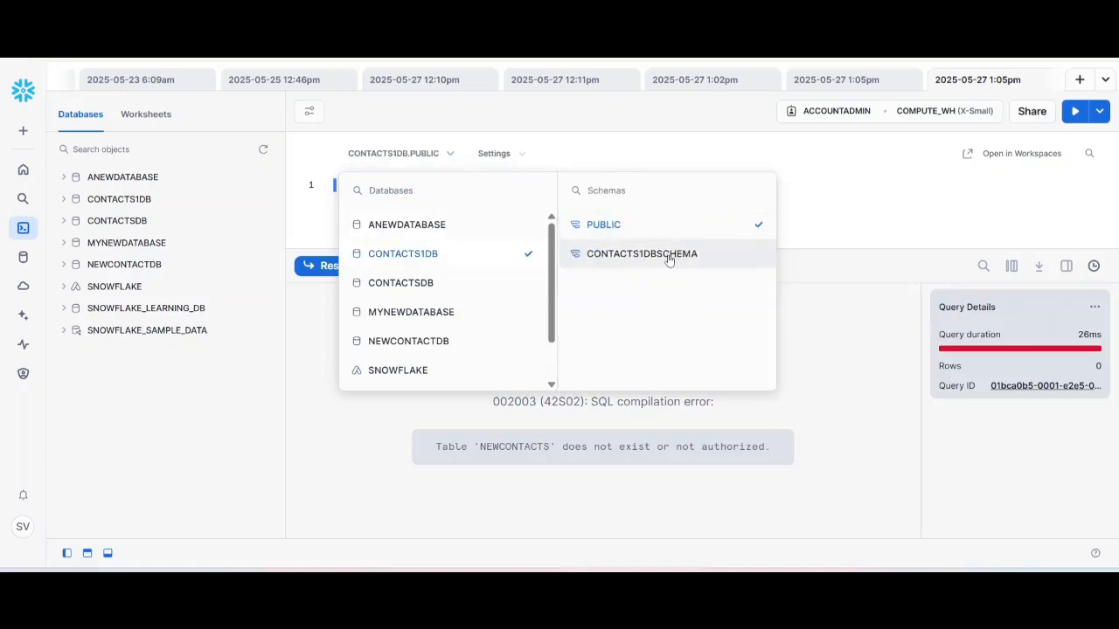
click(642, 253)
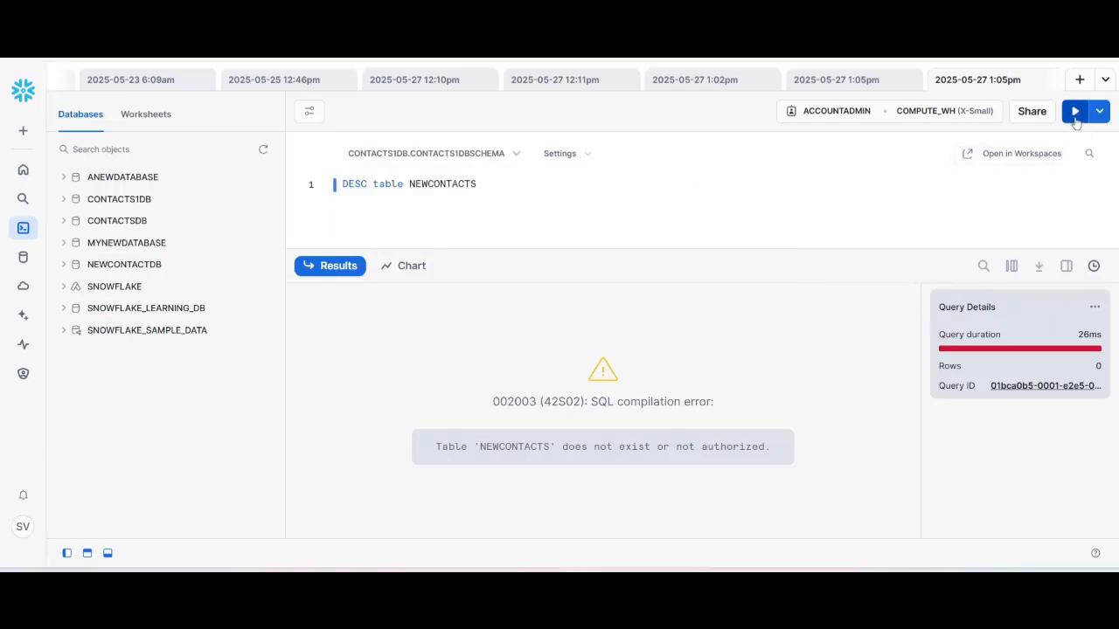
click(1074, 111)
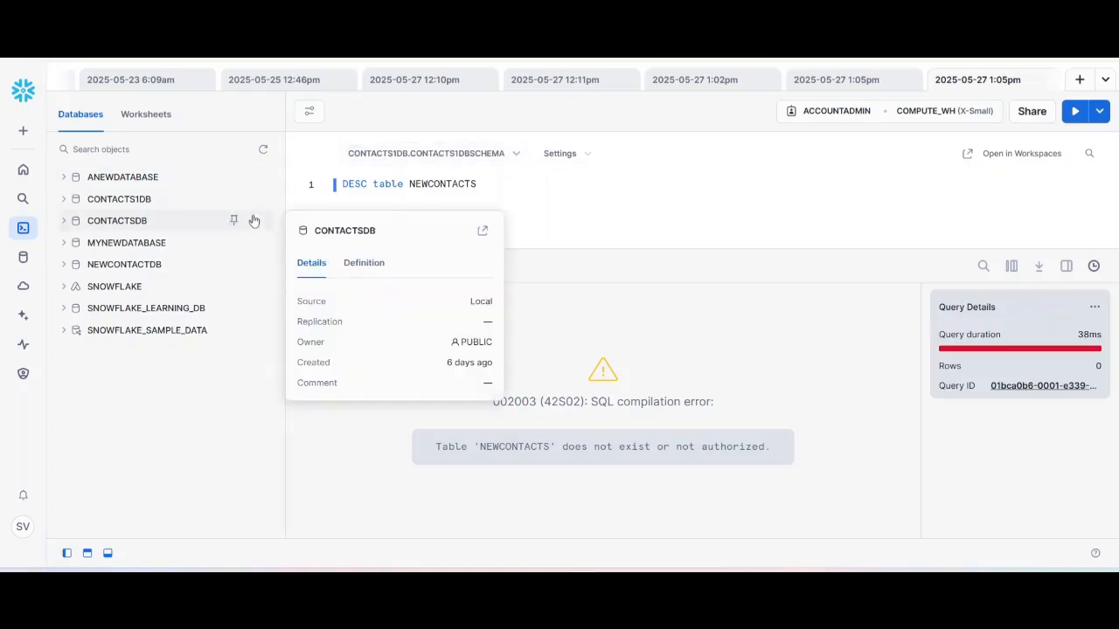
Run DESC TABLE CONTACTS1DATA from the tree, listing its eight contact columns
click(119, 198)
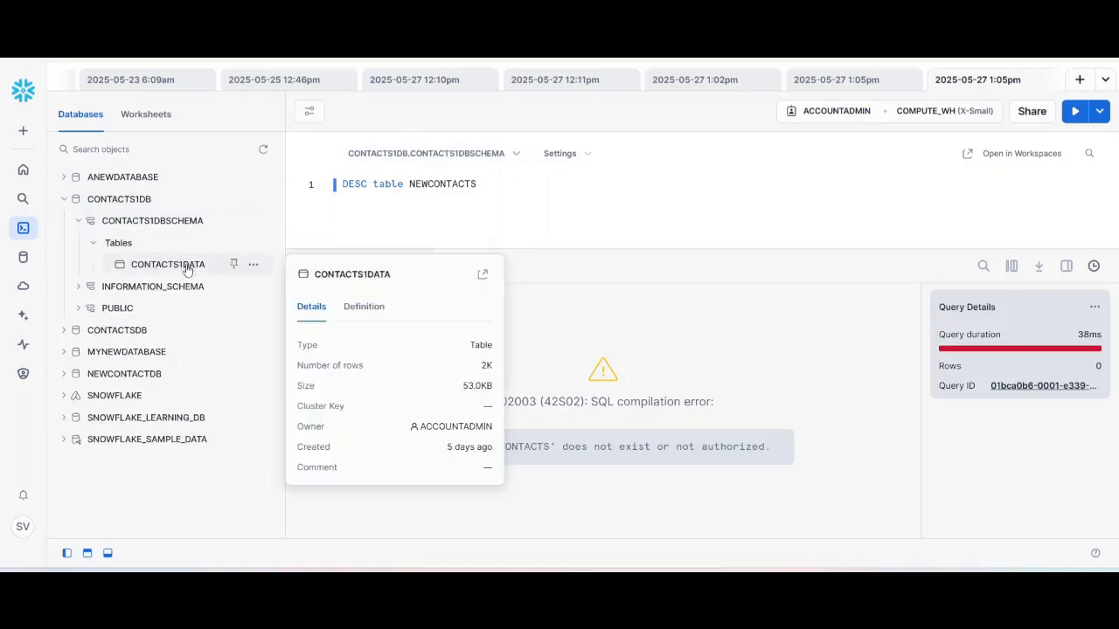
double_click(351, 273)
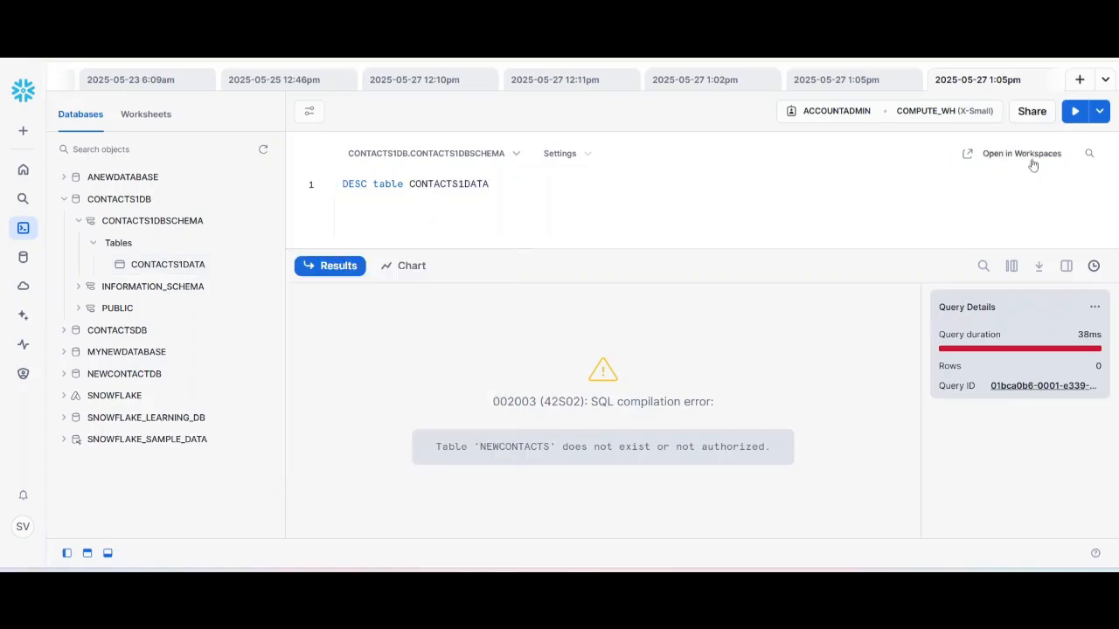
click(1074, 111)
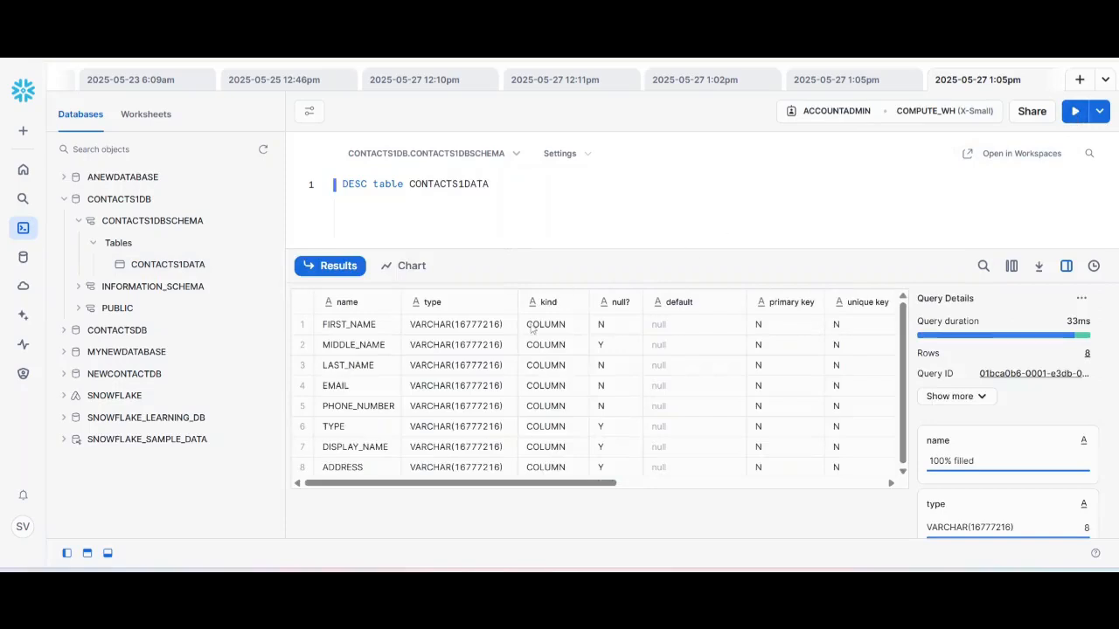
mouse_move(495, 368)
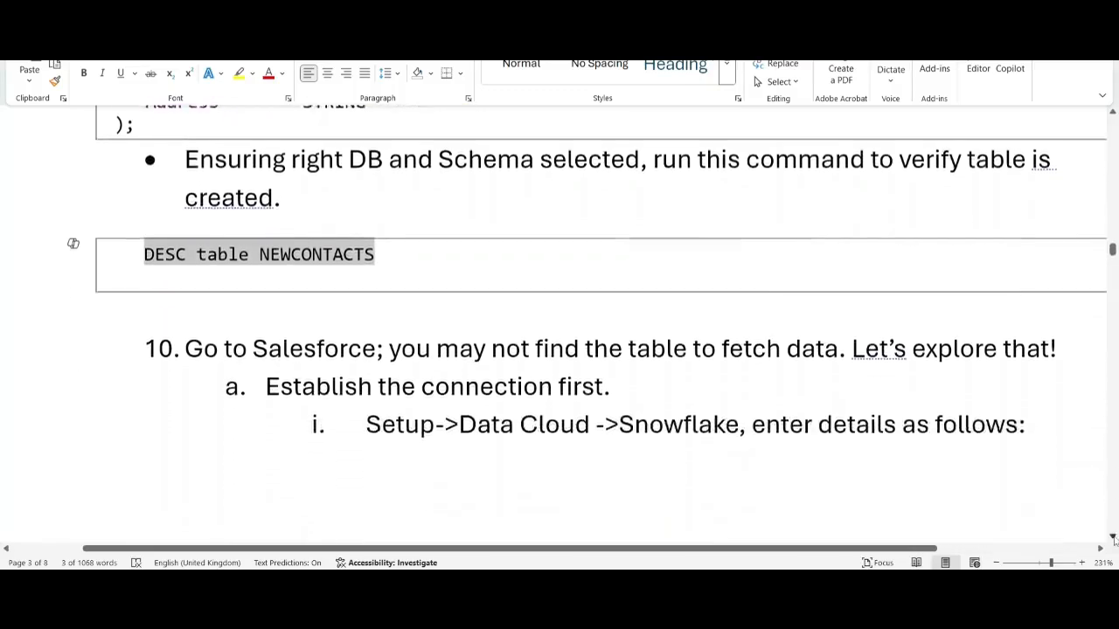
scroll(down, 3)
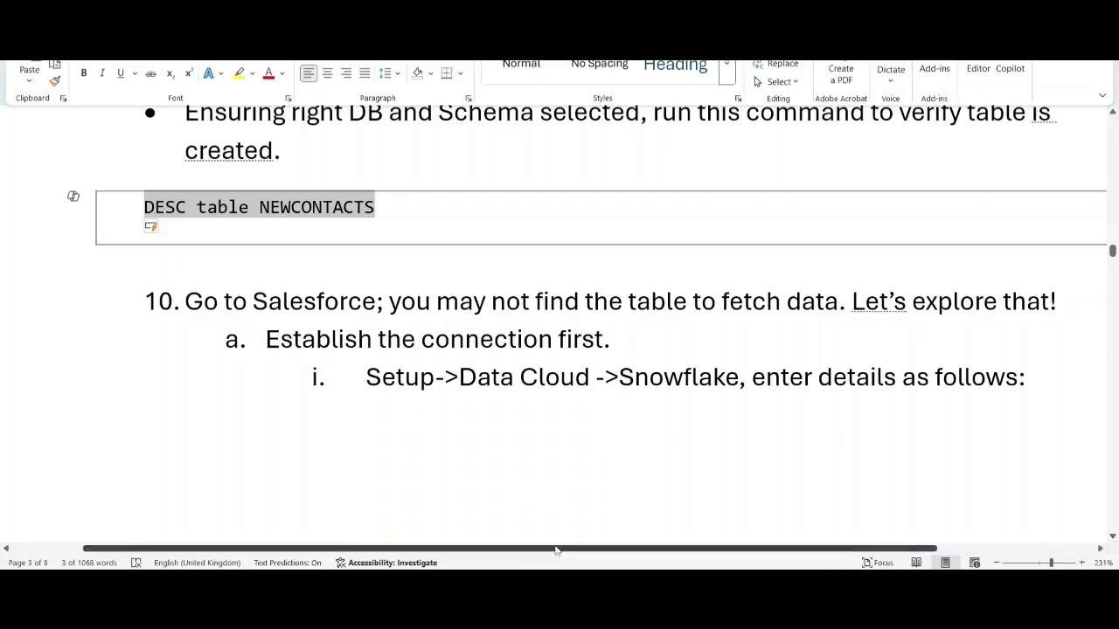
mouse_move(555, 550)
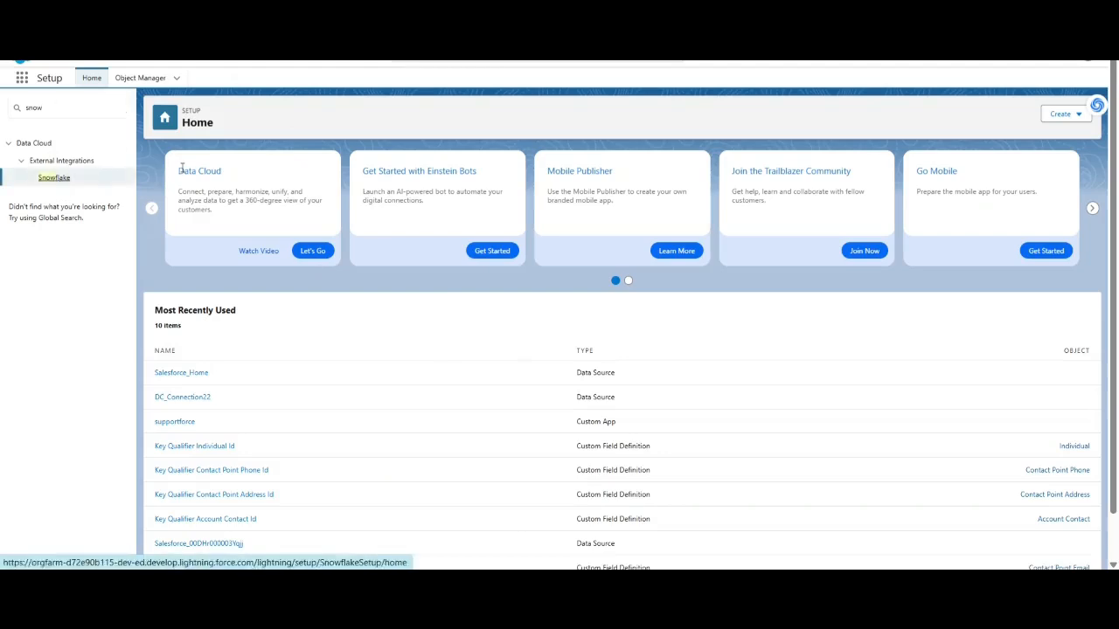
Begin a new Snowflake connection in Setup's External Integrations for a new account
click(54, 178)
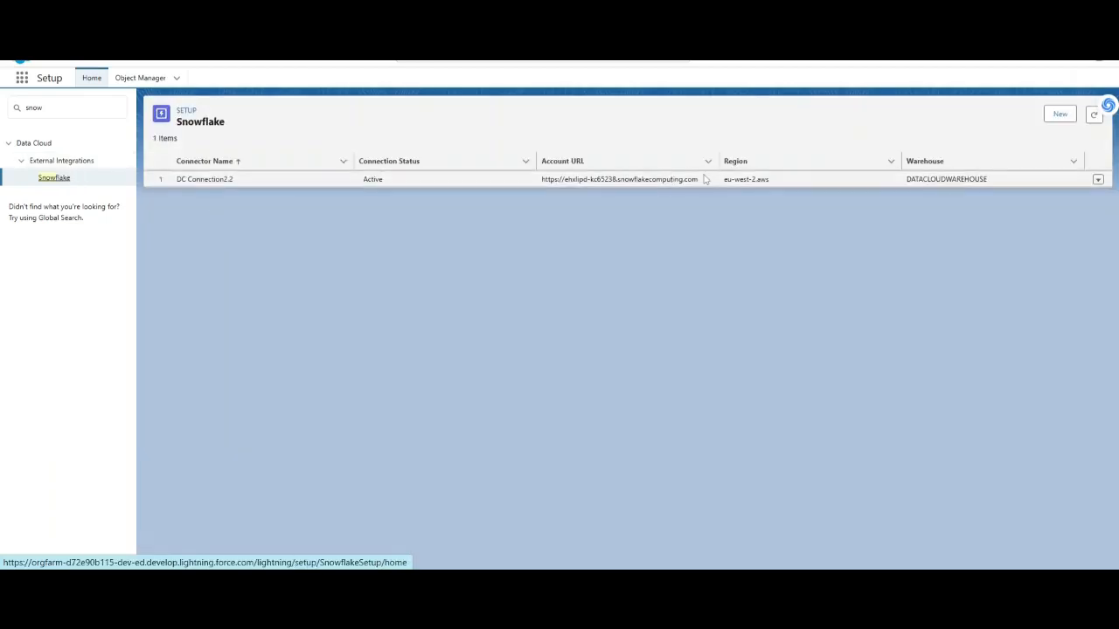
click(1060, 113)
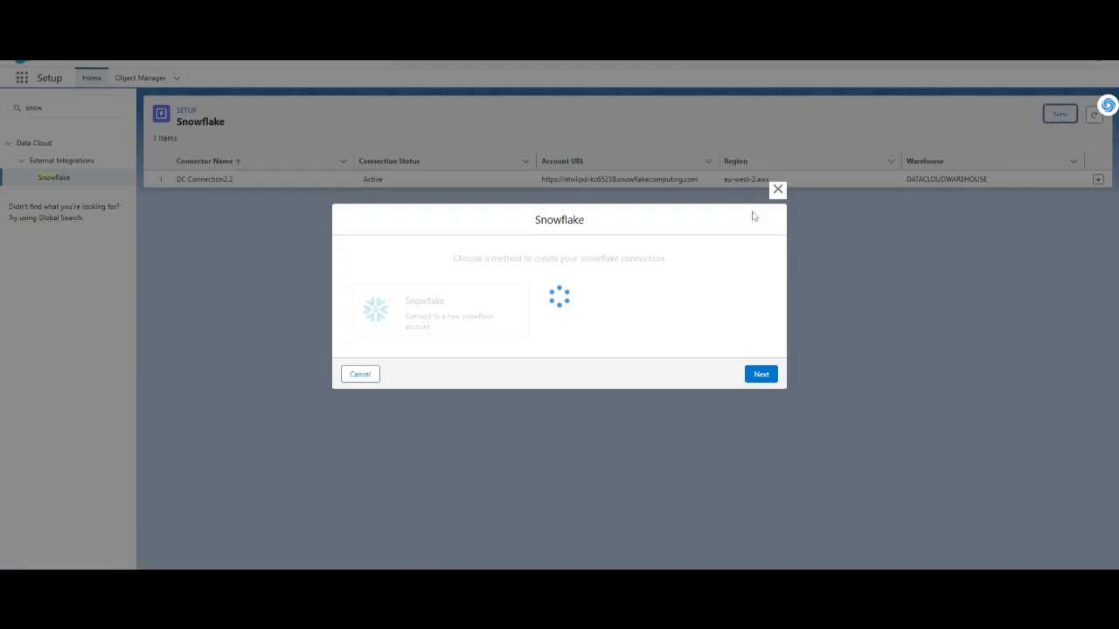
click(440, 310)
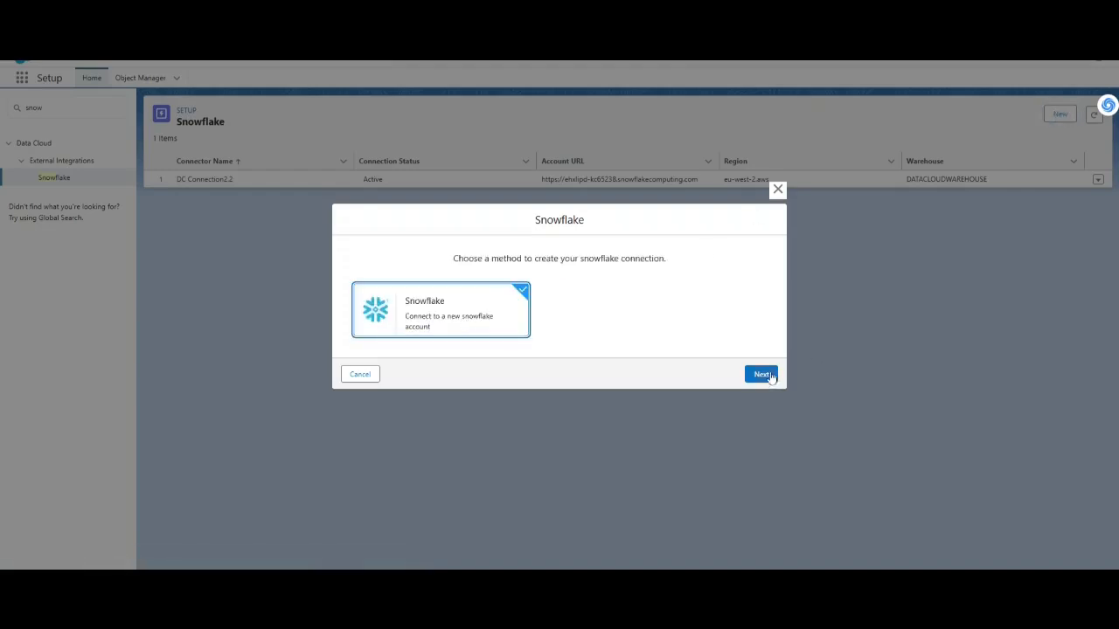
click(761, 374)
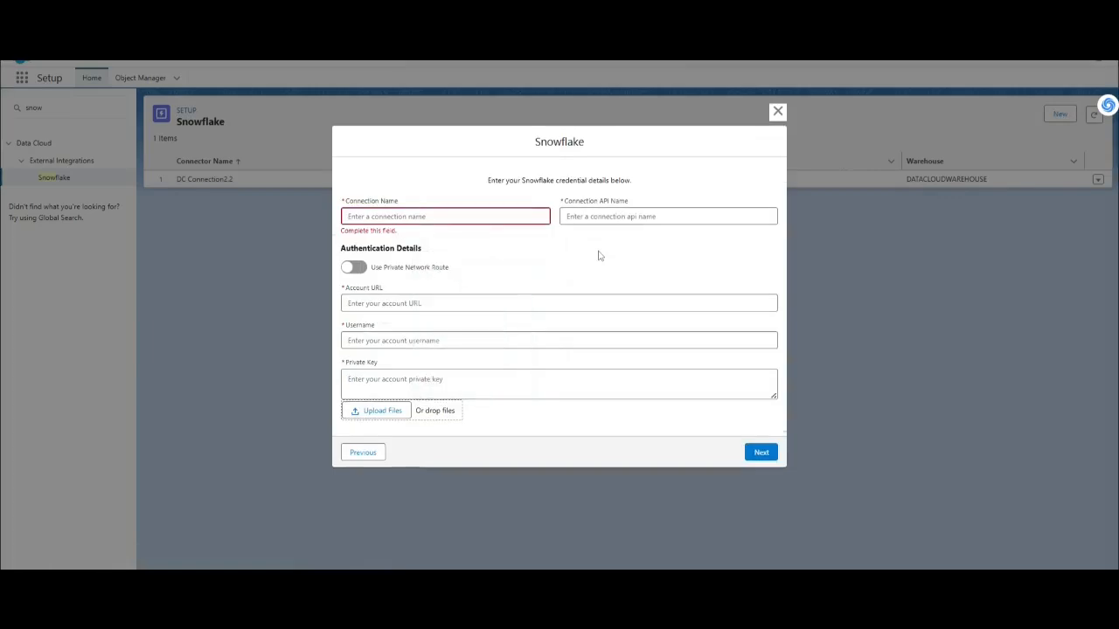
Name the connection DCNEW and move to its Account URL and Username fields
text(S)
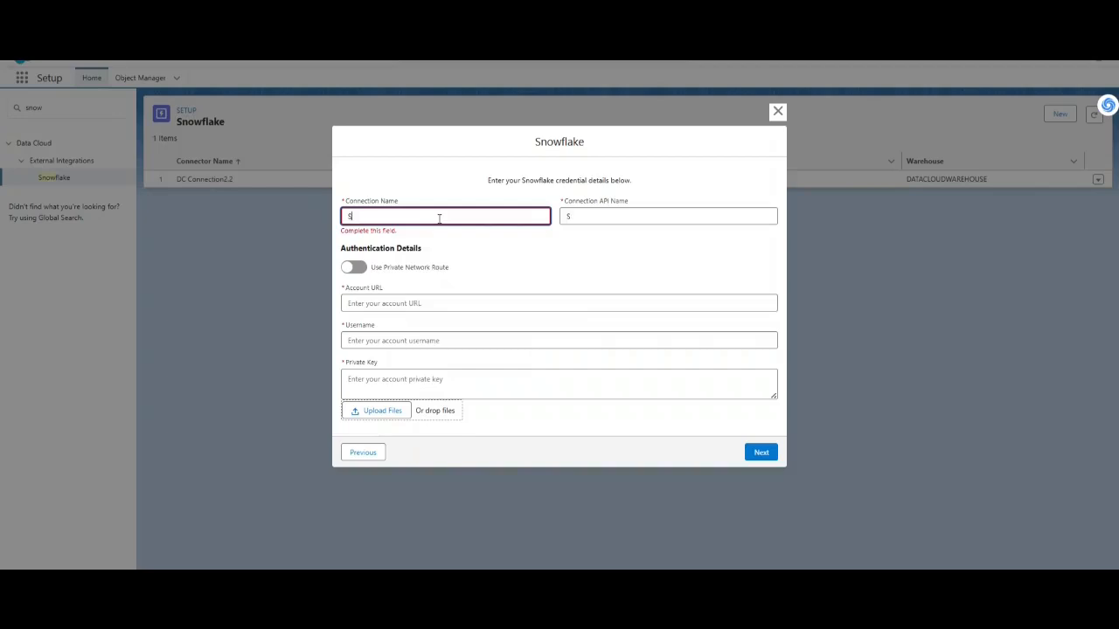
text(DCNEW)
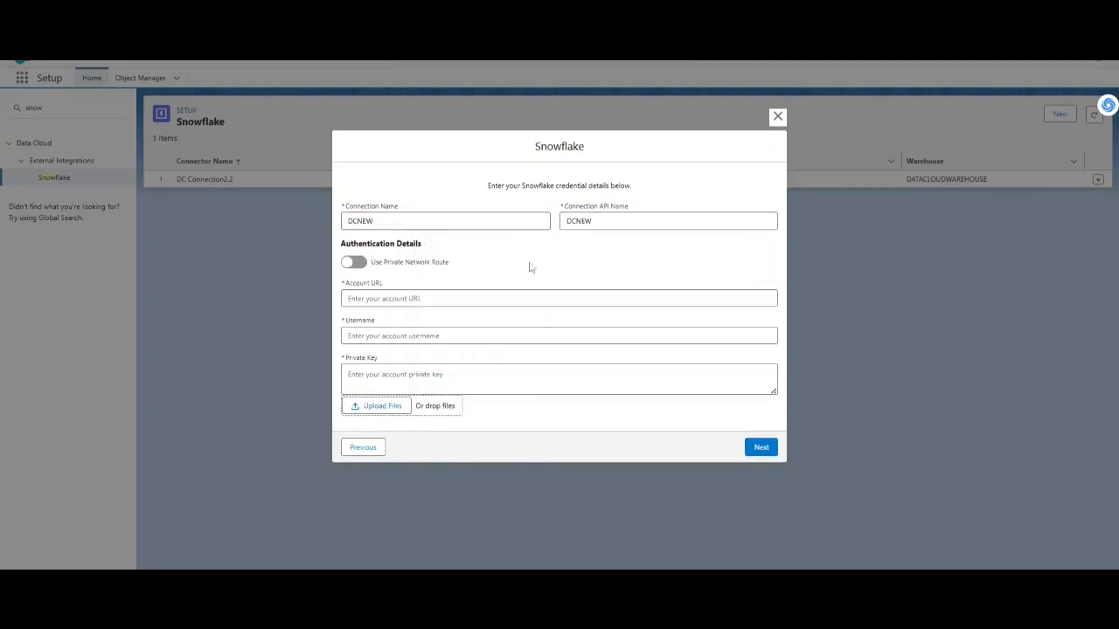
click(558, 298)
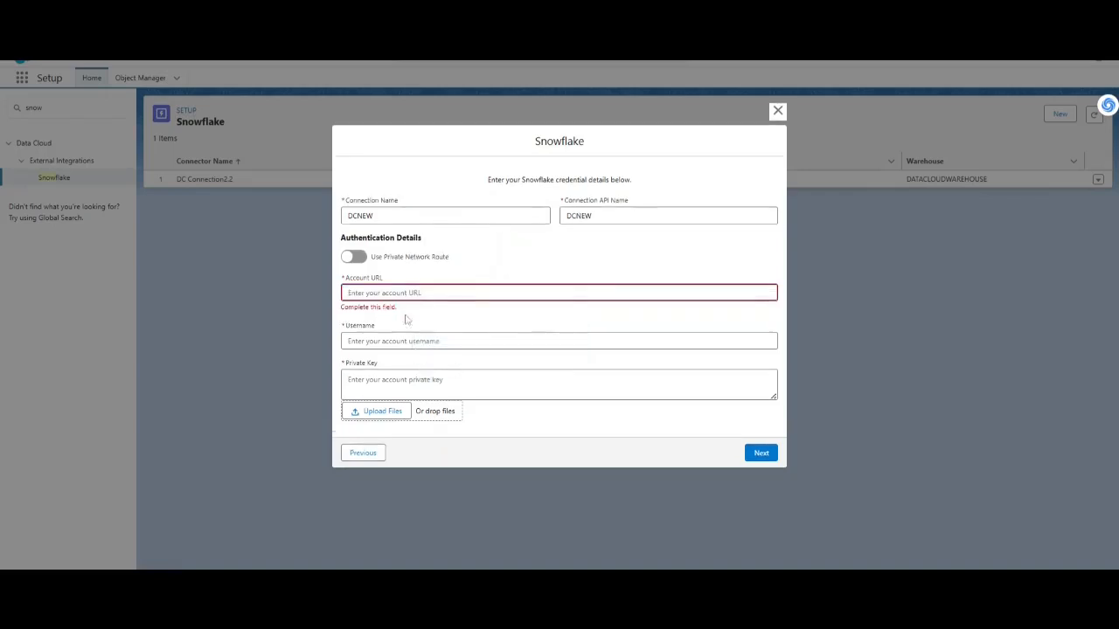
click(559, 340)
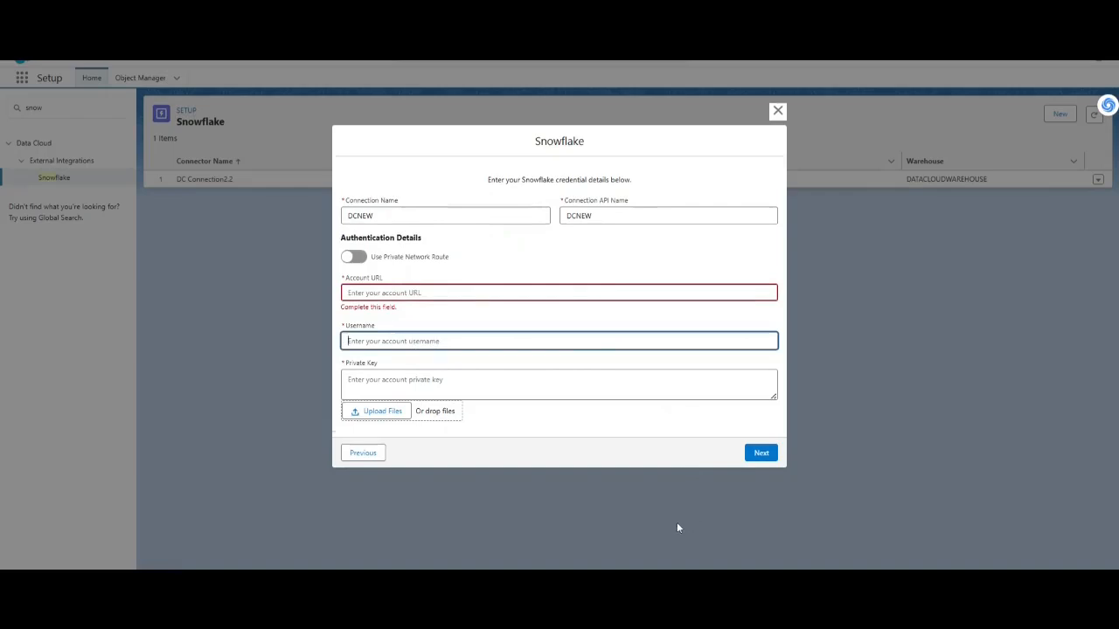
click(473, 293)
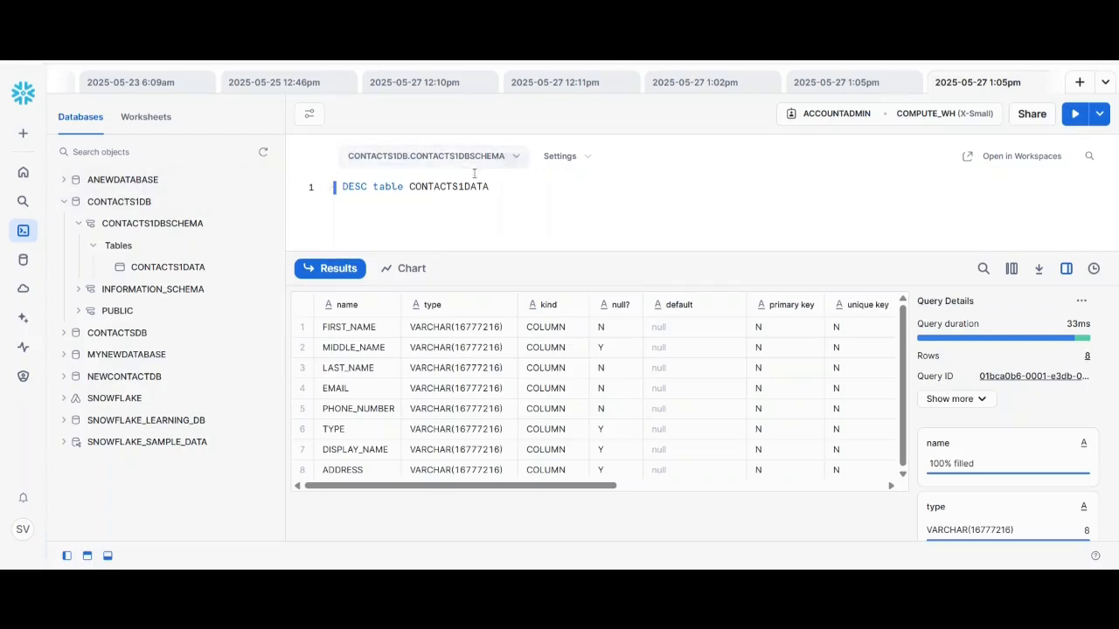
Find and select the DataCloudUser login name in the user-creation script worksheet
click(695, 82)
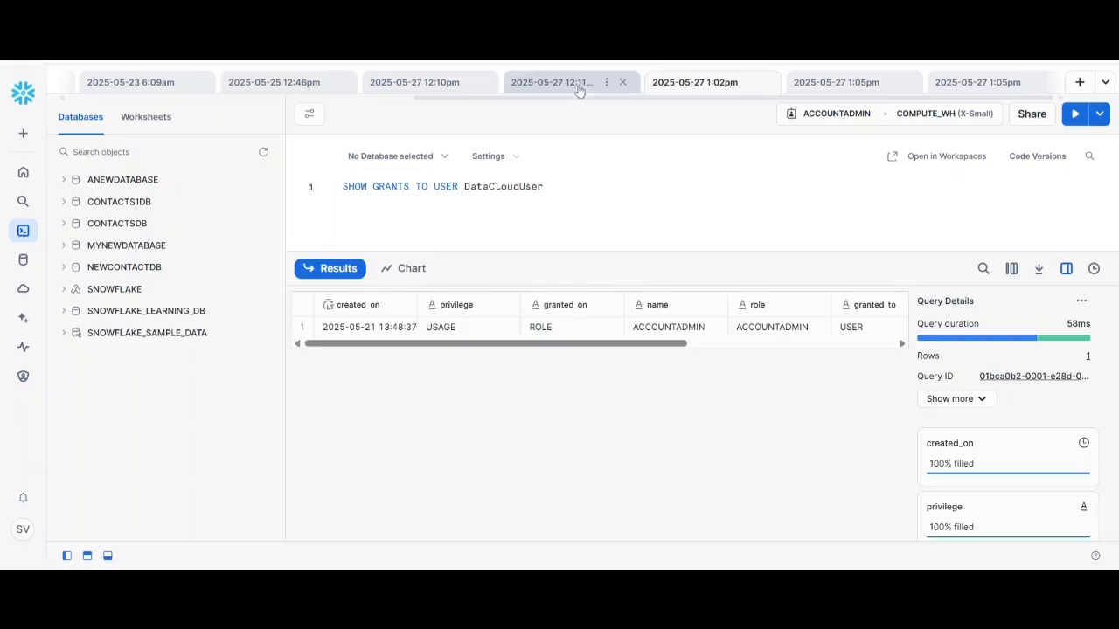
click(554, 82)
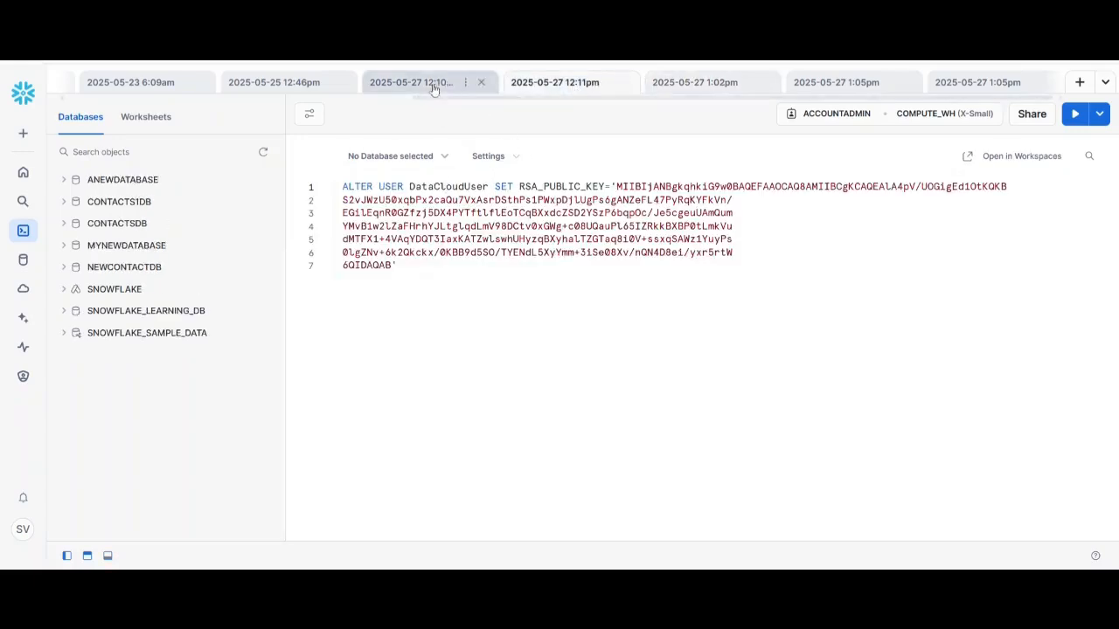
click(410, 82)
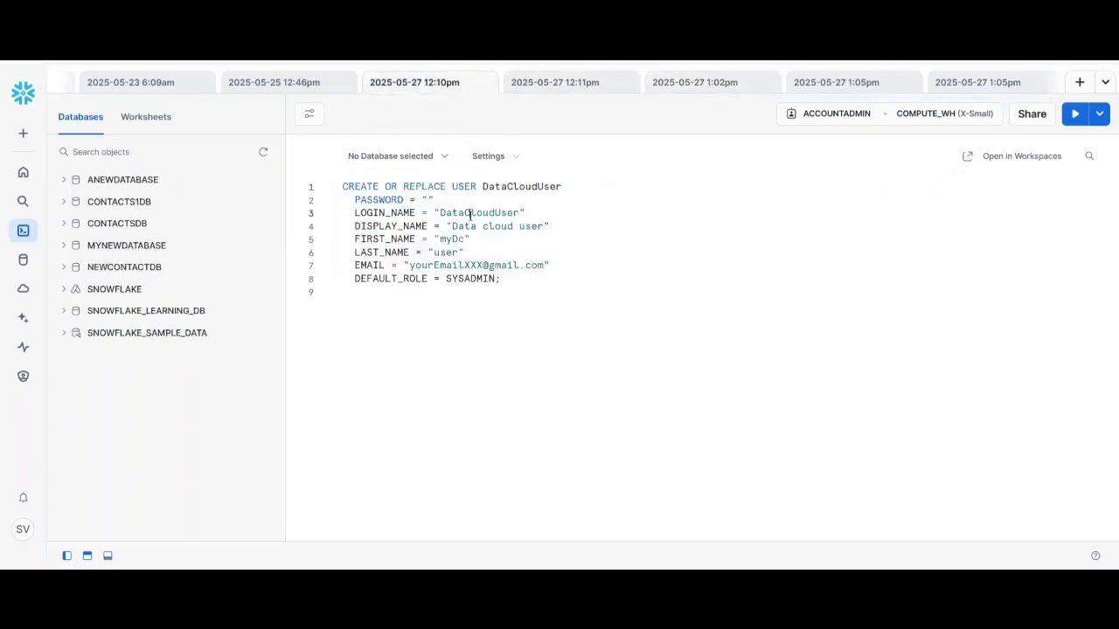
double_click(478, 212)
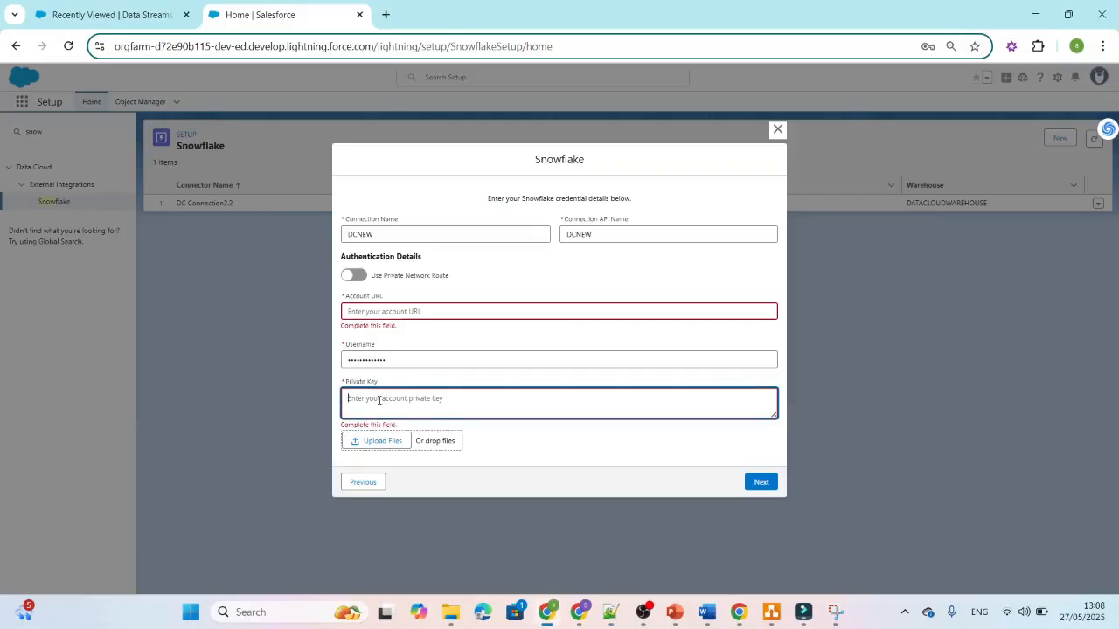
Close the unfinished DCNEW form and show the Data Cloud Data Streams list
click(776, 130)
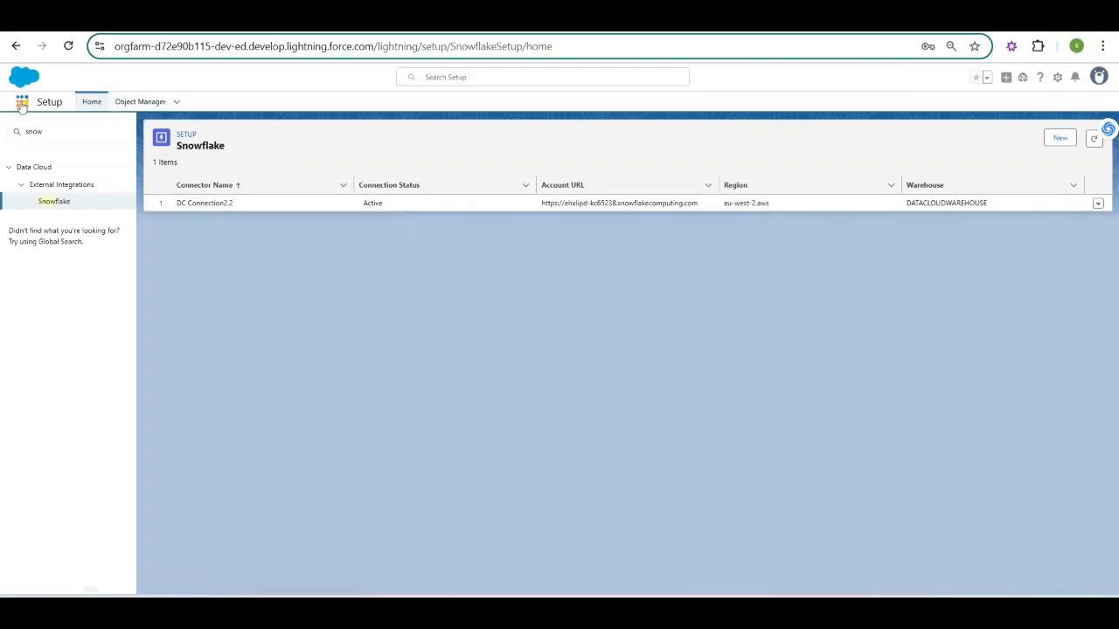
click(22, 102)
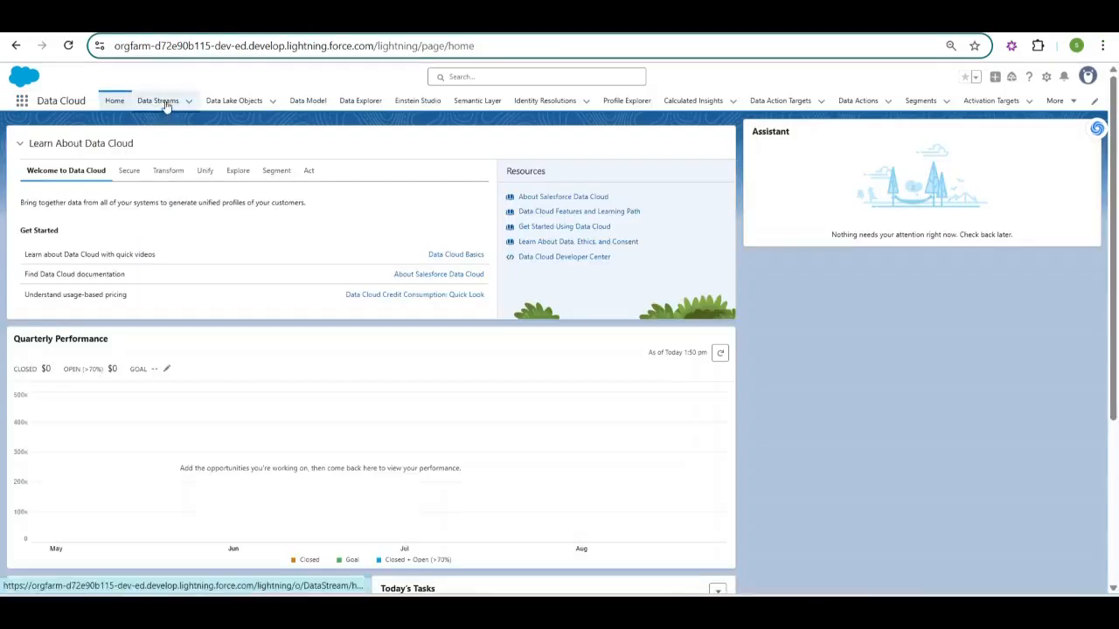
click(157, 100)
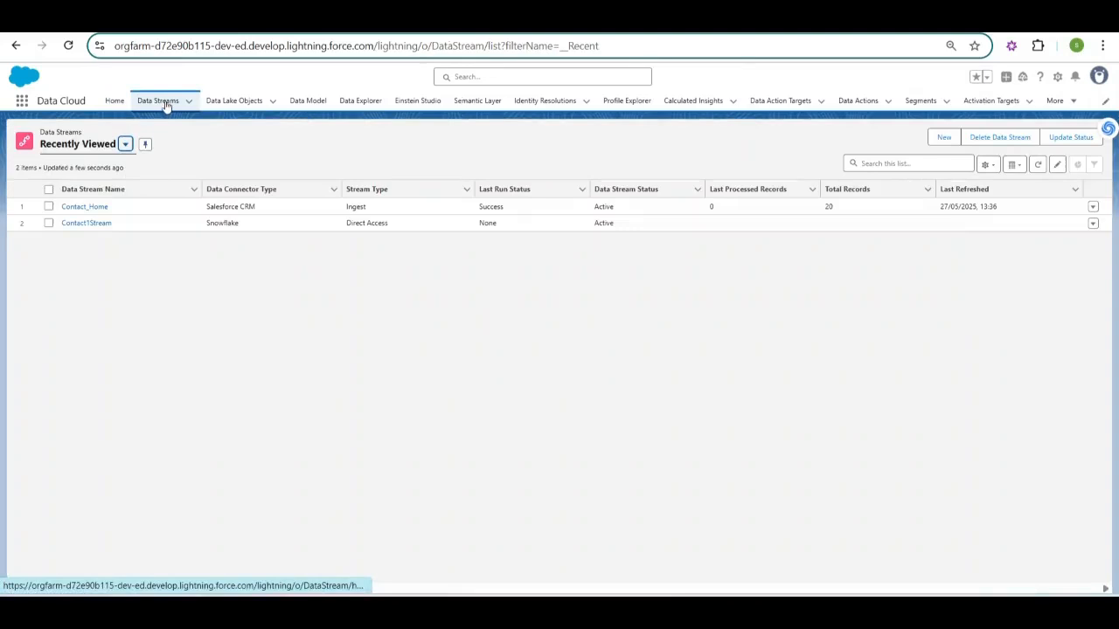
mouse_move(129, 188)
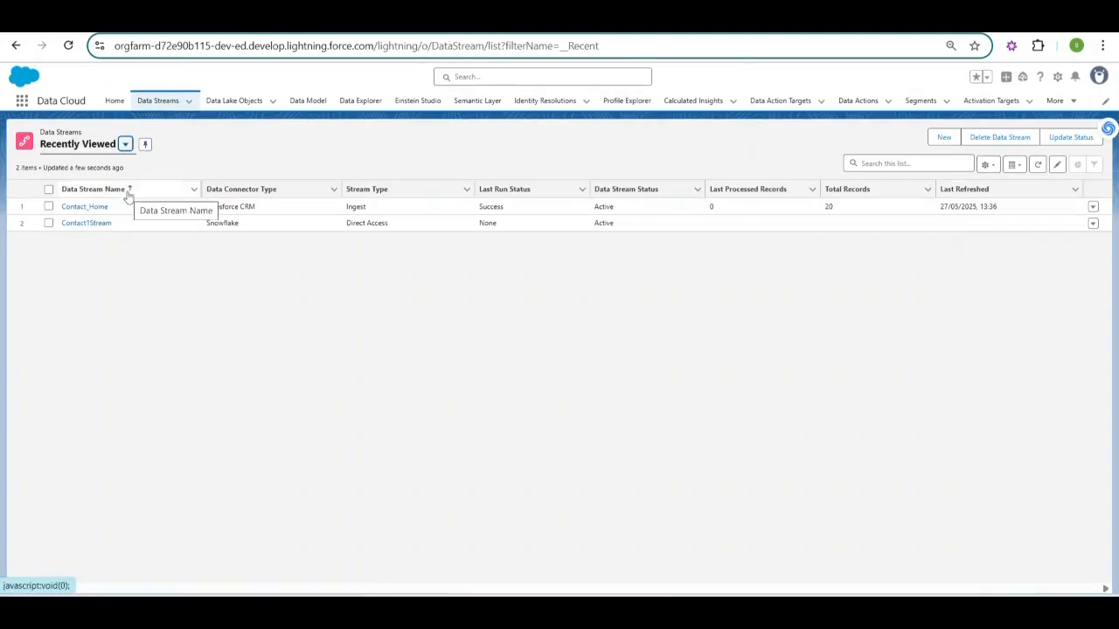
mouse_move(232, 234)
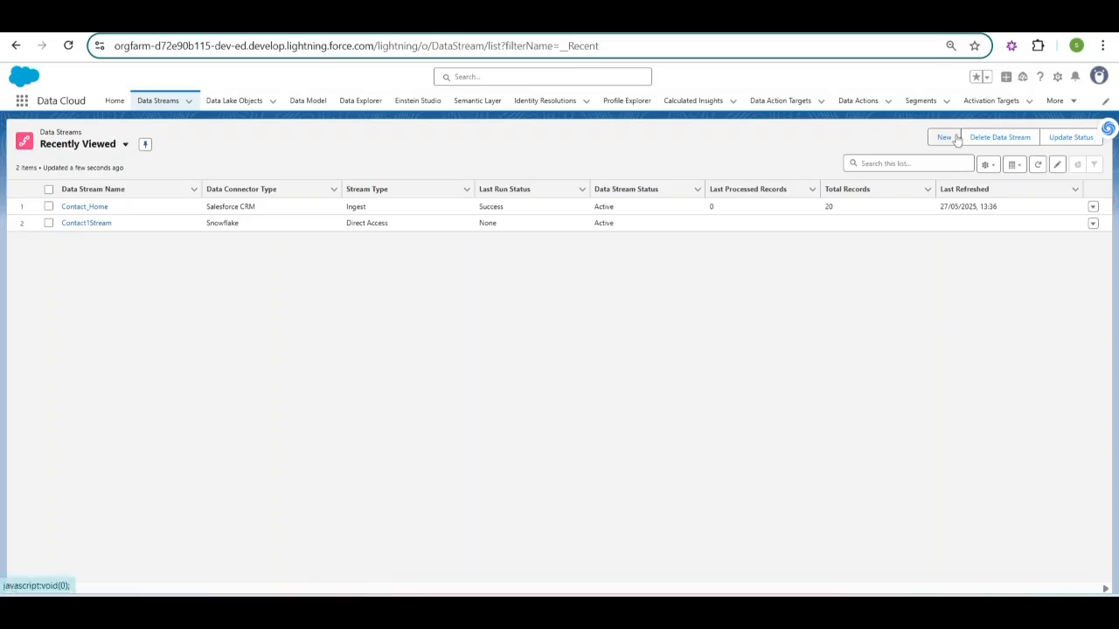
Start a new data stream with Snowflake as its source
click(944, 138)
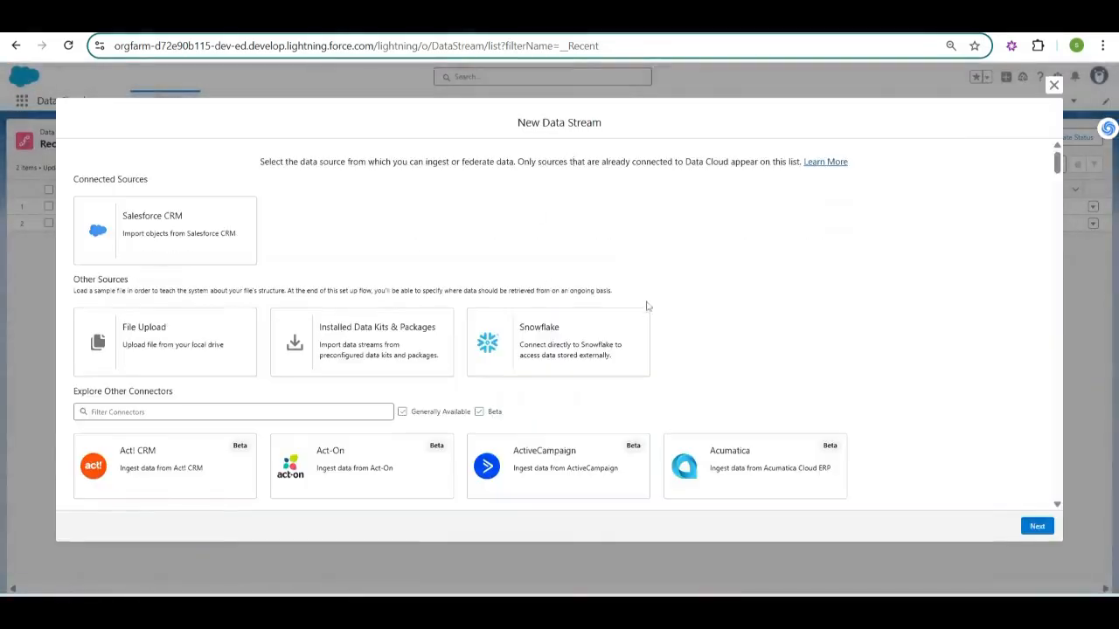
click(557, 341)
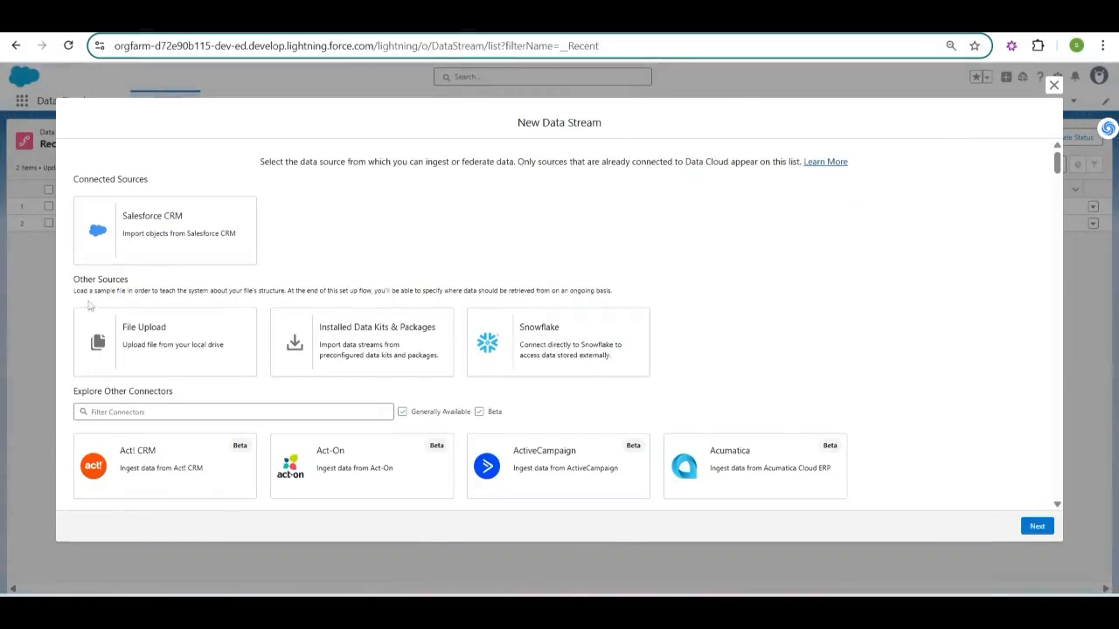
click(558, 341)
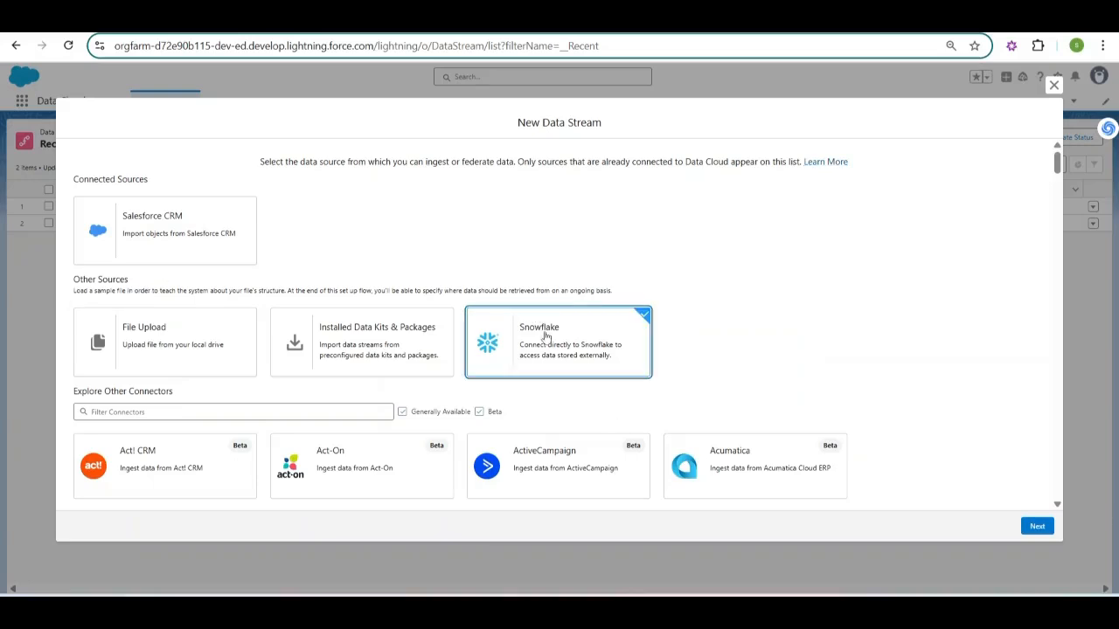
click(1036, 526)
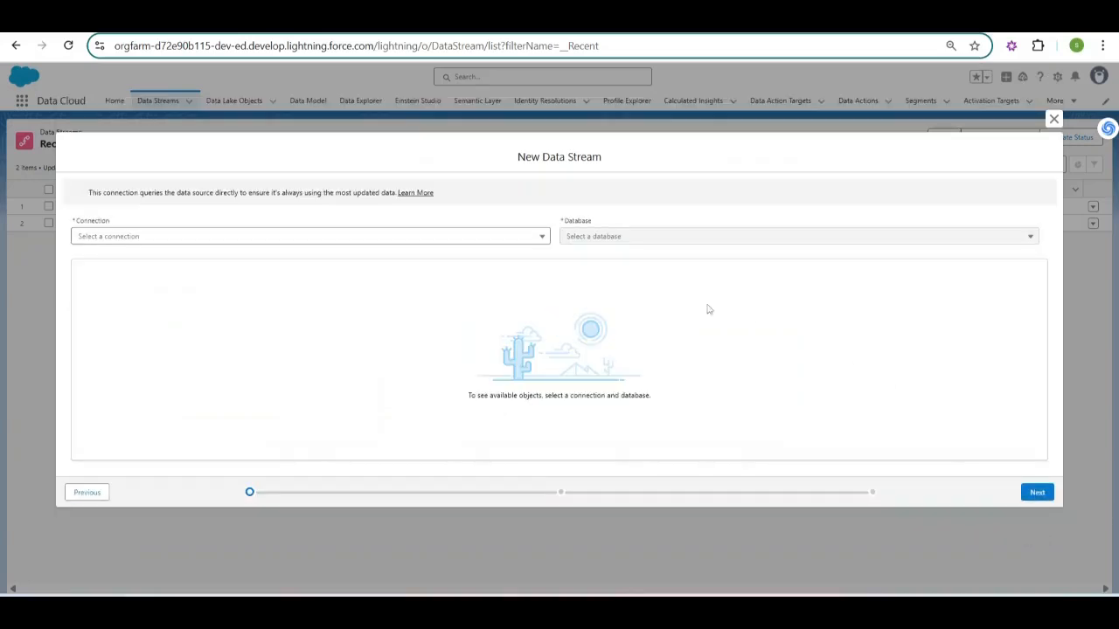
Use DC Connection2.2 with database CONTACTS1DB, whose CONTACTS1DBSCHEMA shows one in-use object
click(311, 236)
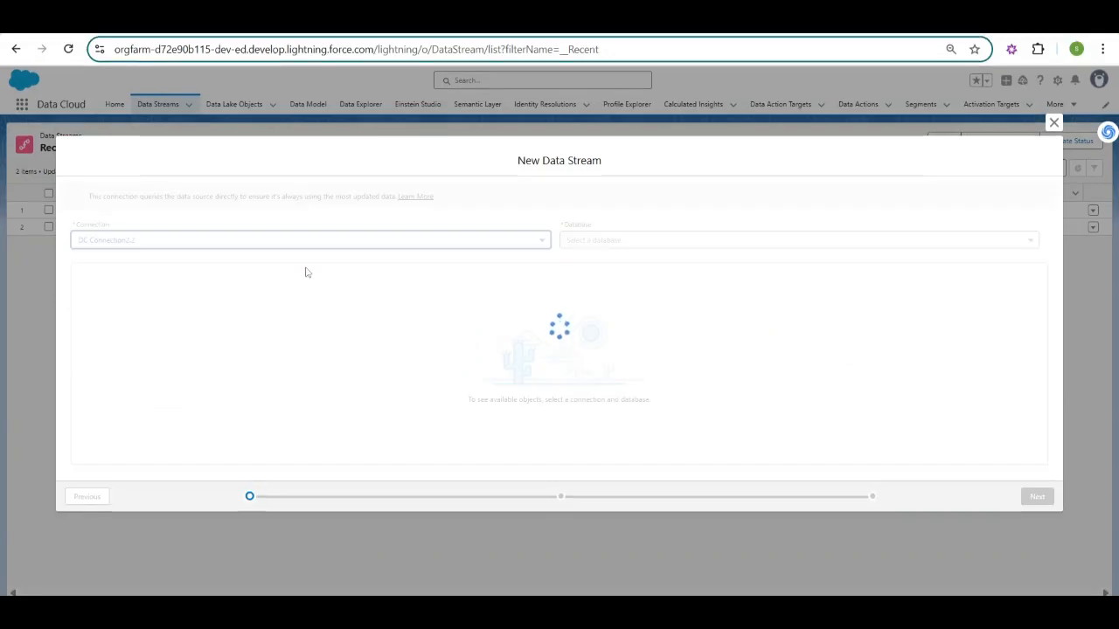
click(797, 239)
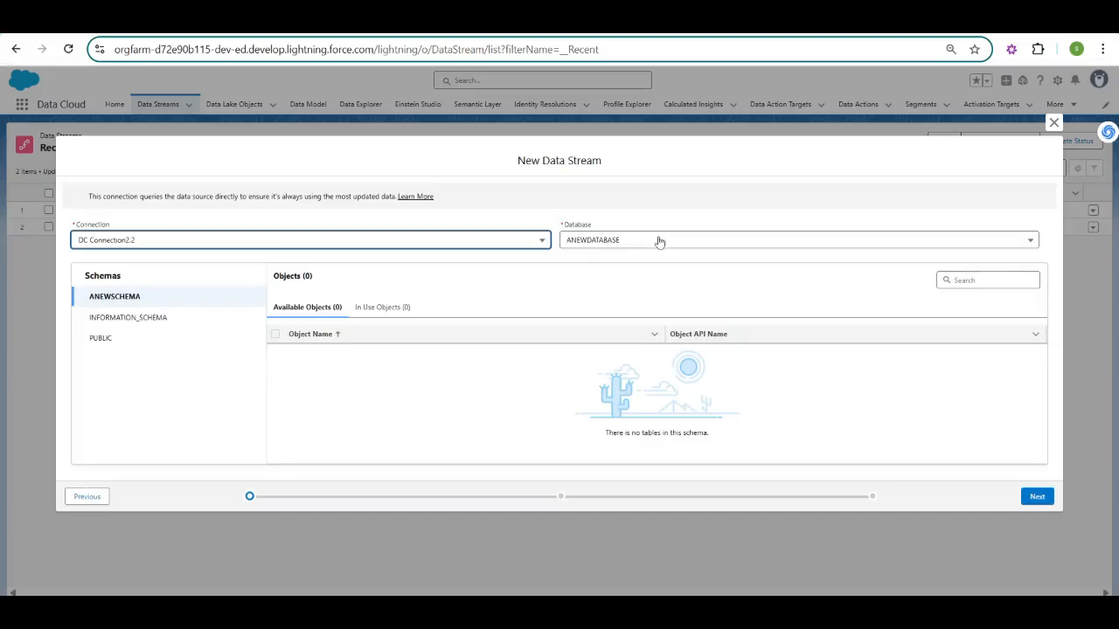
click(796, 239)
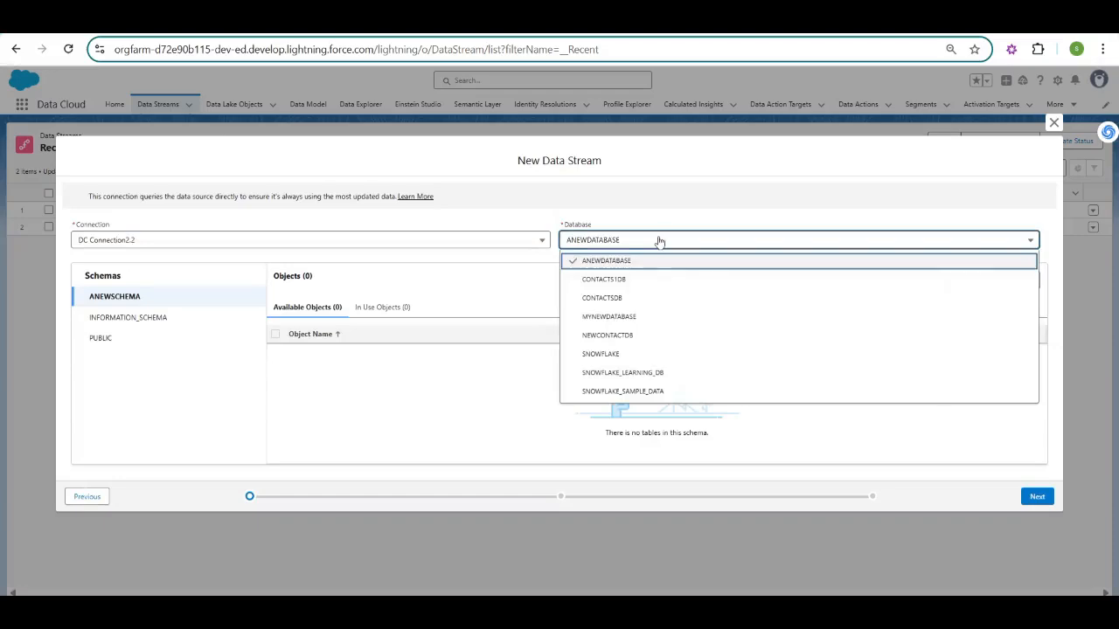
click(603, 278)
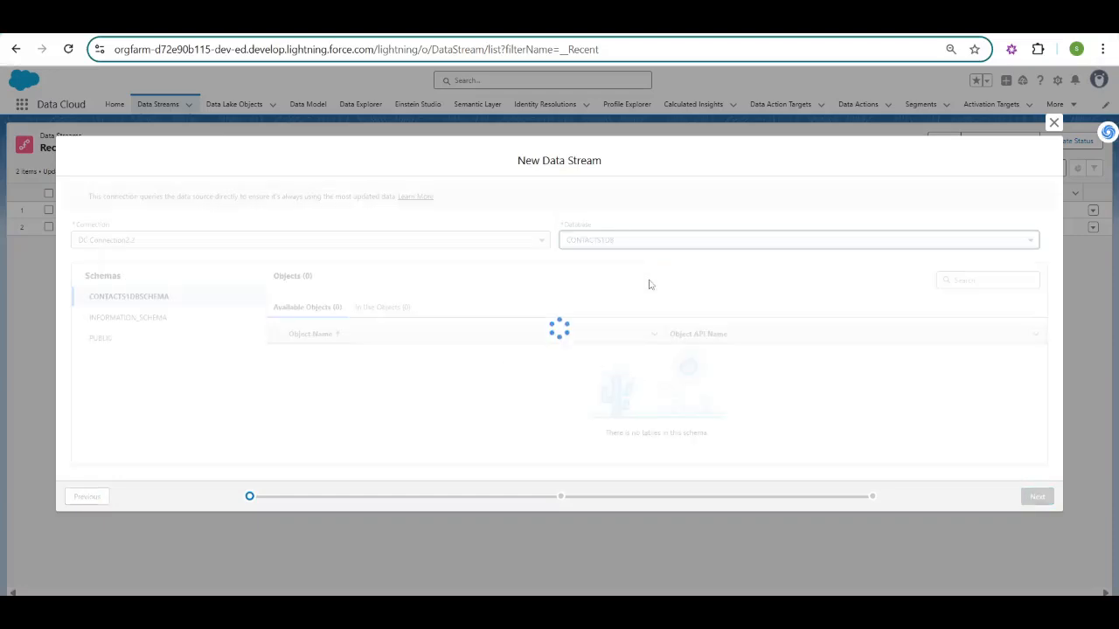
click(128, 297)
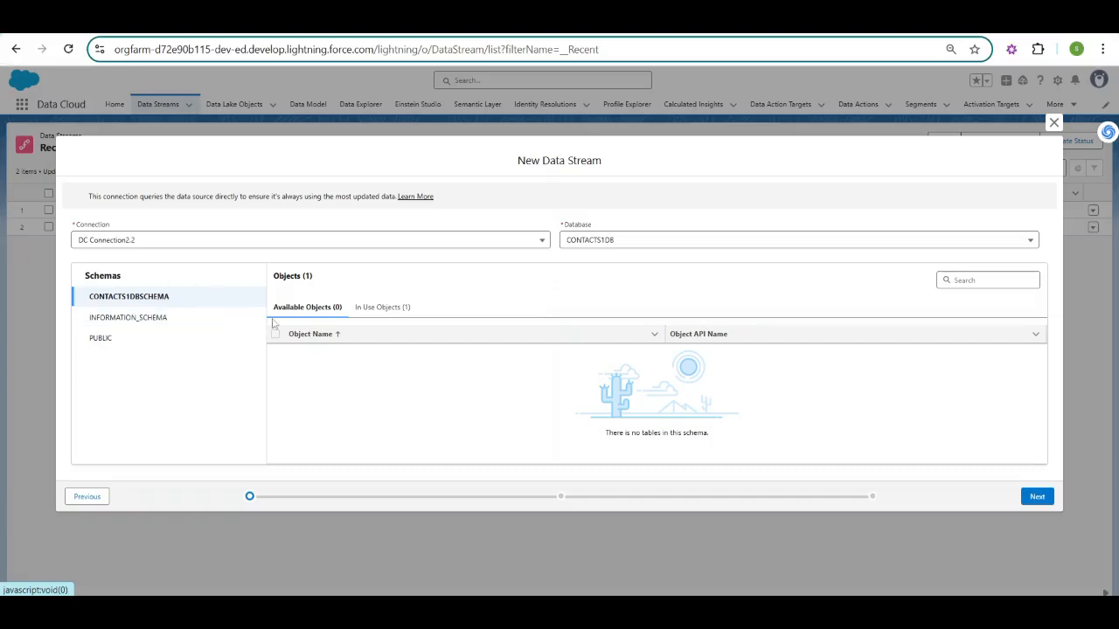
mouse_move(390, 365)
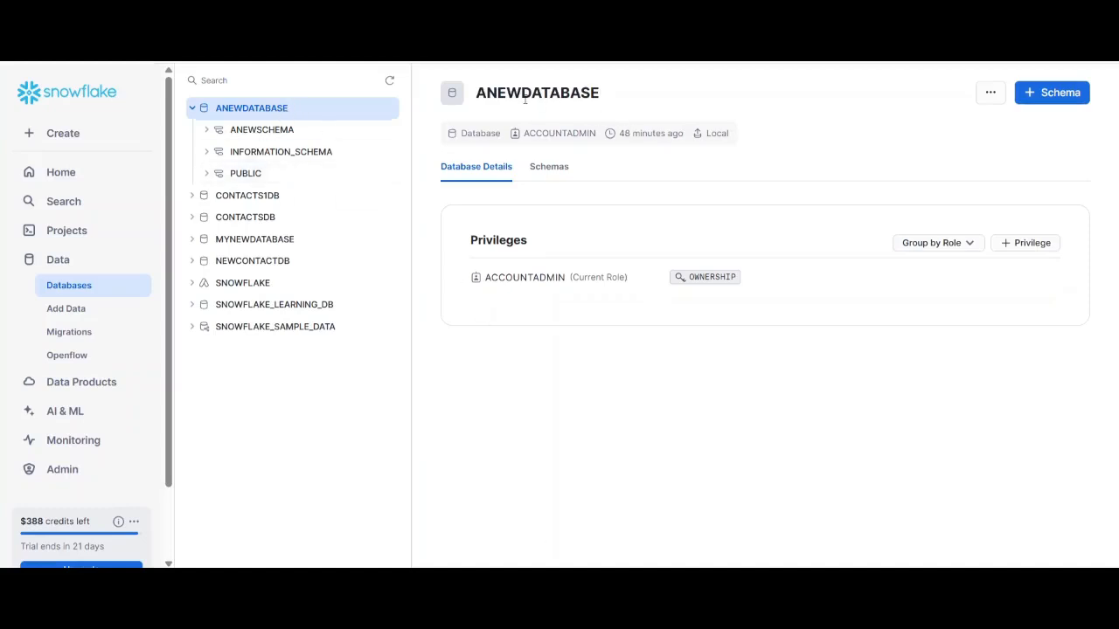
Expand ANEWSCHEMA in ANEWDATABASE, confirming it holds no objects
click(263, 130)
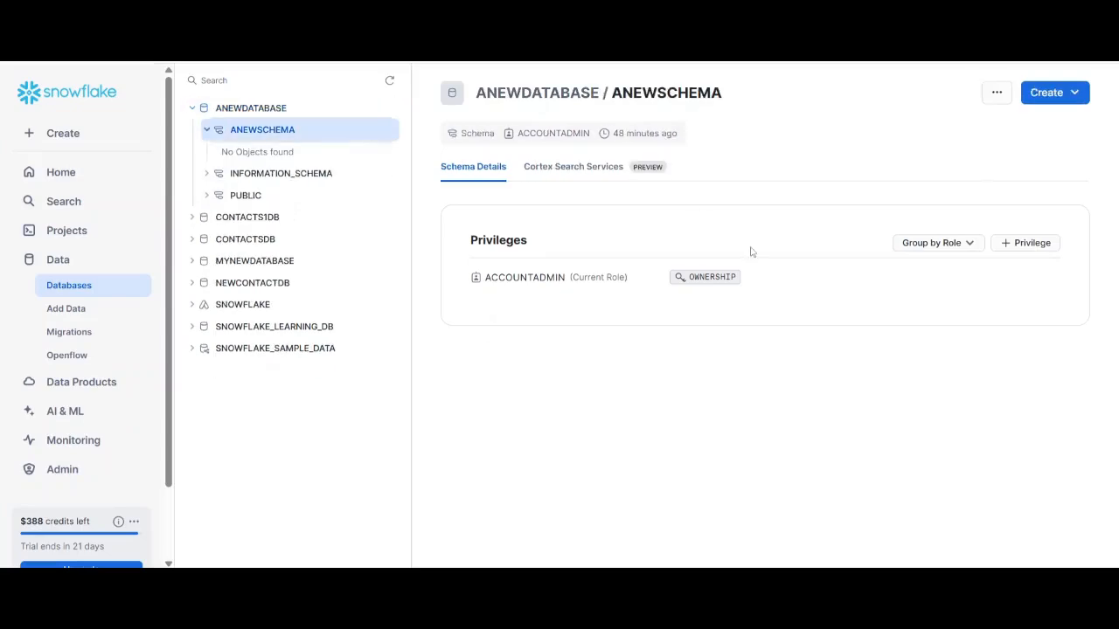
mouse_move(585, 296)
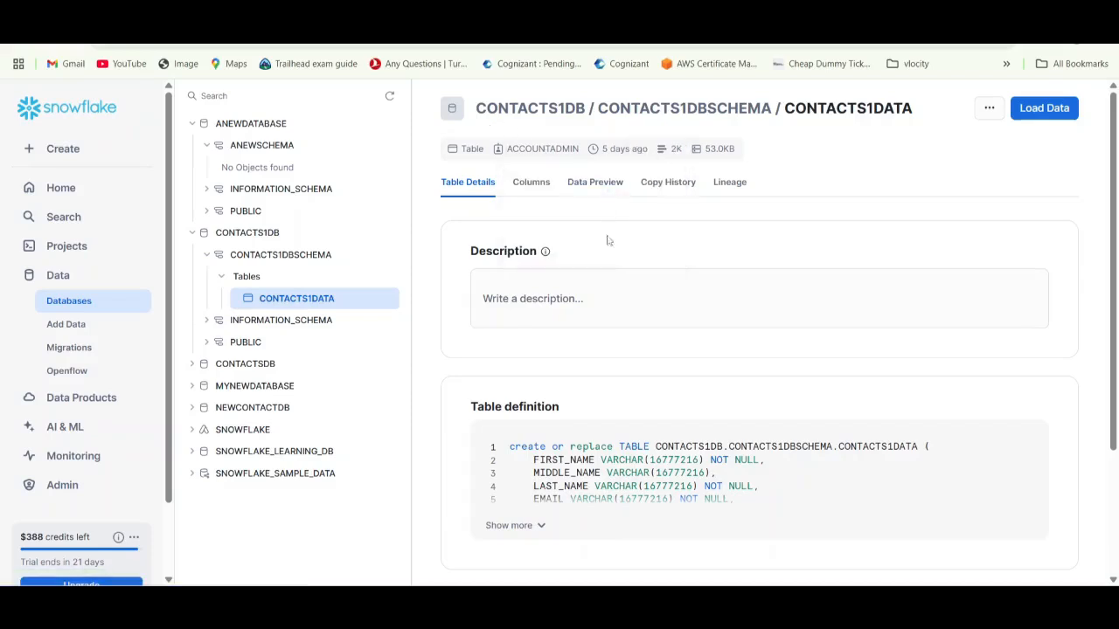
mouse_move(667, 311)
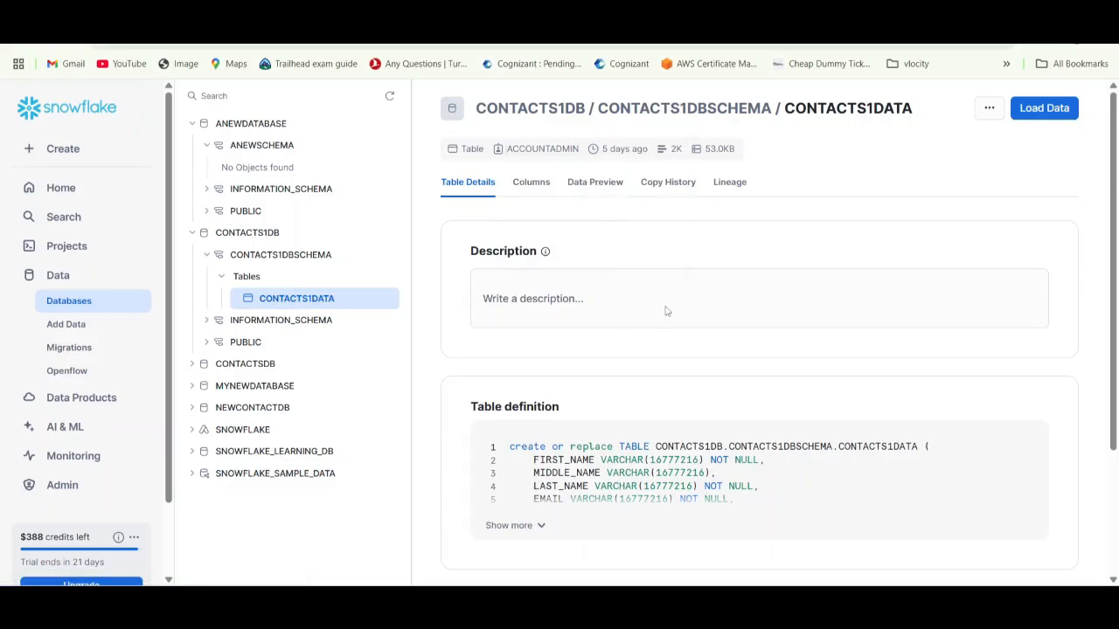
mouse_move(670, 316)
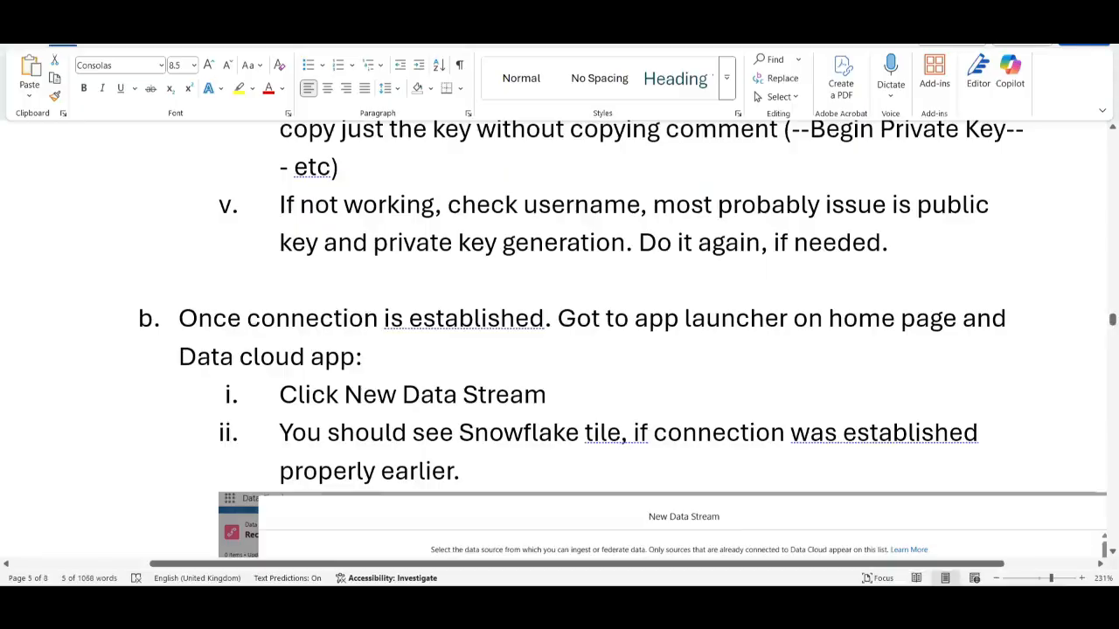
Scroll the Word guide to the GRANT ROLE ACCOUNTADMIN command and switch to Snowflake
scroll(down, 3)
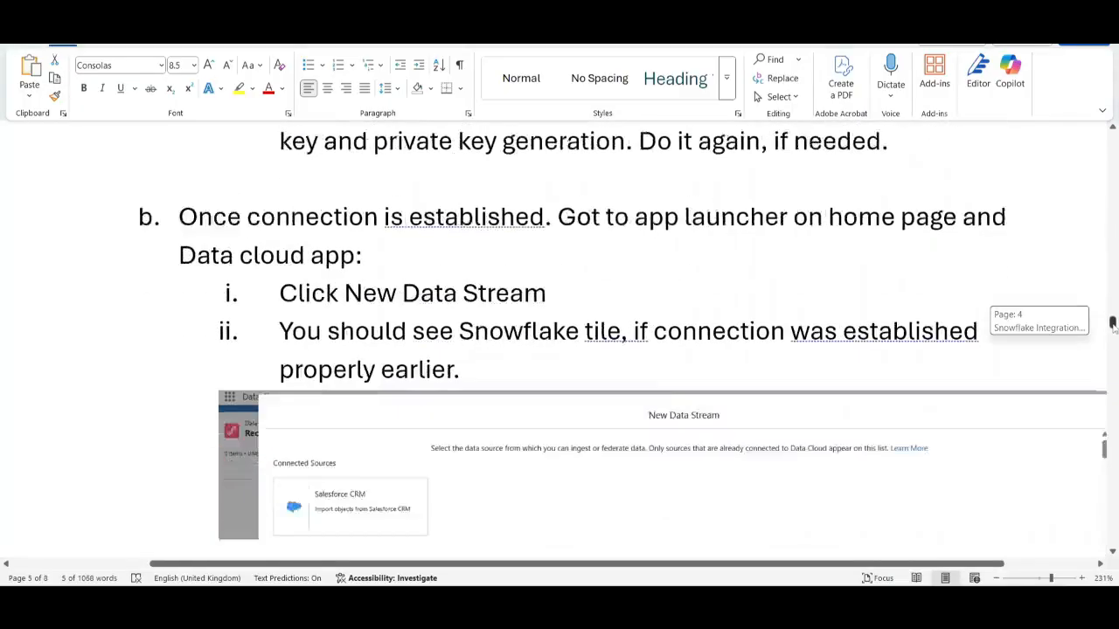
scroll(down, 3)
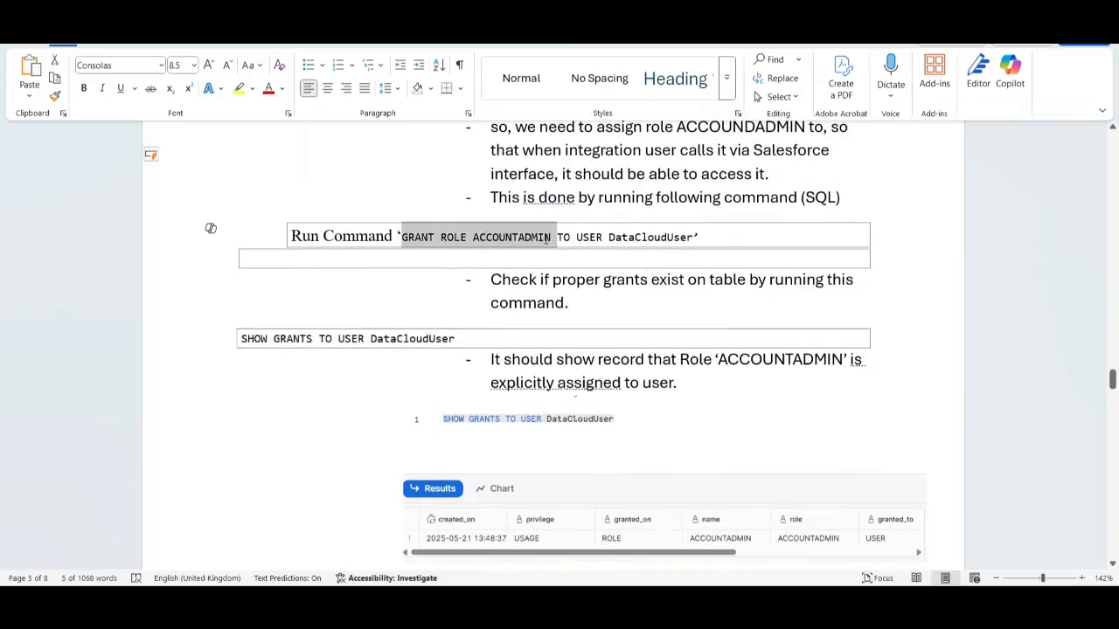
click(686, 237)
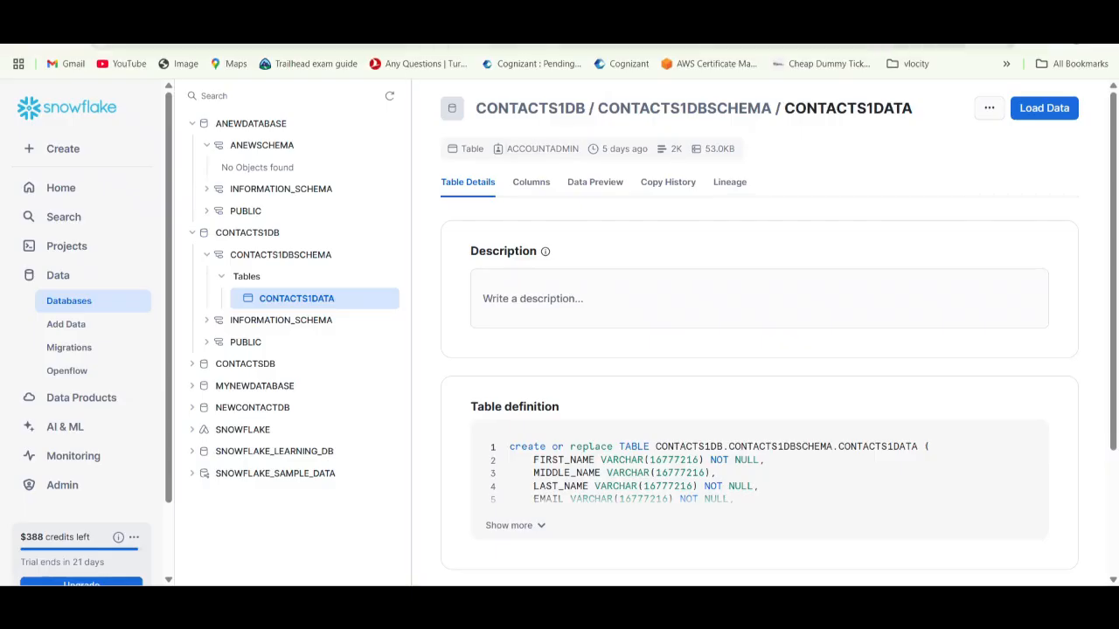
Go to Projects > Worksheets in Snowflake and start a new SQL worksheet
click(67, 246)
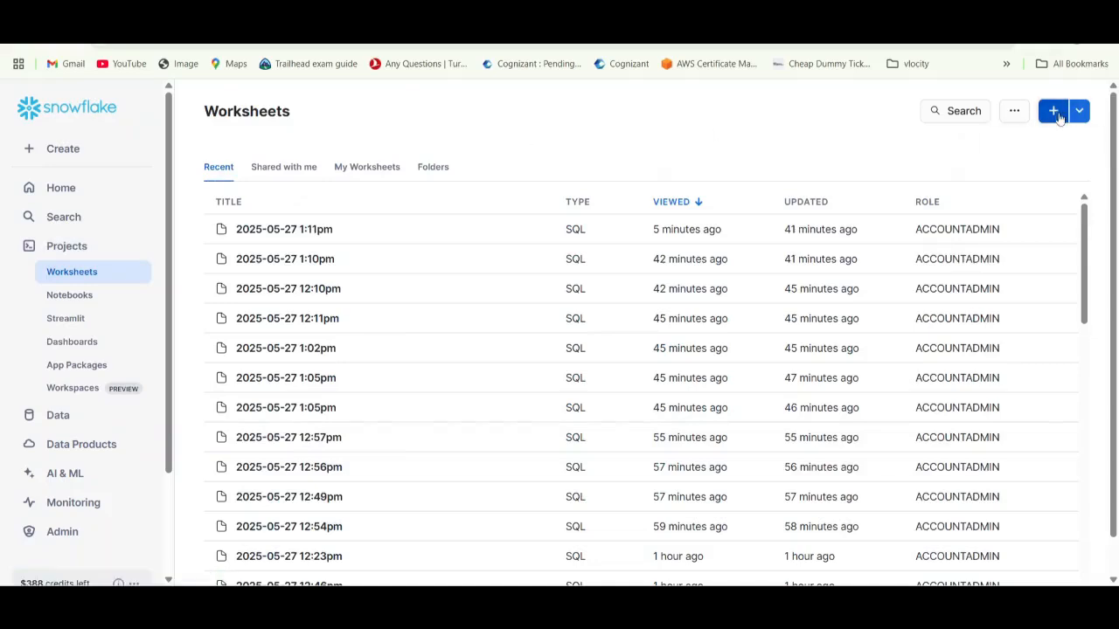
click(284, 229)
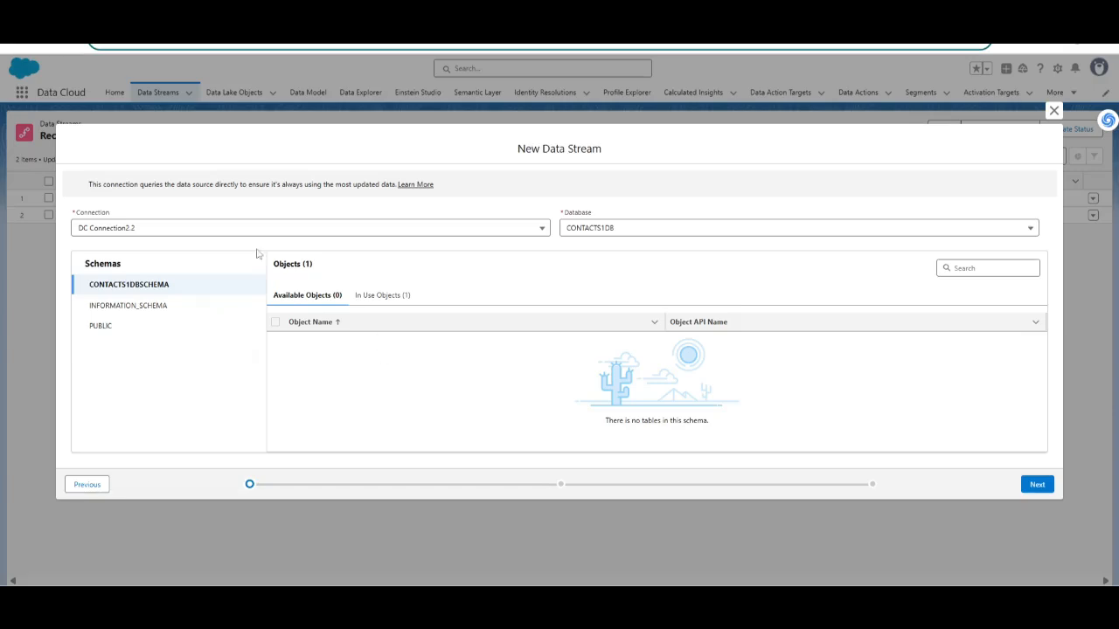
Close the unfinished New Data Stream wizard, leaving the Data Streams list with Contact_Home and Contact1Stream
click(311, 227)
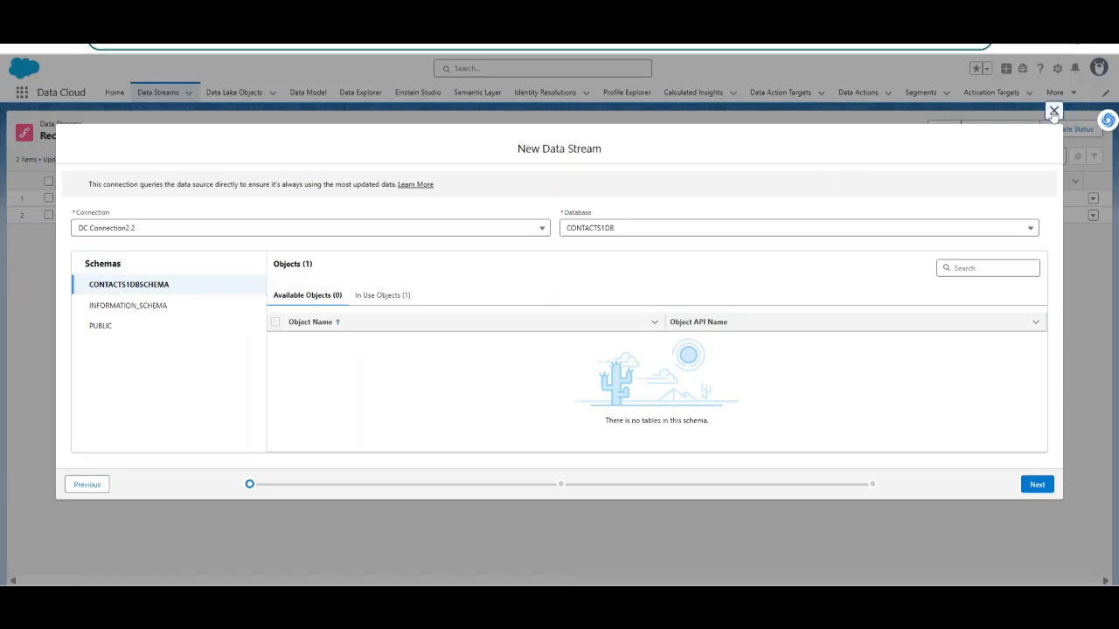
click(1053, 111)
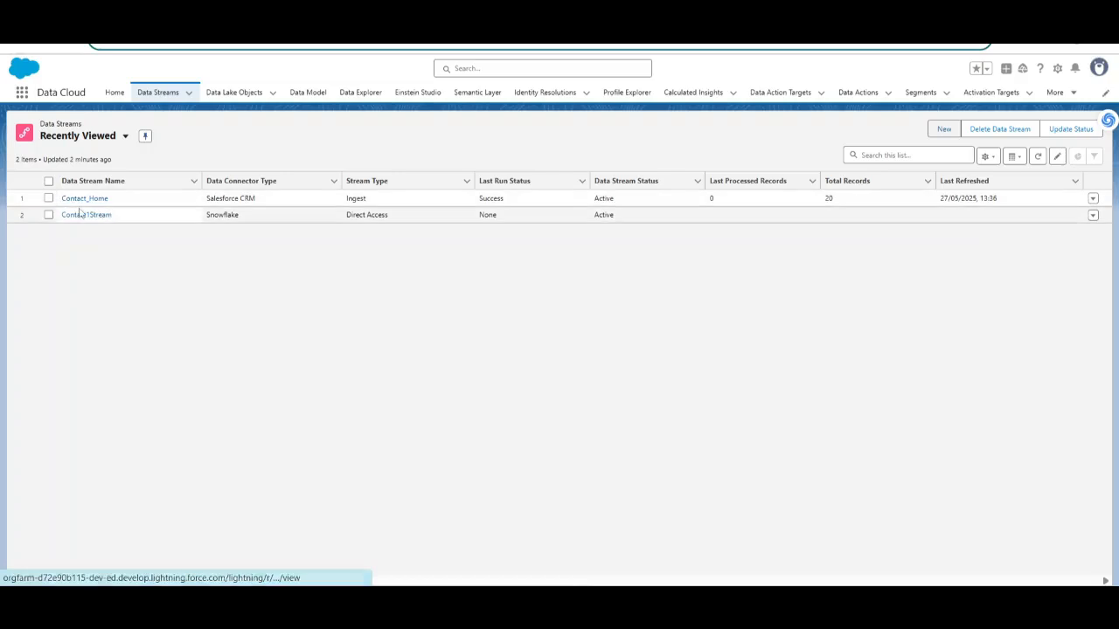
mouse_move(87, 214)
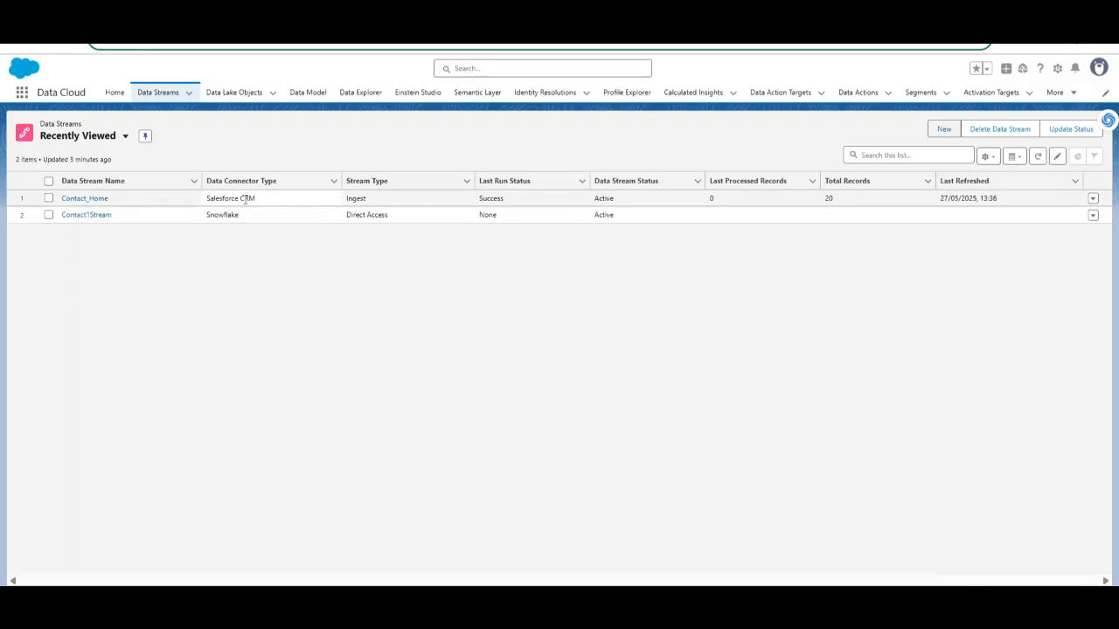
click(368, 181)
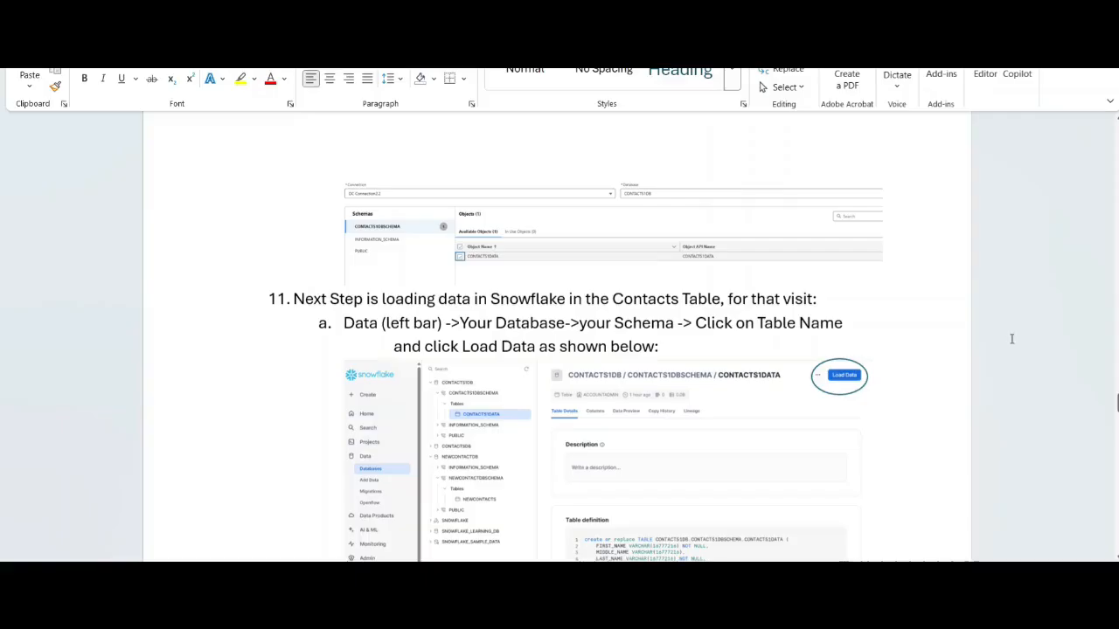
mouse_move(1007, 346)
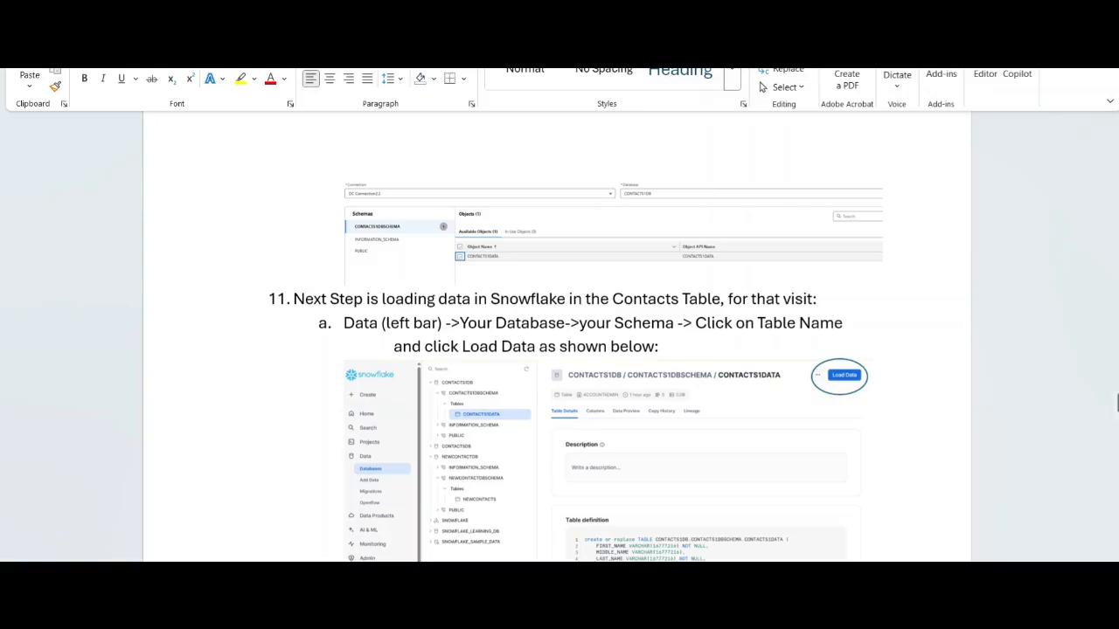
mouse_move(617, 407)
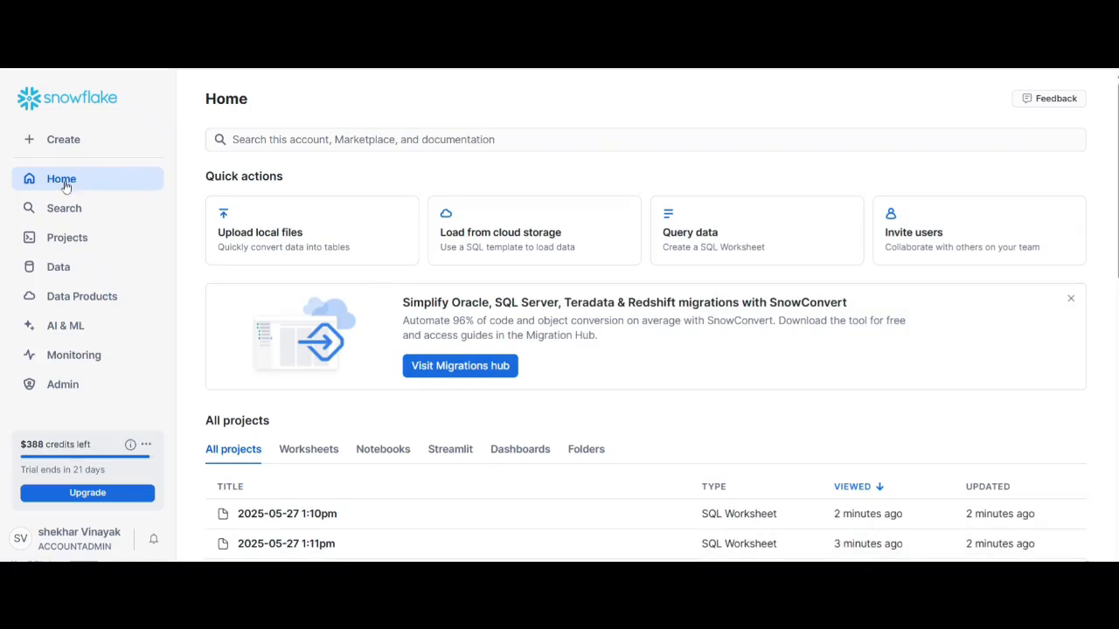
mouse_move(63, 181)
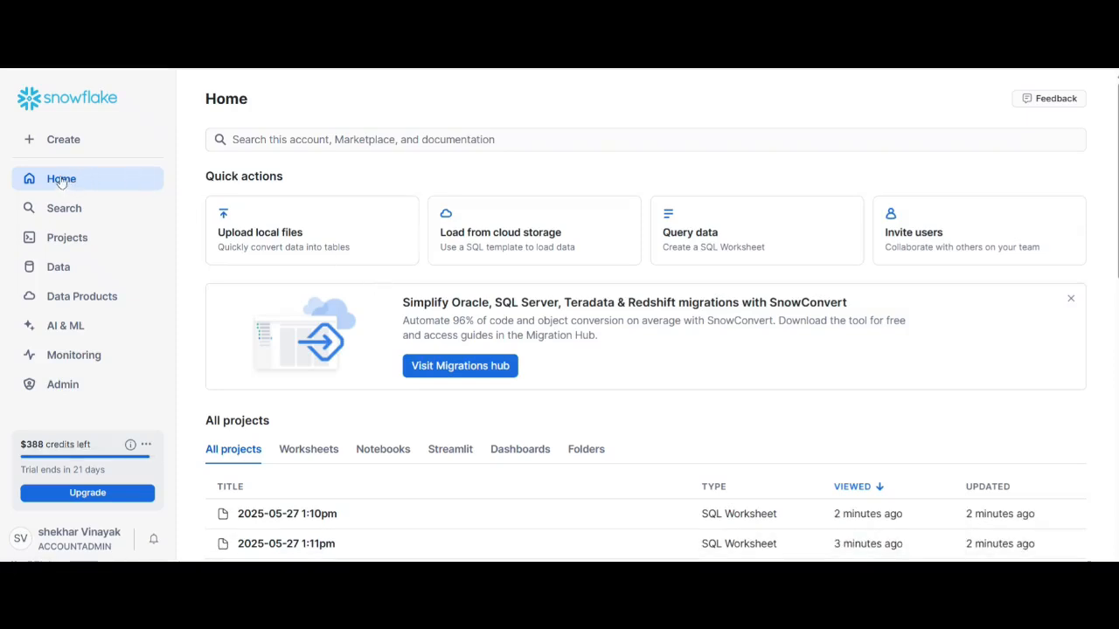
mouse_move(58, 266)
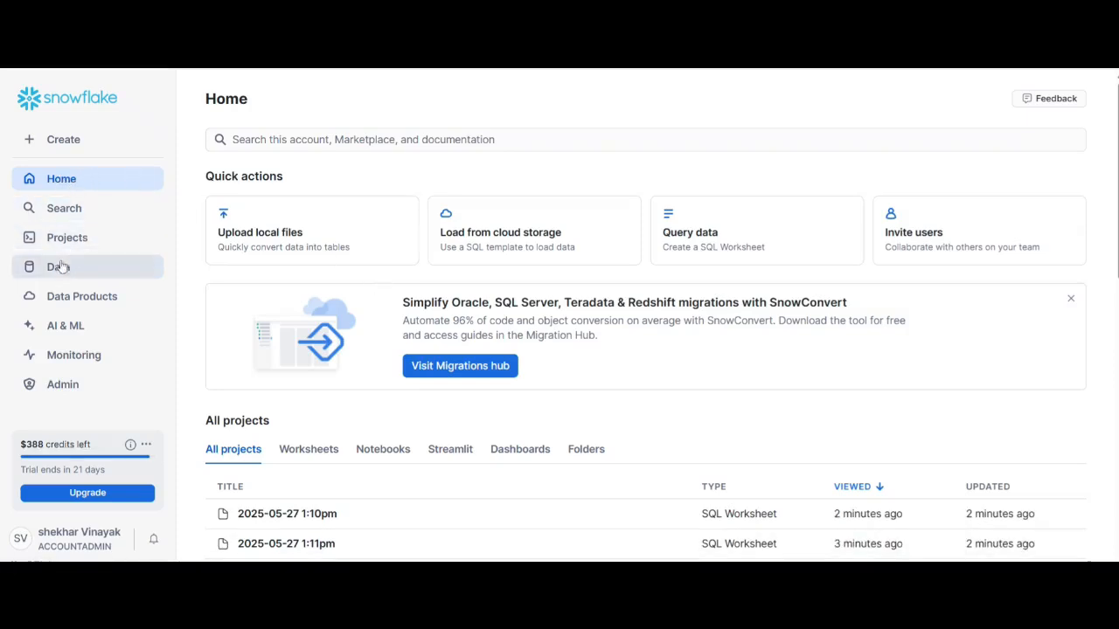
Expand CONTACTS1DB > CONTACTS1DBSCHEMA > Tables and start Load Data for the CONTACTS1DATA table
click(59, 267)
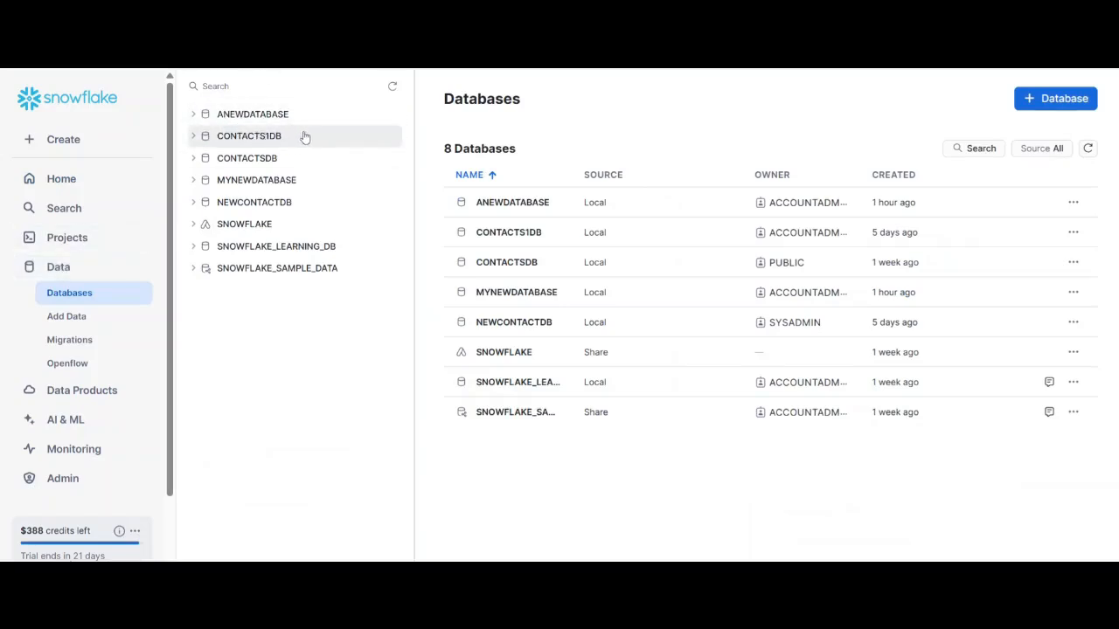
click(193, 136)
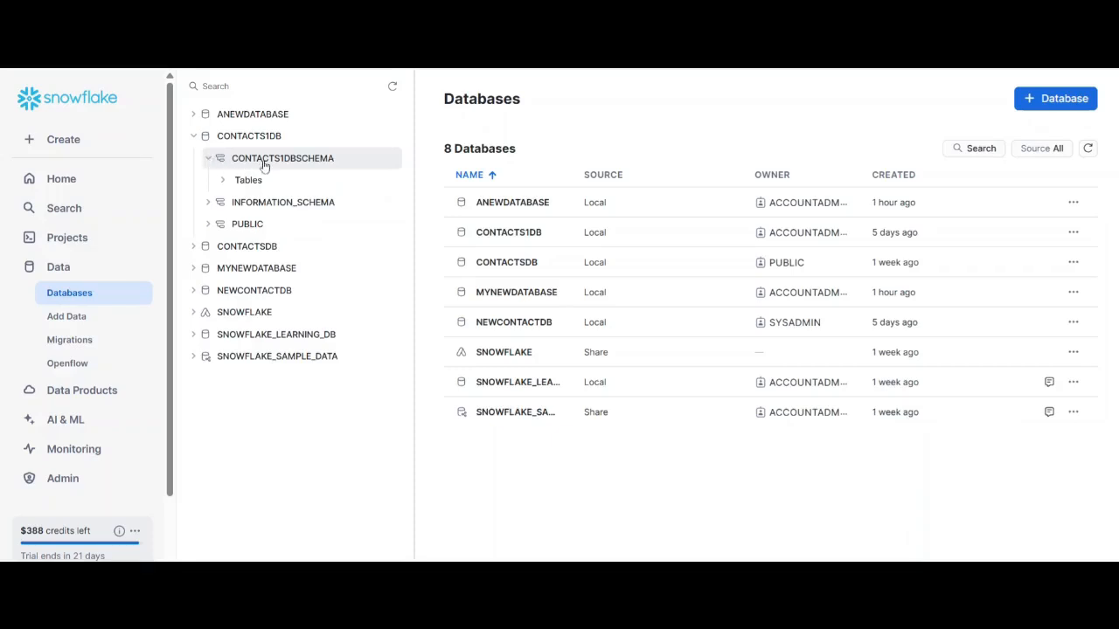
click(299, 202)
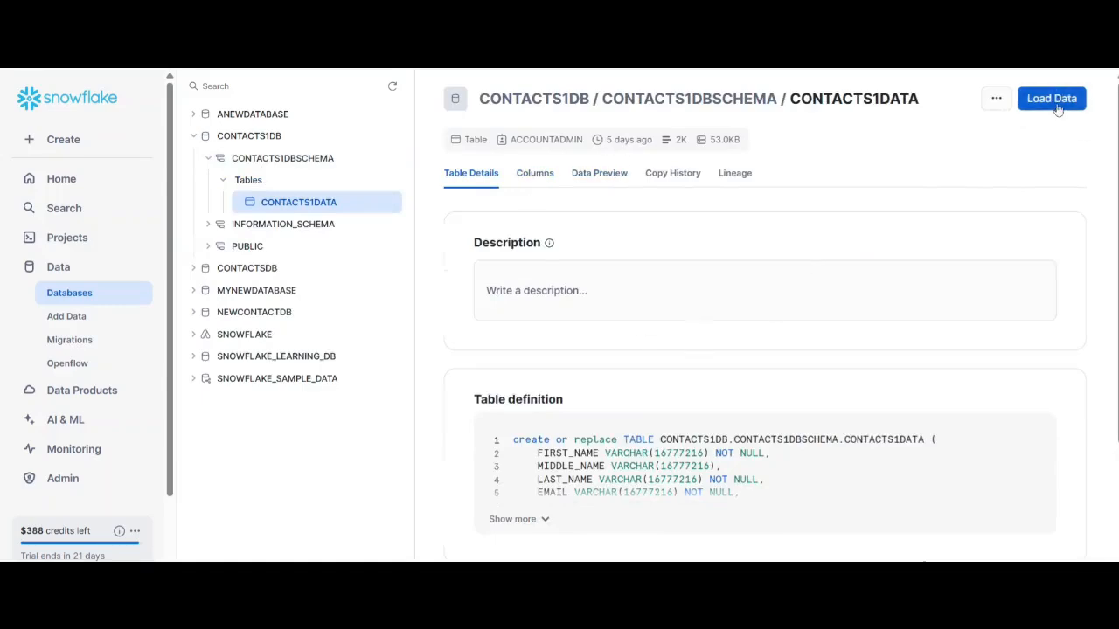
click(1051, 98)
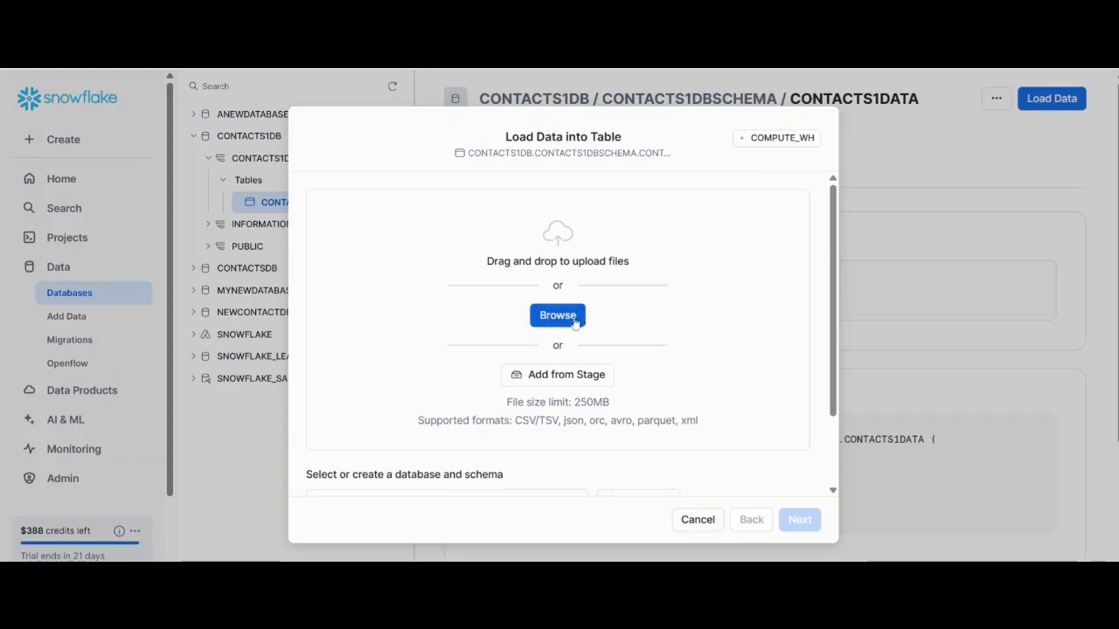
mouse_move(623, 310)
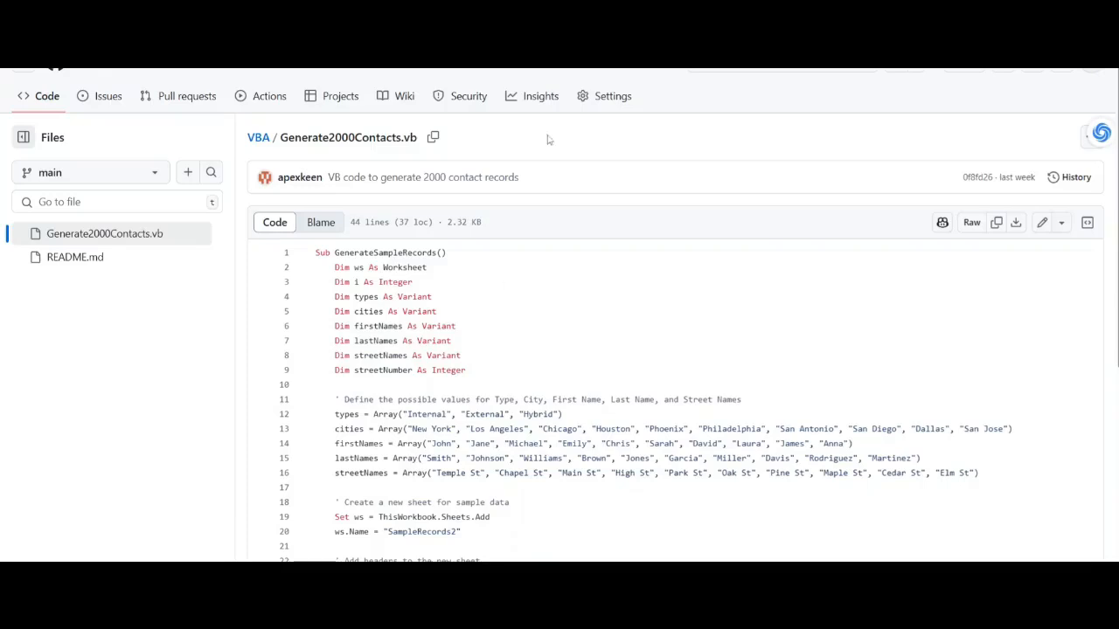
mouse_move(501, 158)
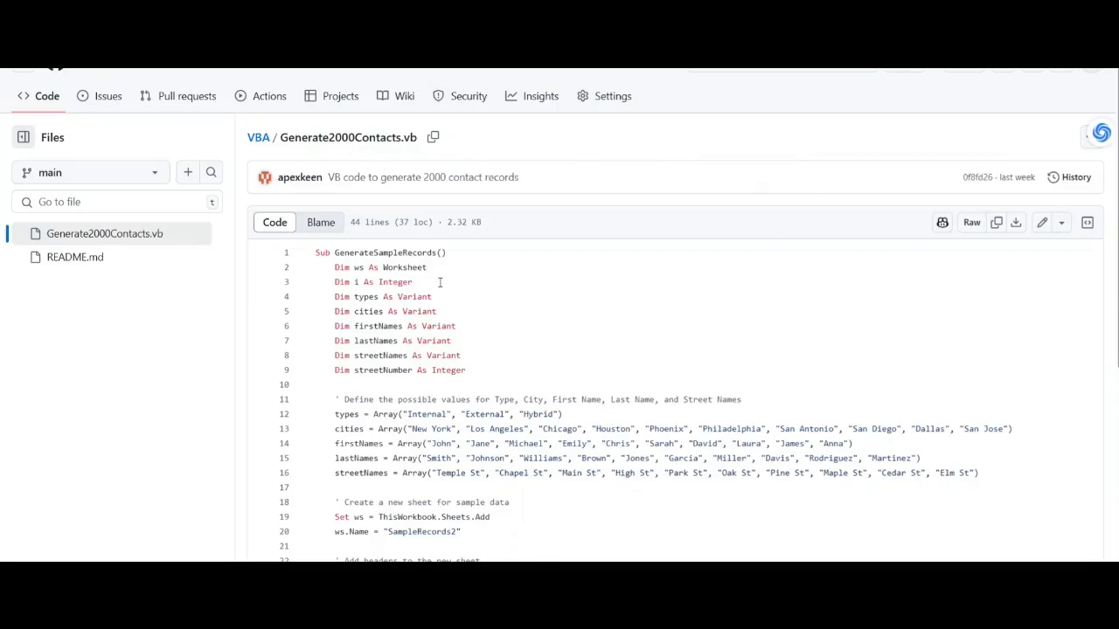
mouse_move(685, 232)
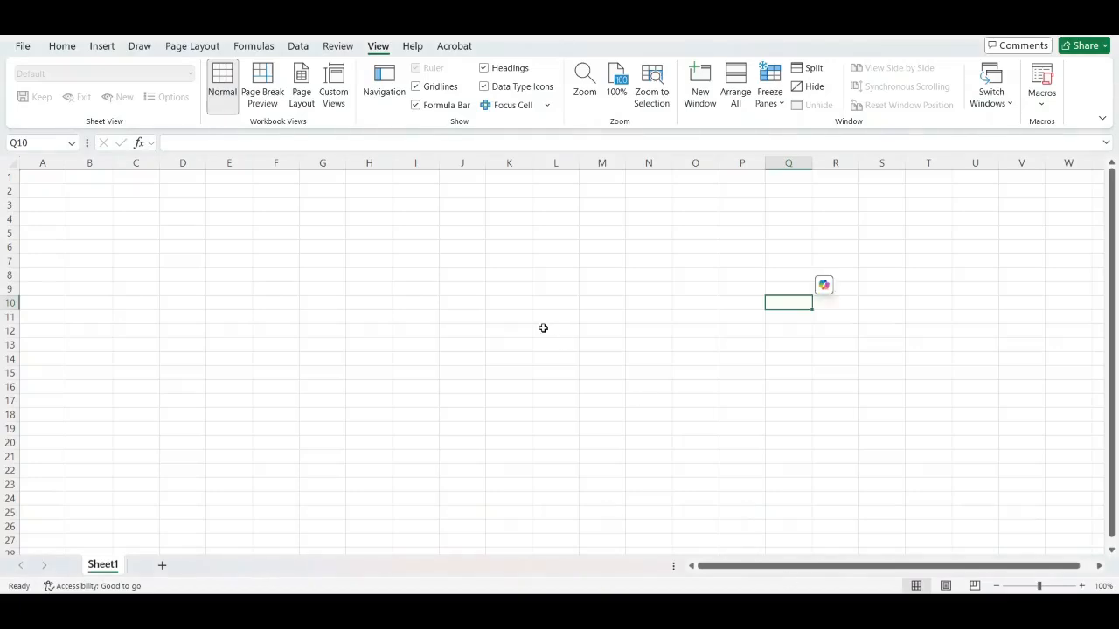
mouse_move(246, 261)
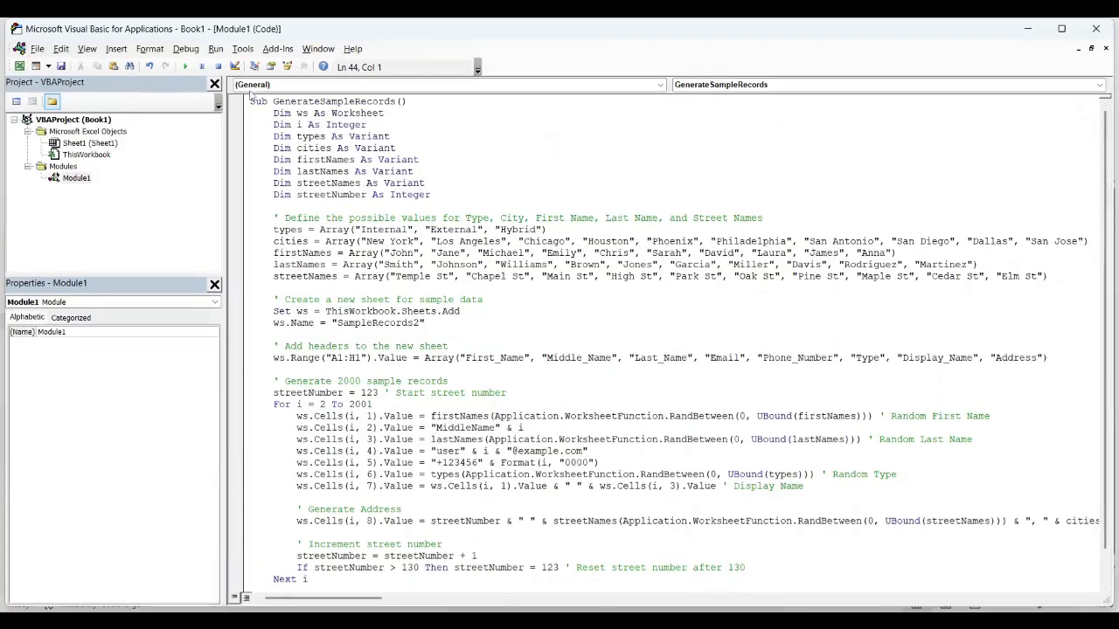
Run the GenerateSampleRecords macro and switch back to the Book1 workbook
click(184, 66)
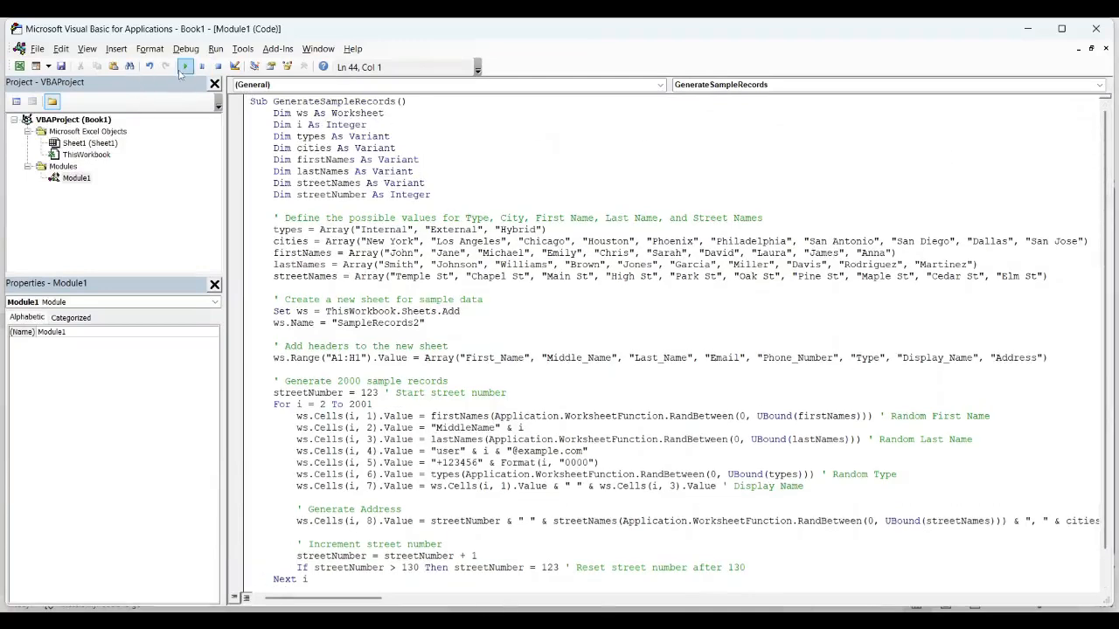
mouse_move(184, 67)
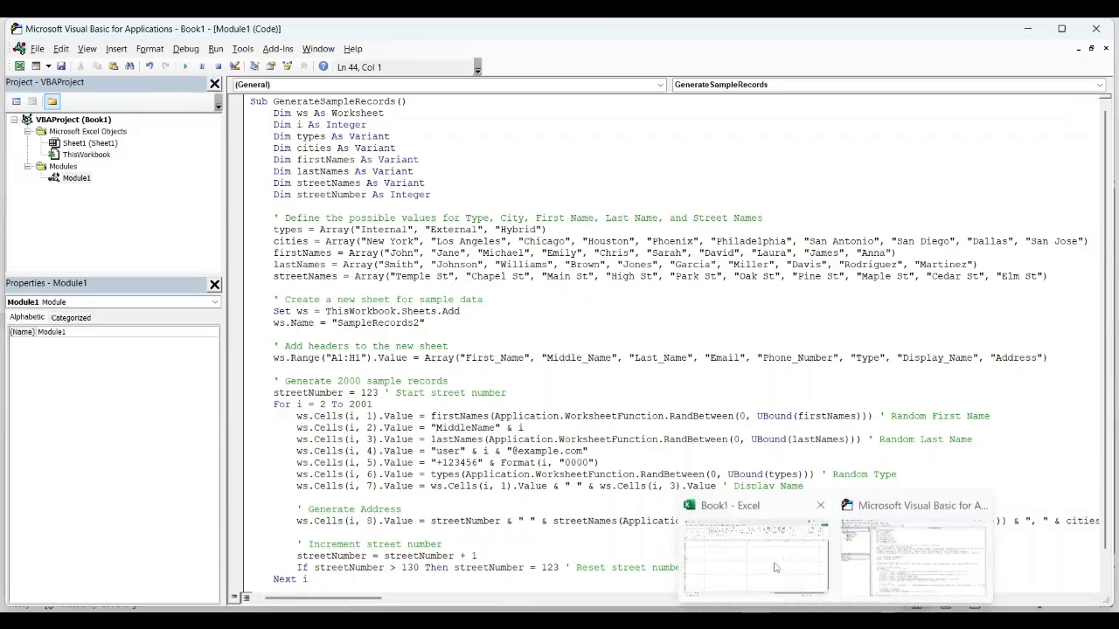
click(755, 559)
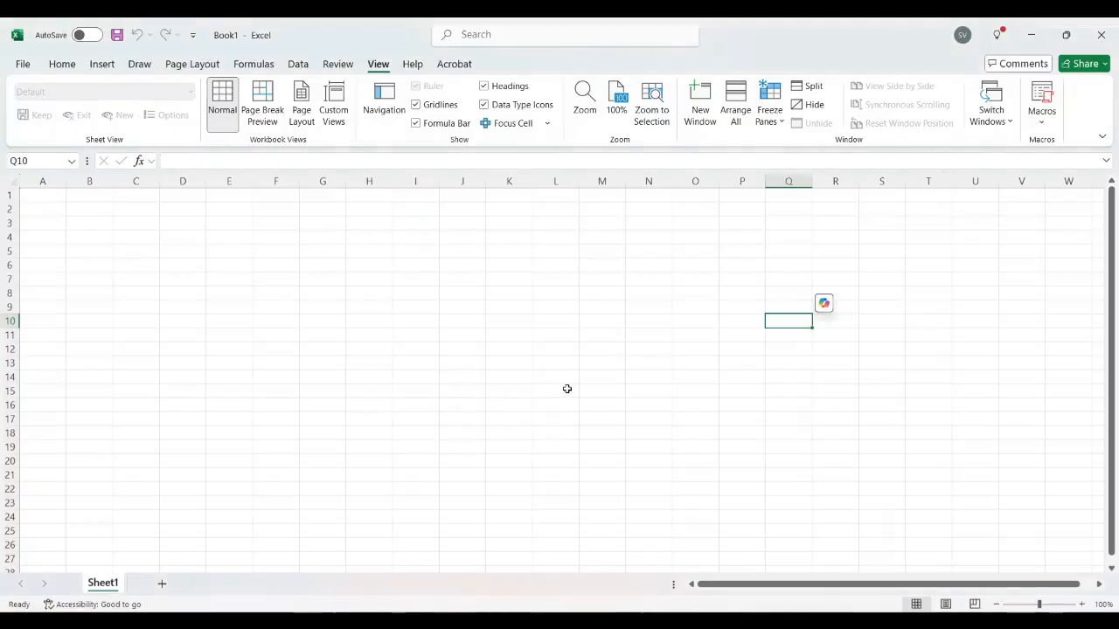
mouse_move(154, 365)
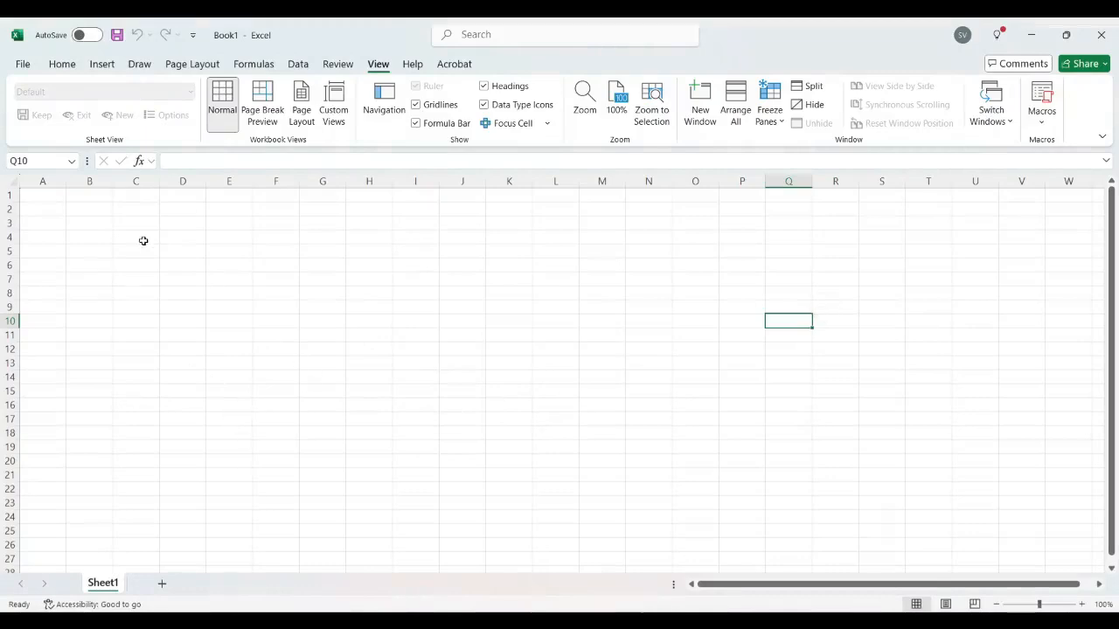
mouse_move(495, 356)
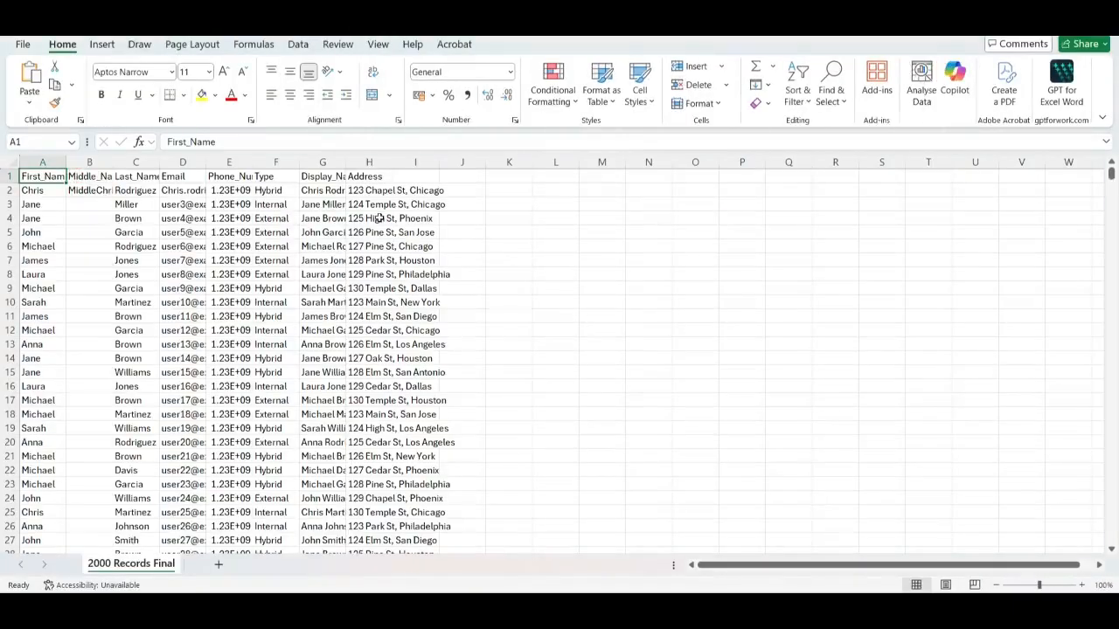
mouse_move(421, 266)
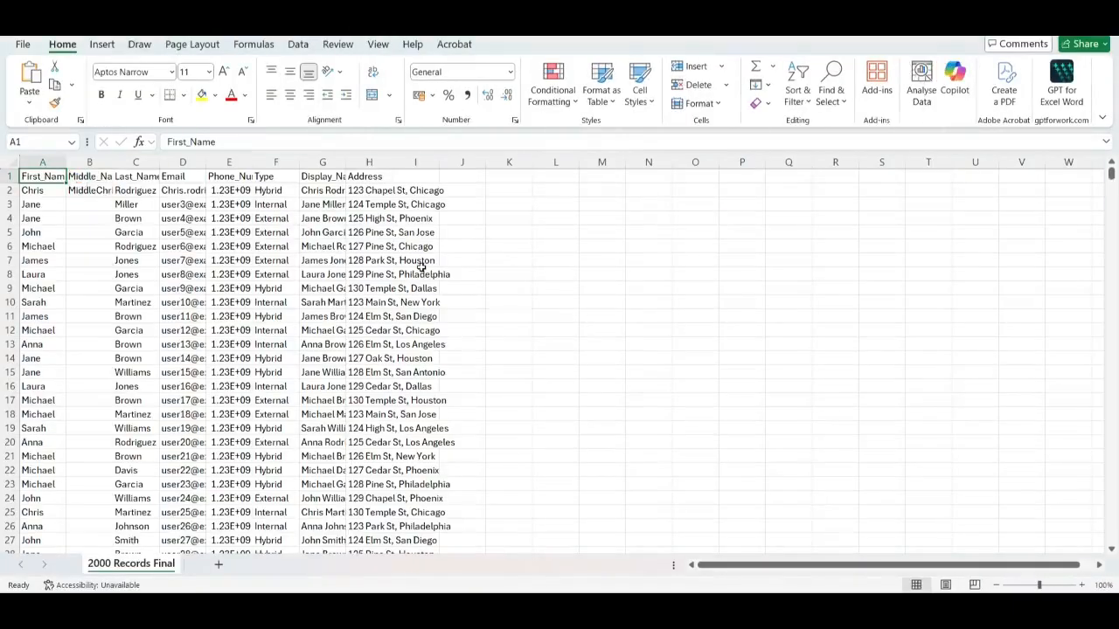
mouse_move(668, 346)
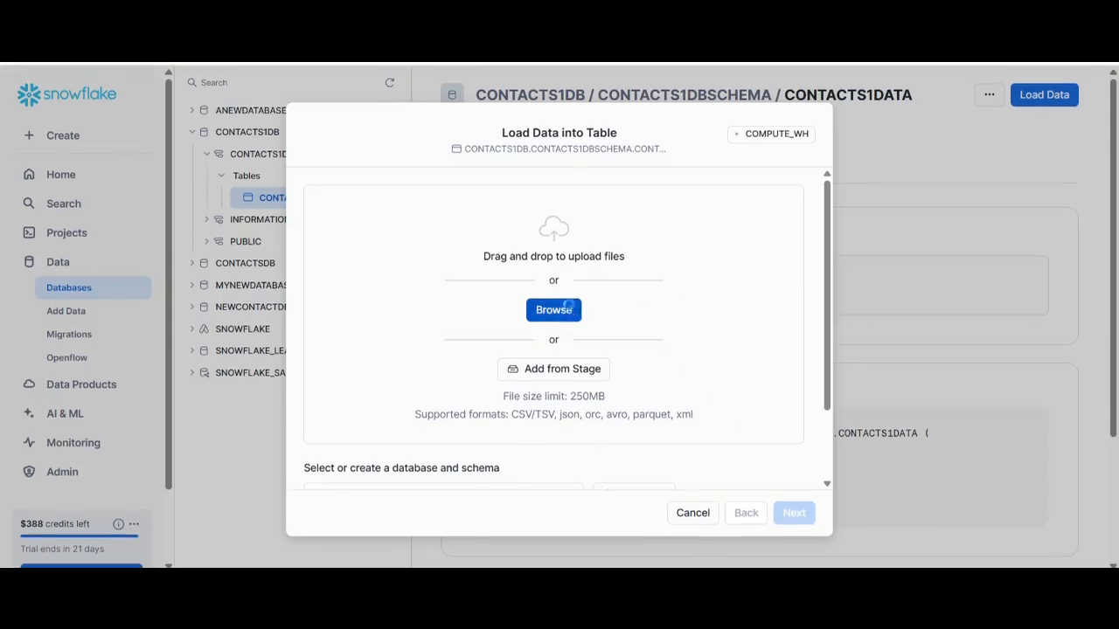
Upload 2000 Records Final.csv into CONTACTS1DATA, then scroll the Word guide to the next step
click(554, 310)
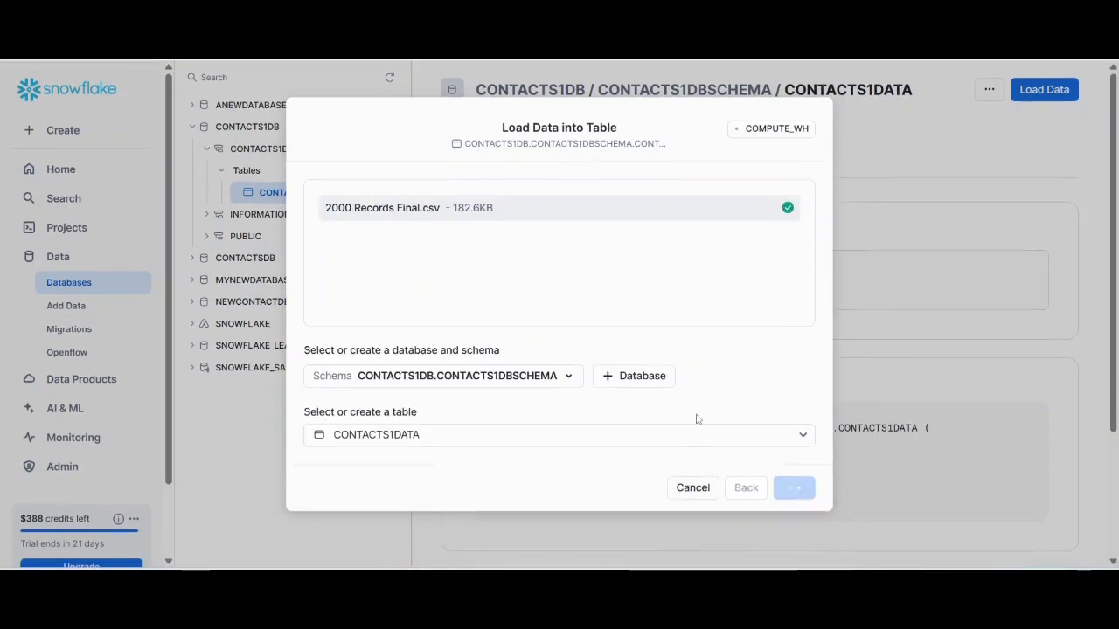
click(793, 488)
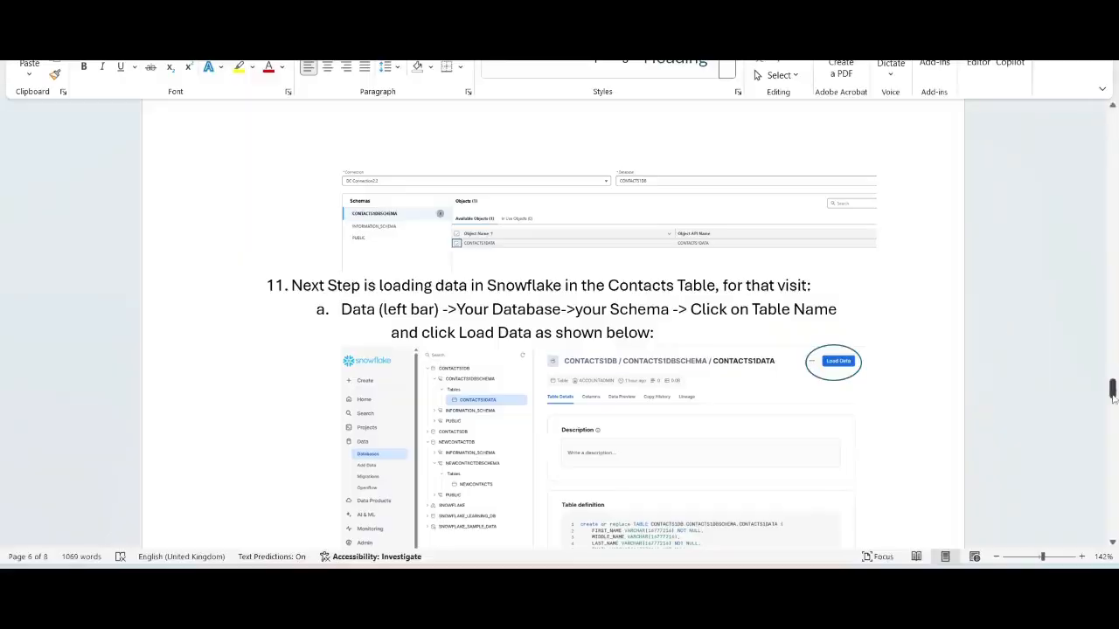
scroll(down, 3)
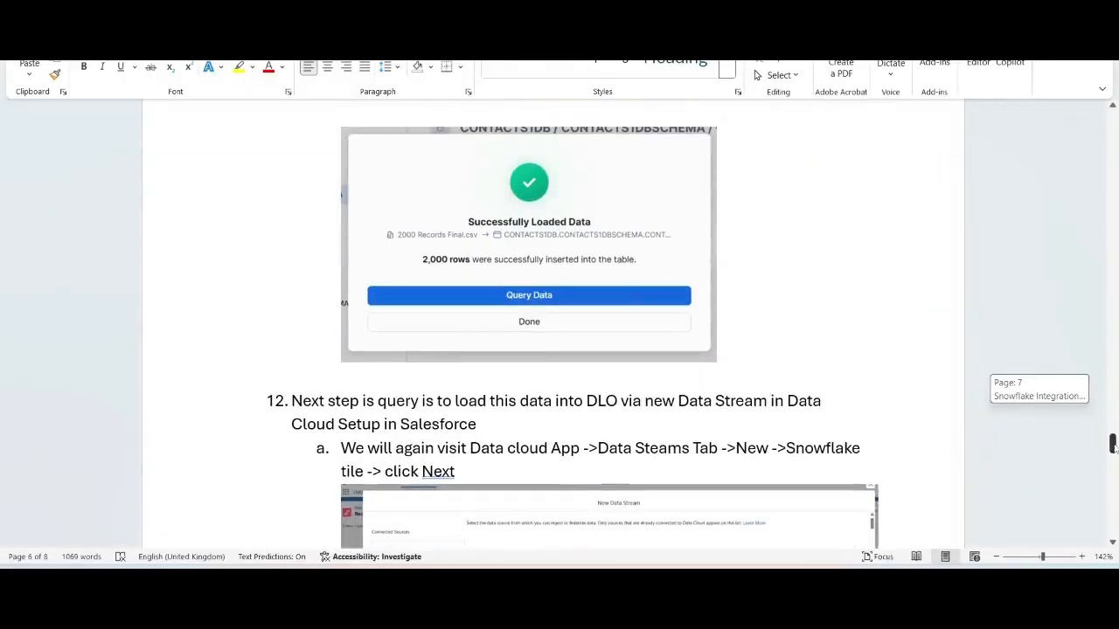
scroll(down, 3)
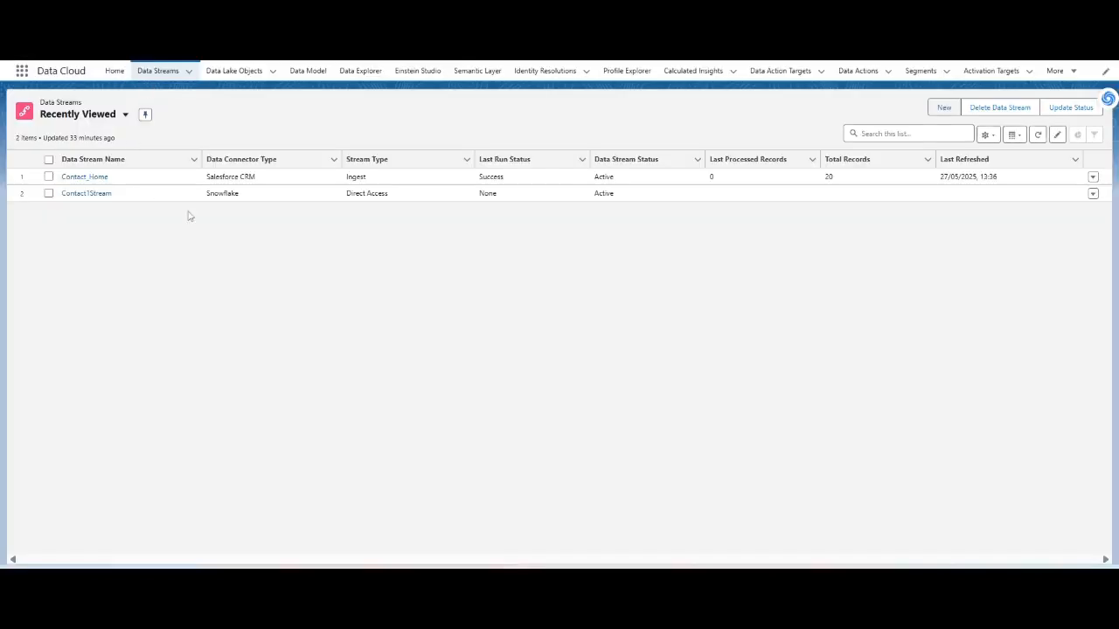
mouse_move(234, 70)
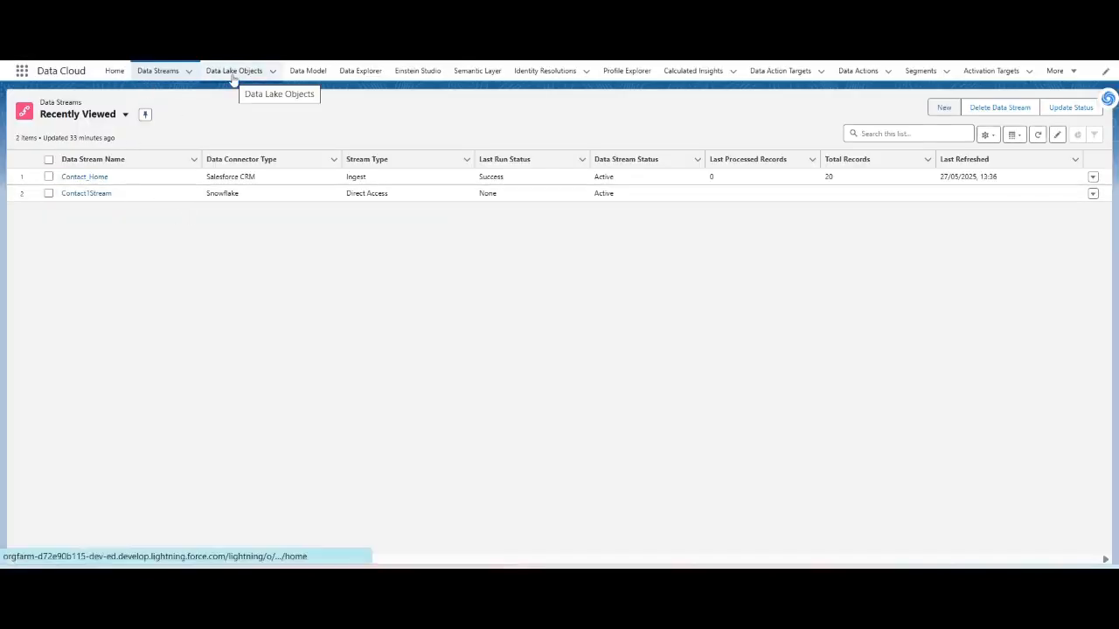
Show the Data Lake Objects list with Contact_Home and the external Contact1Stream
click(233, 71)
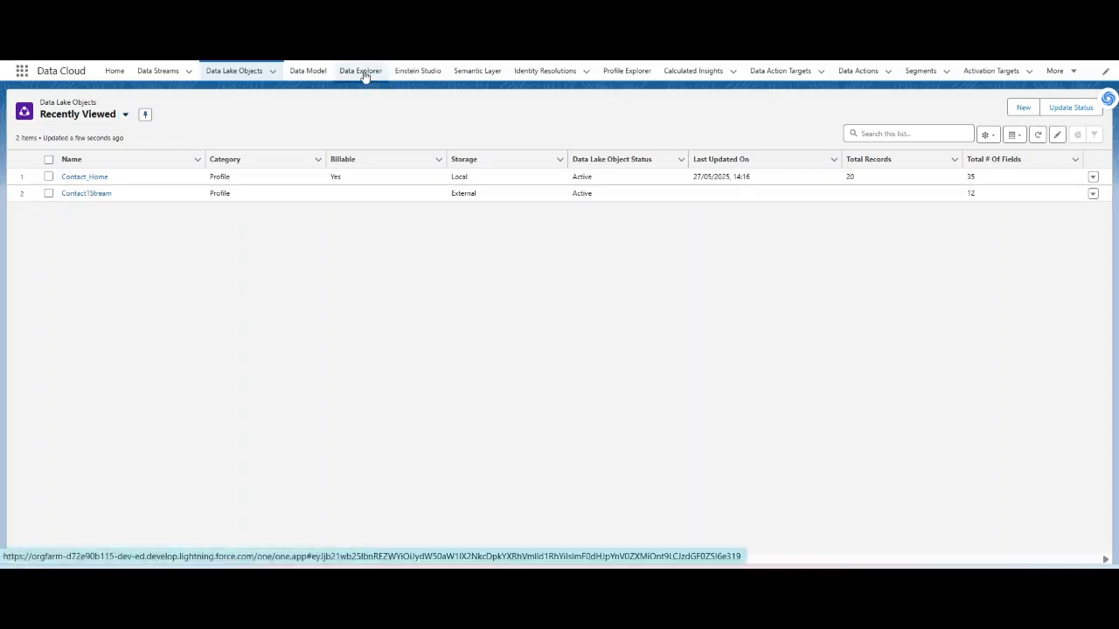
Explore Contact1Stream as a Data Lake Object in Data Explorer, then return to the Data Lake Objects list
click(360, 71)
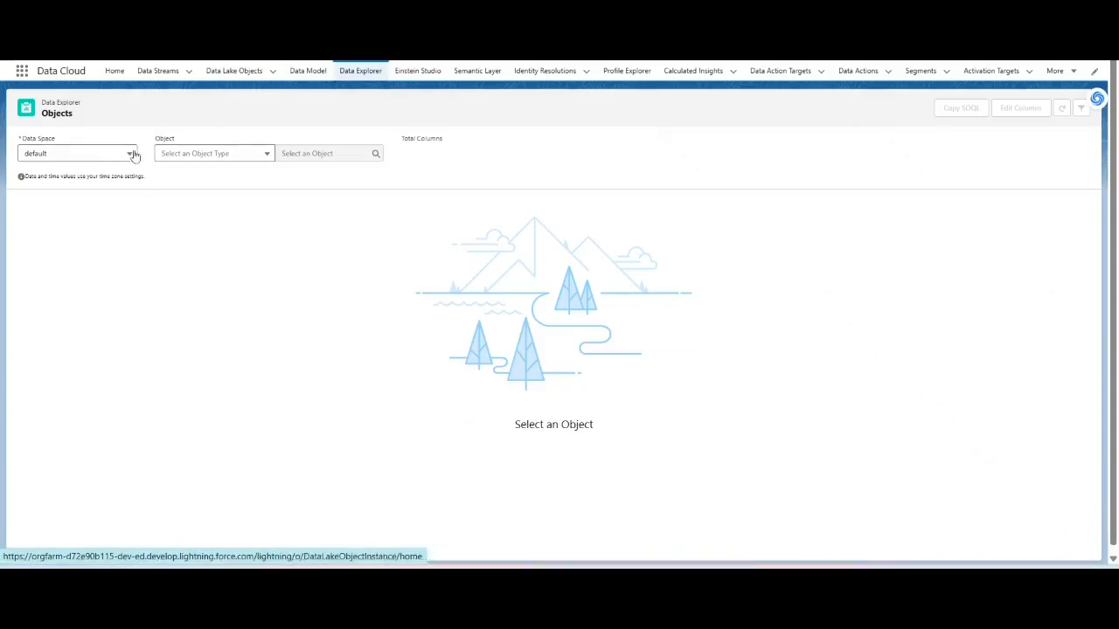
click(214, 153)
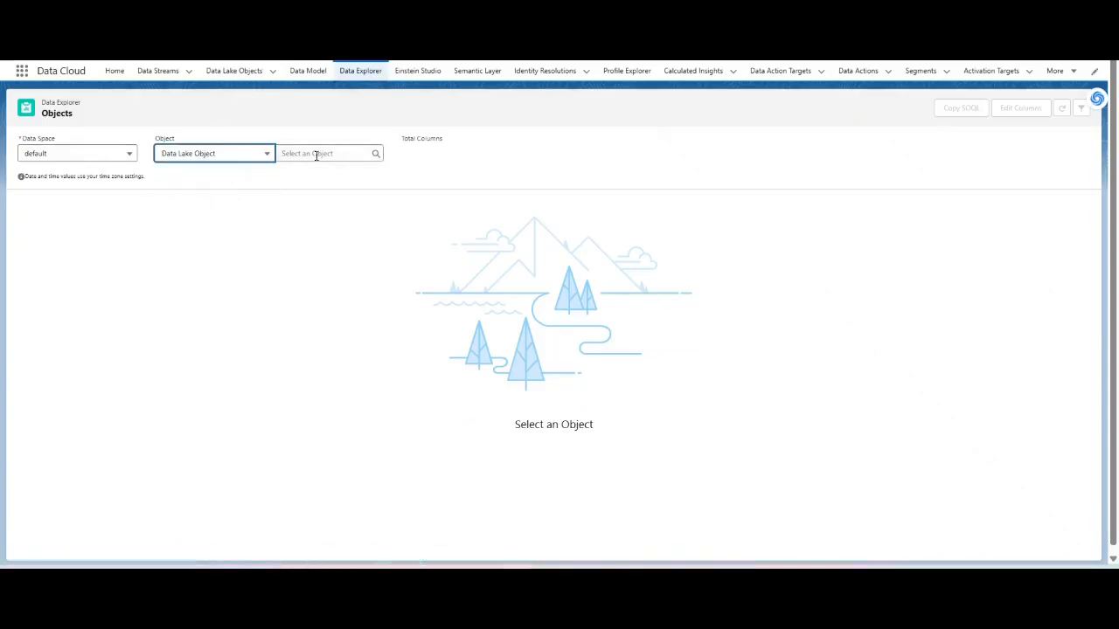
click(328, 153)
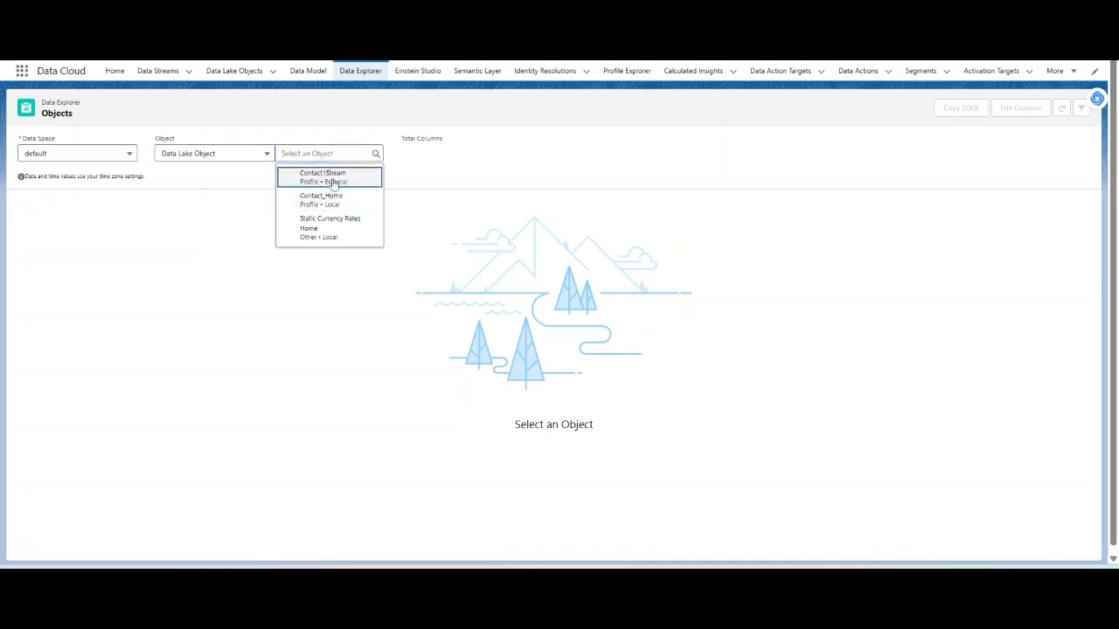
click(322, 176)
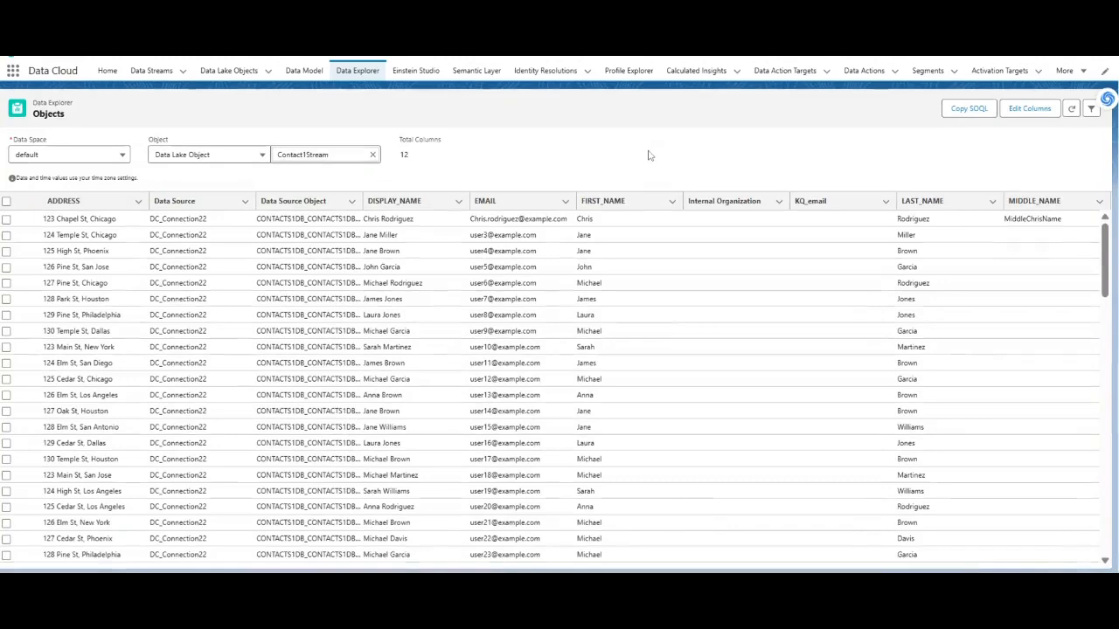
mouse_move(311, 103)
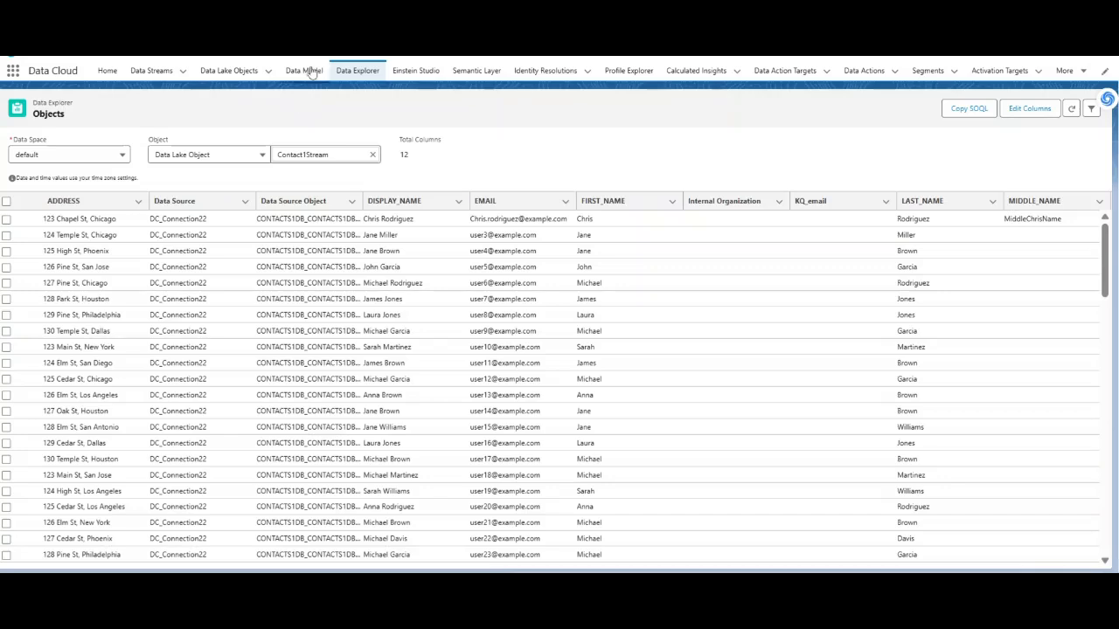
click(229, 70)
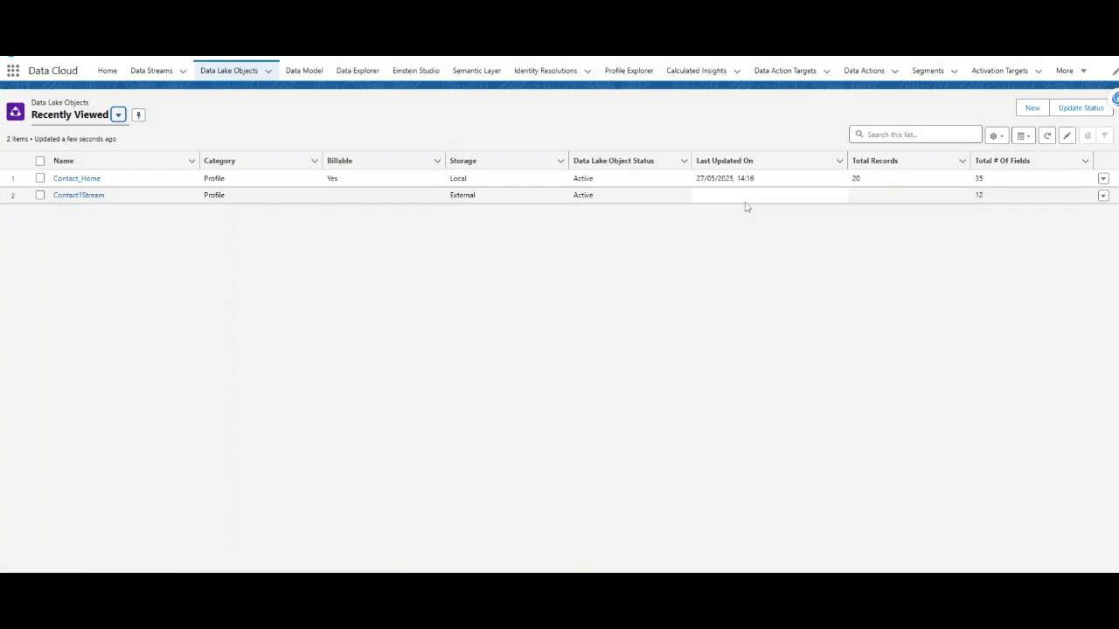
mouse_move(781, 206)
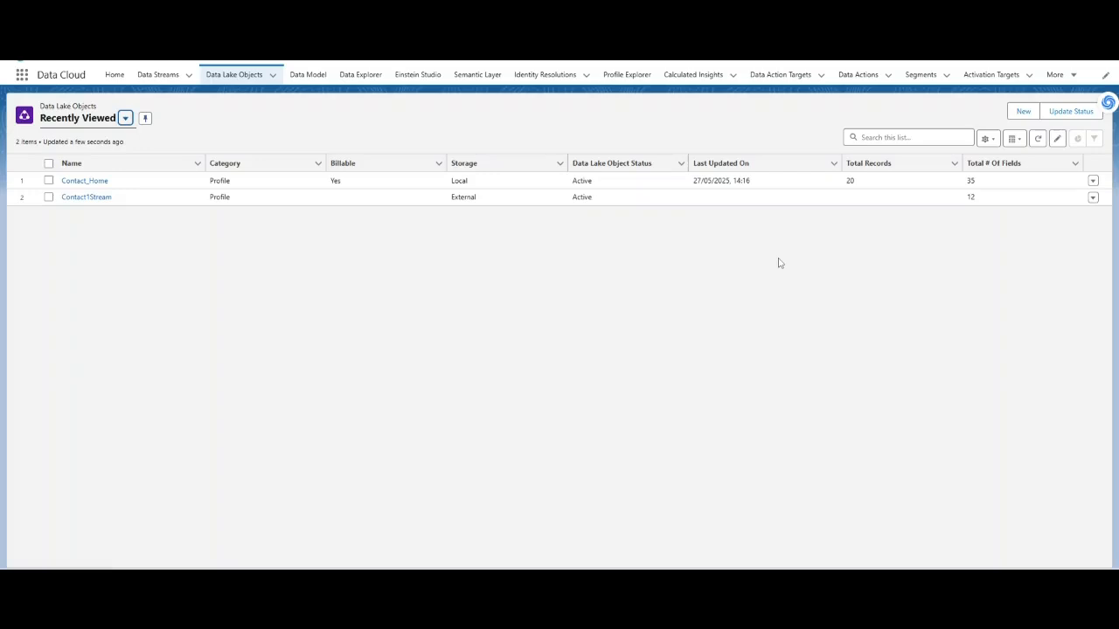
mouse_move(748, 444)
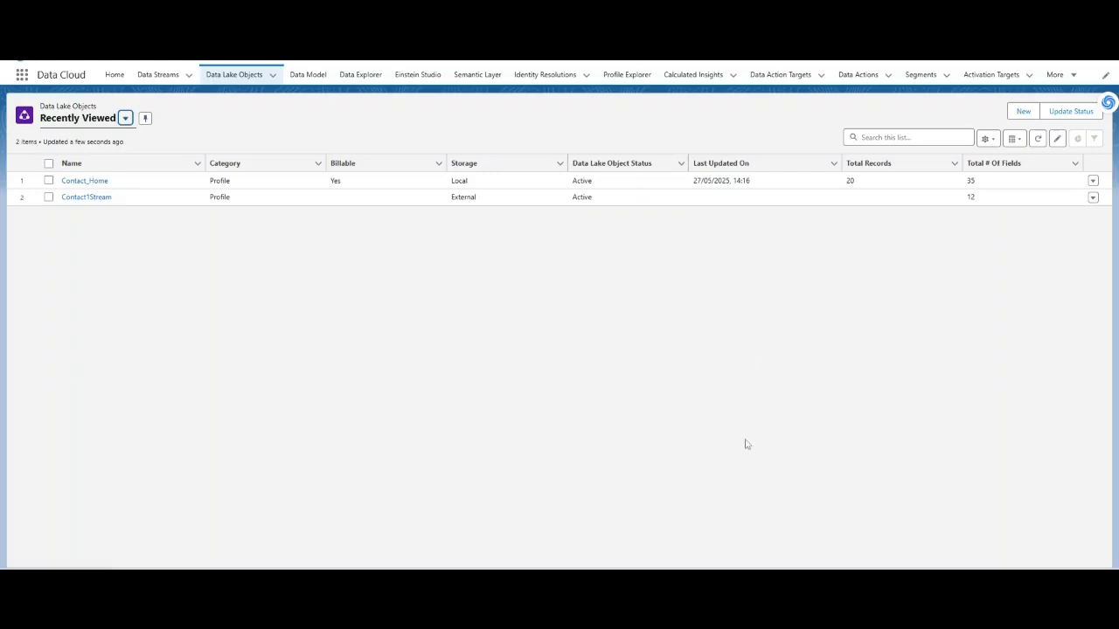